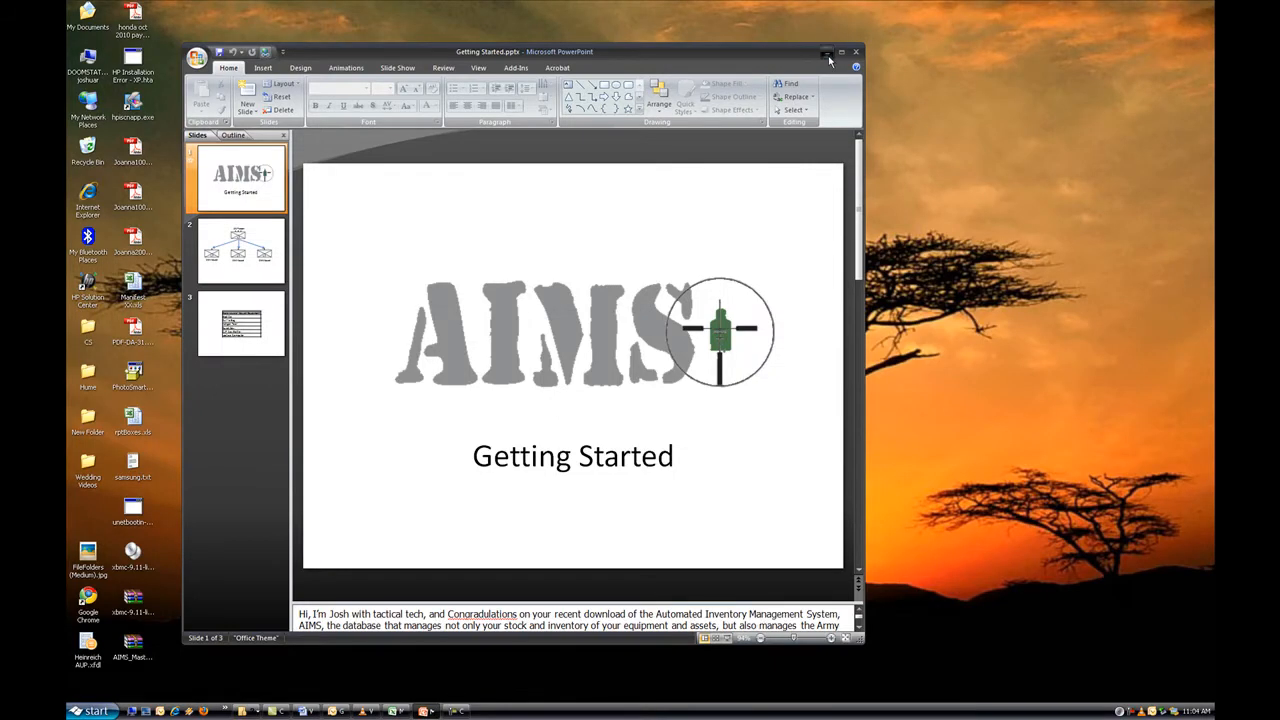
- Close PowerPoint and open the AIMS_Enterprise.rar archive in WinRAR, extracting the database files
left_click(827, 52)
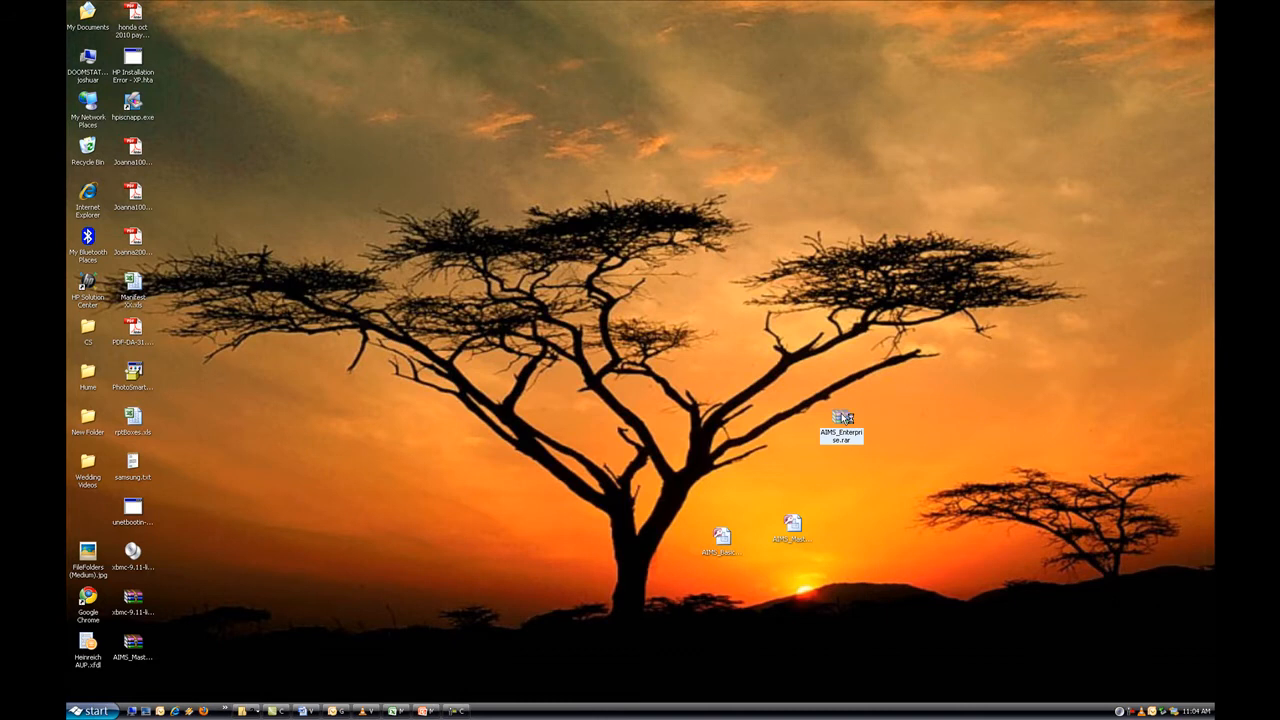
double_click(841, 423)
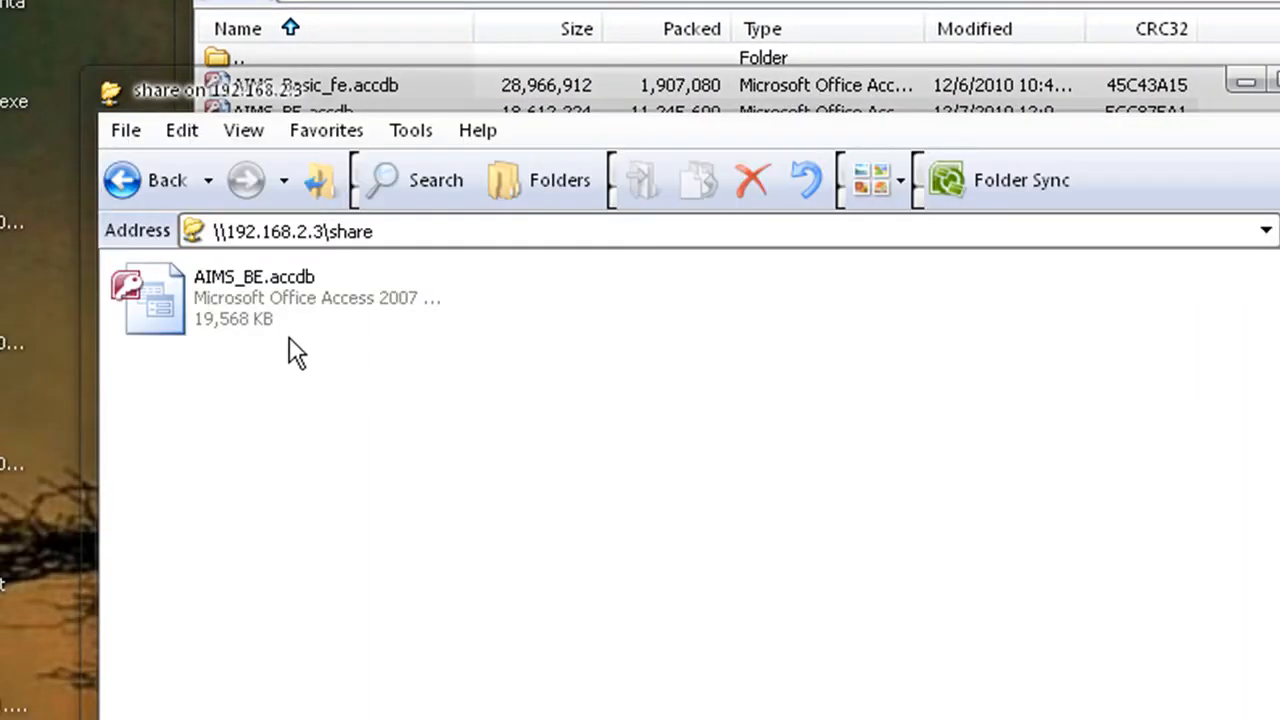
left_click(255, 297)
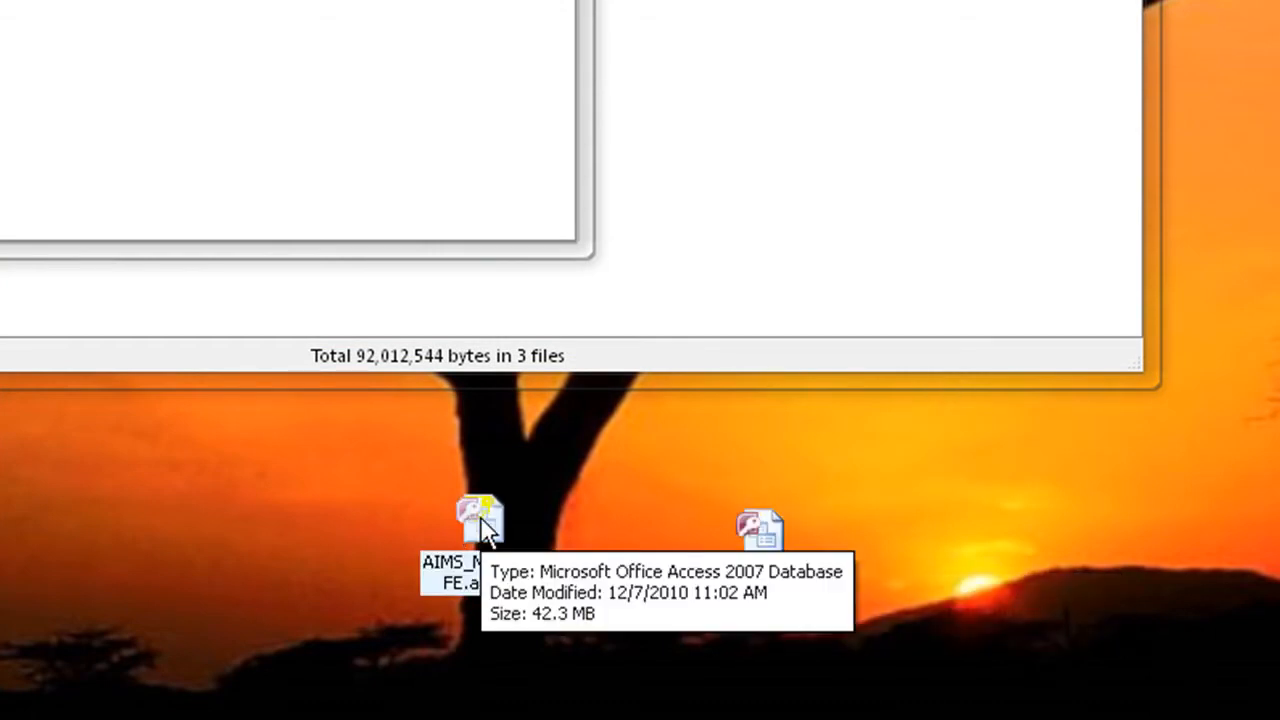
mouse_move(548, 528)
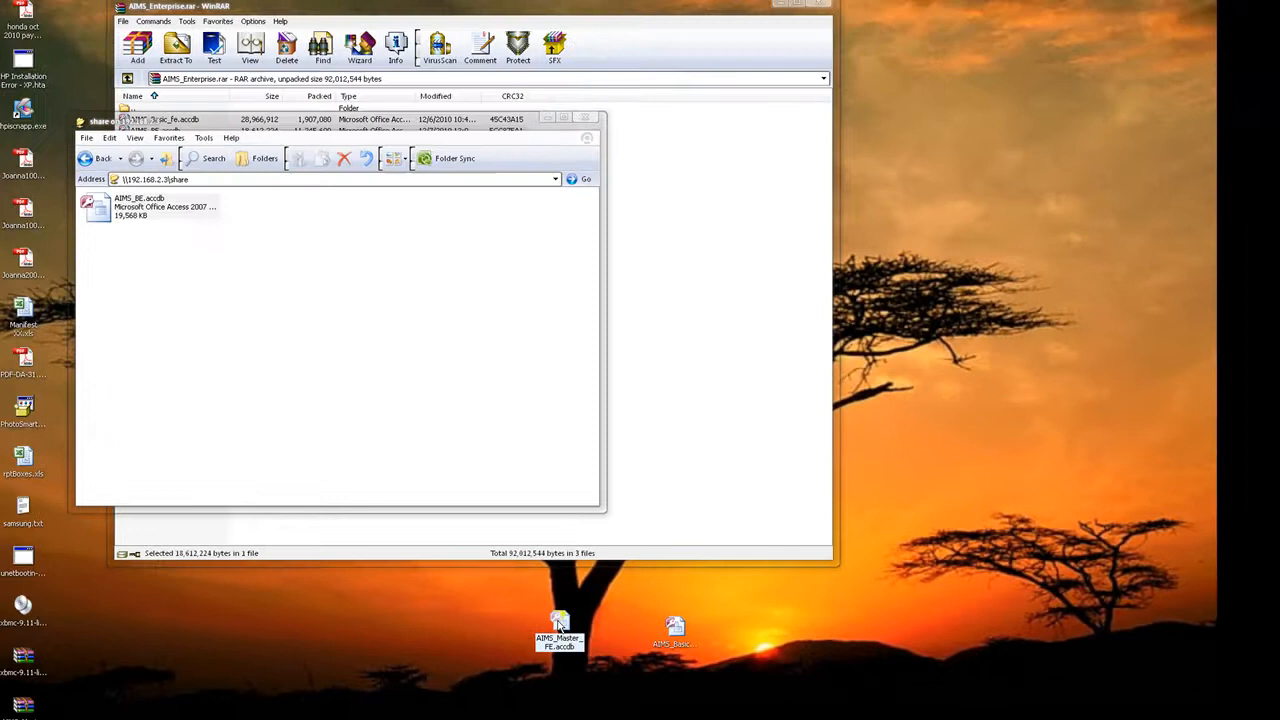
- Launch AIMS_Master_FE.accdb and enable its disabled content via the Security Warning options
left_click(595, 118)
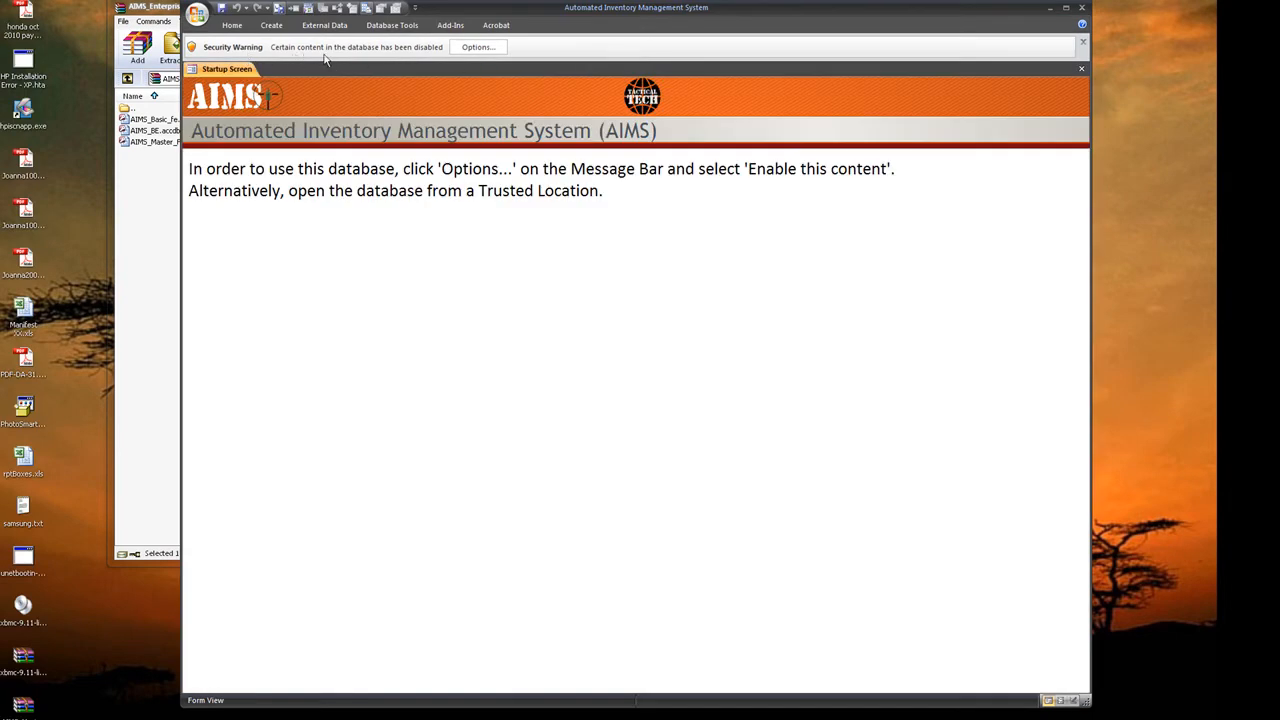
mouse_move(478, 47)
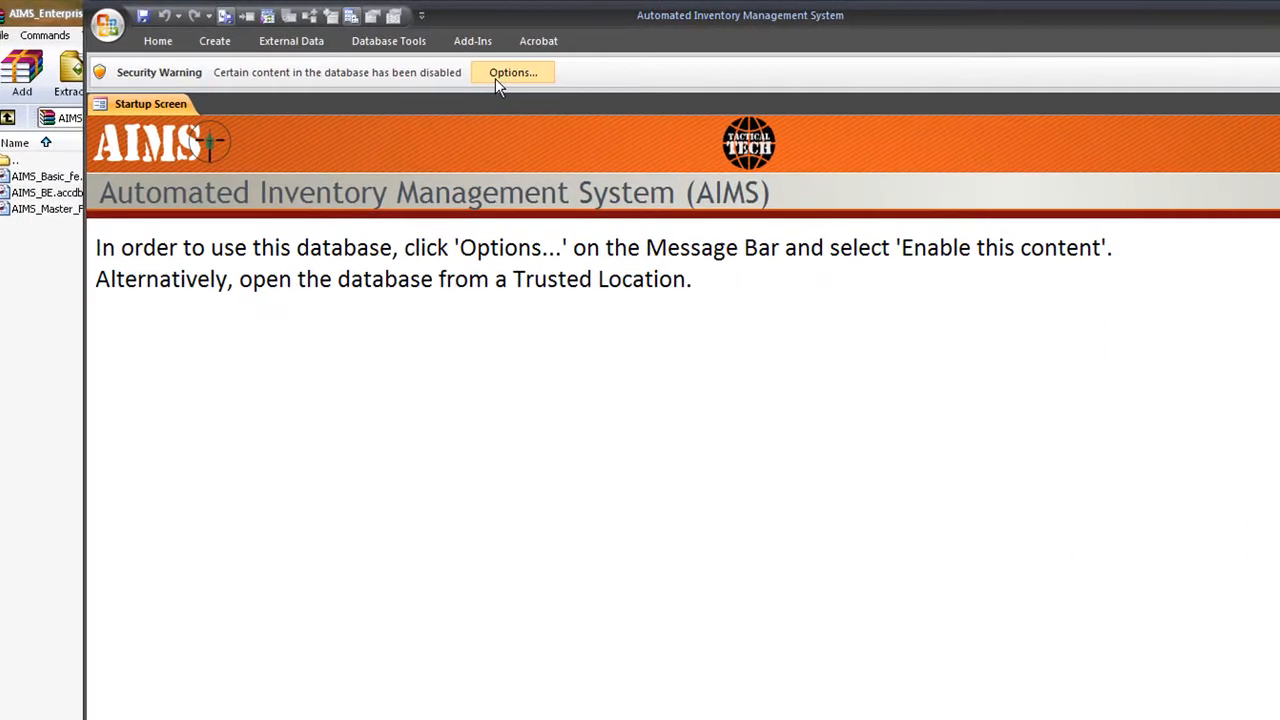
left_click(513, 72)
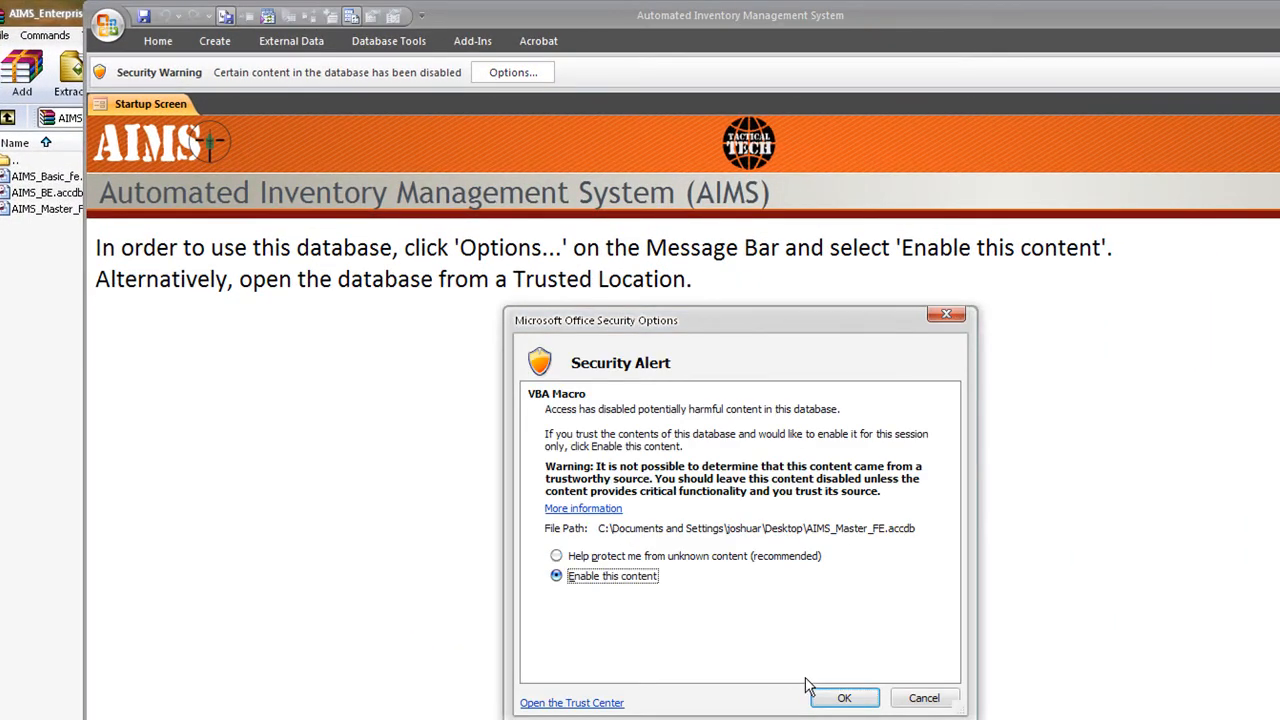
left_click(844, 698)
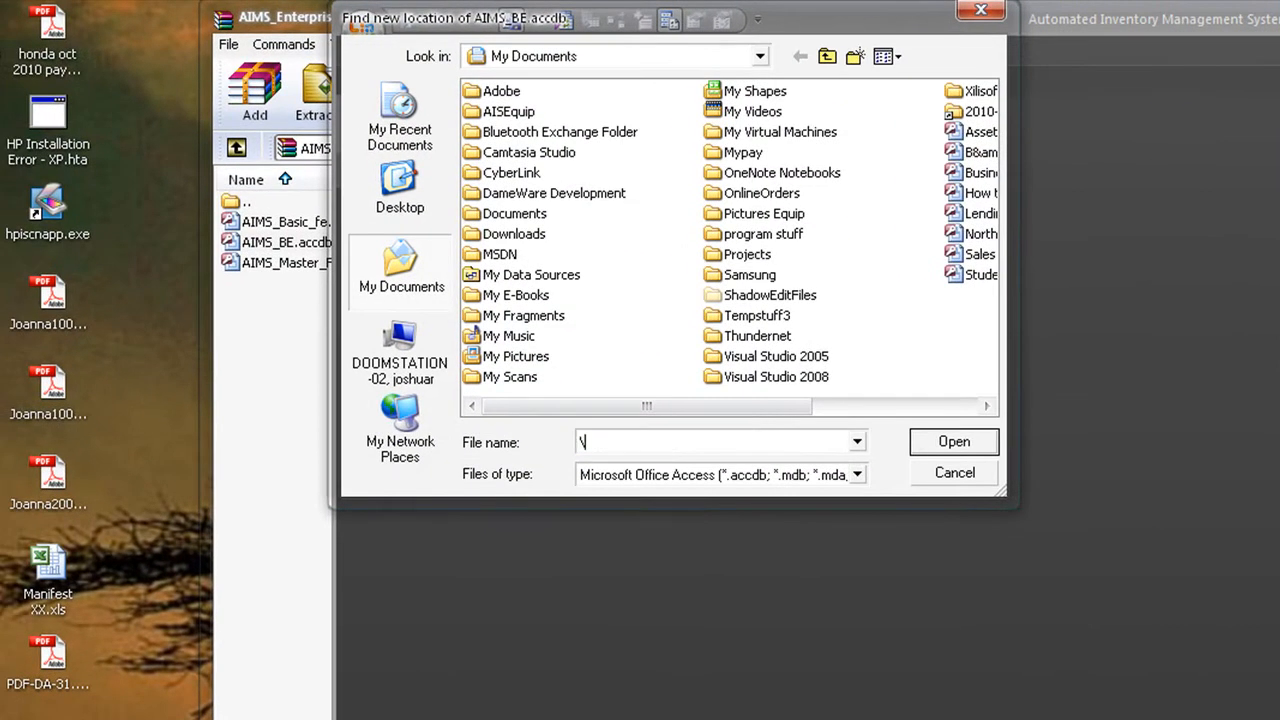
- Link the front end to AIMS_BE.accdb on the \\192.168.2.3\share network path
type("\\192.168")
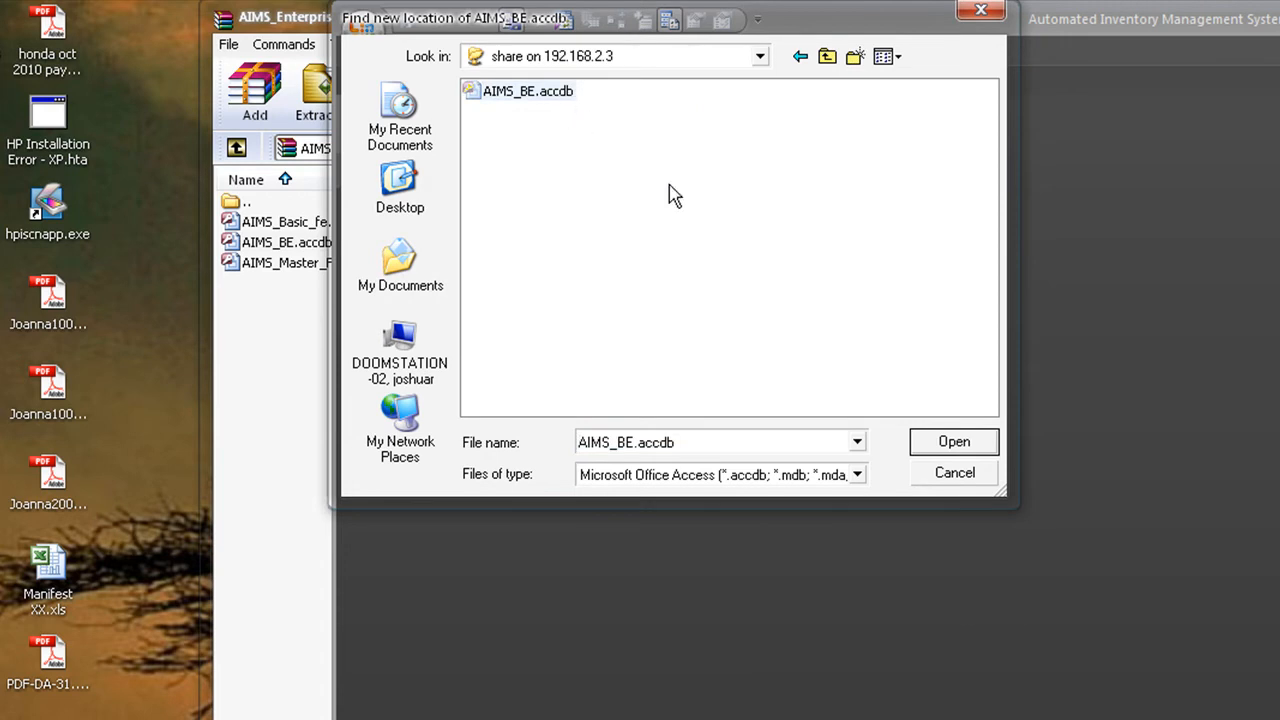
left_click(952, 441)
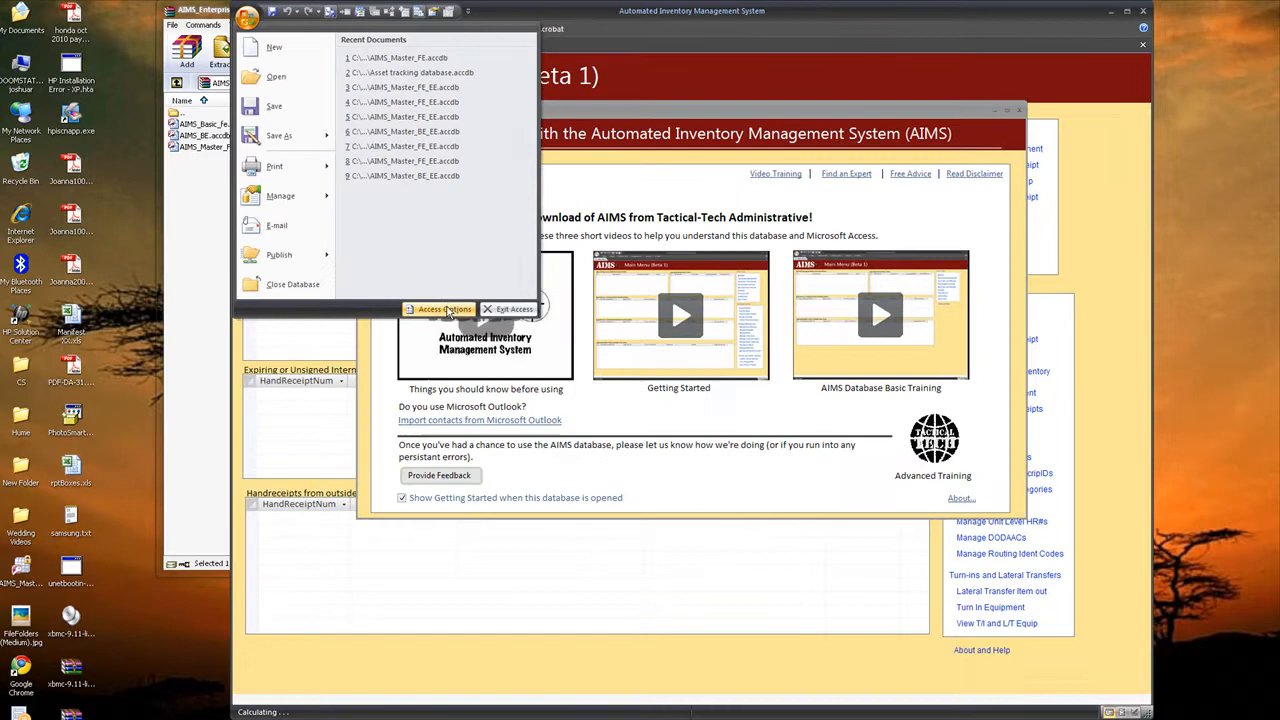
- Add the Desktop folder as a trusted location in the Trust Center settings
left_click(438, 308)
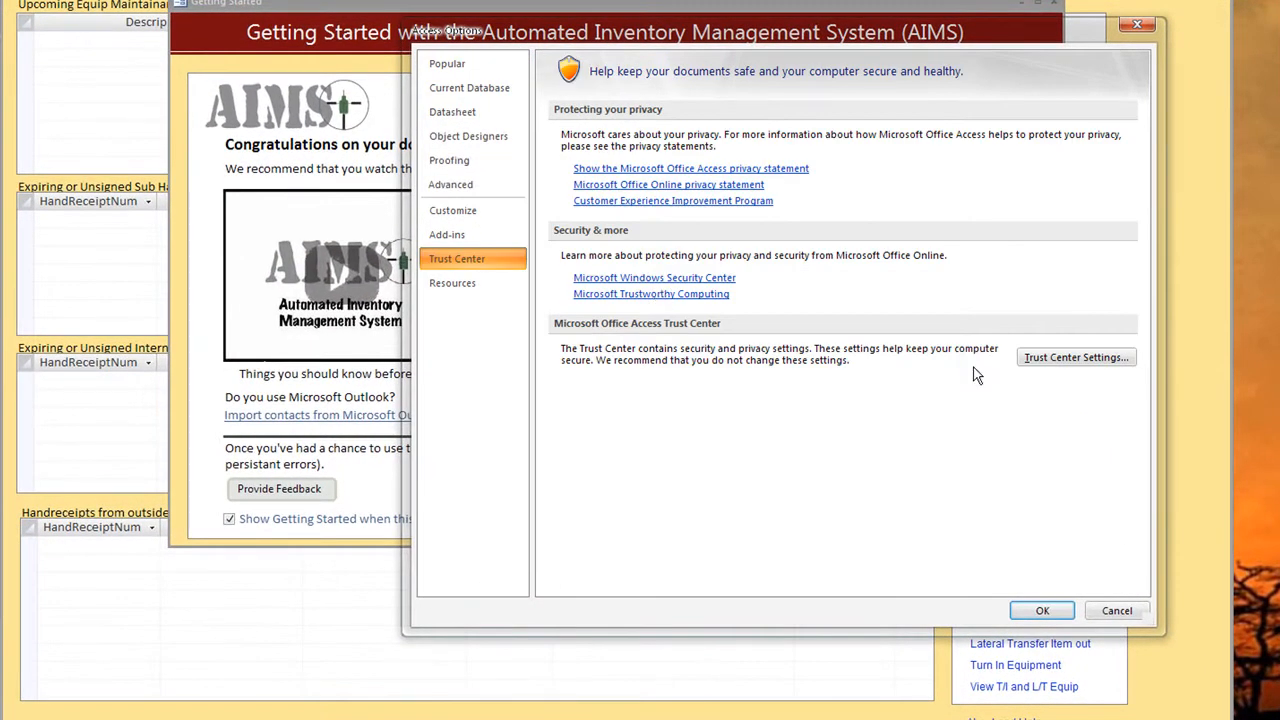
left_click(1075, 357)
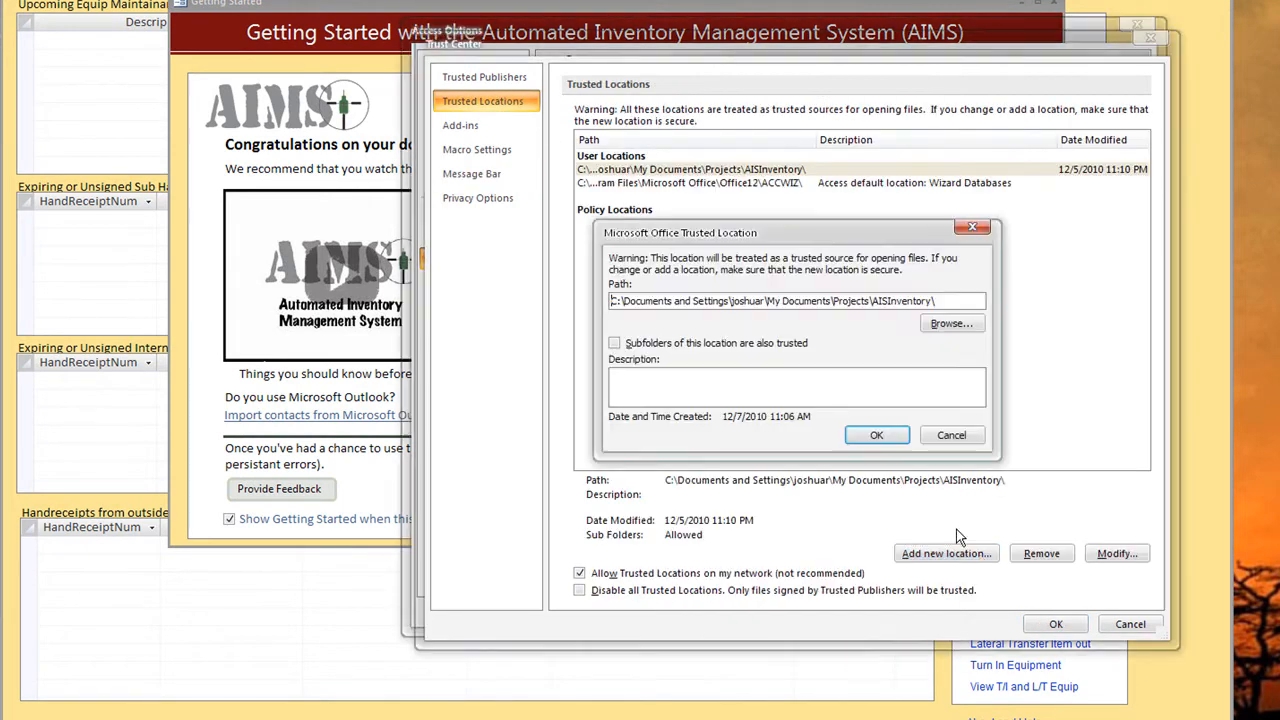
left_click(949, 323)
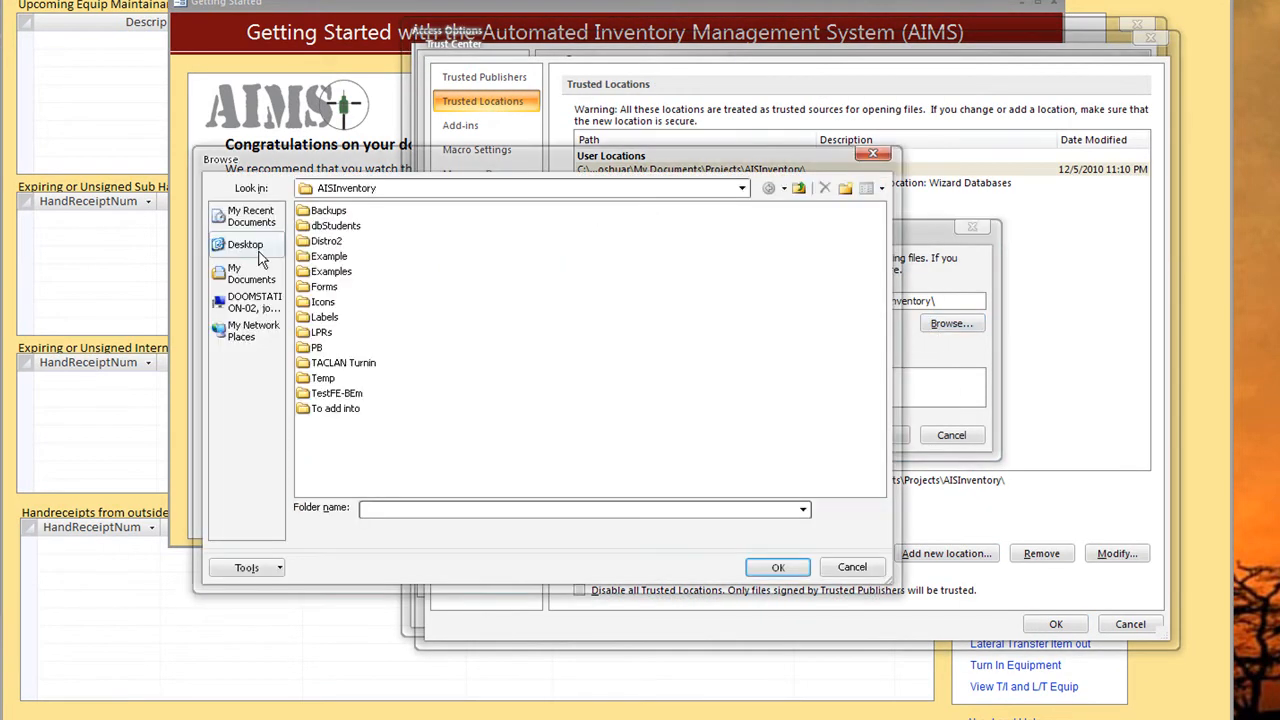
left_click(245, 244)
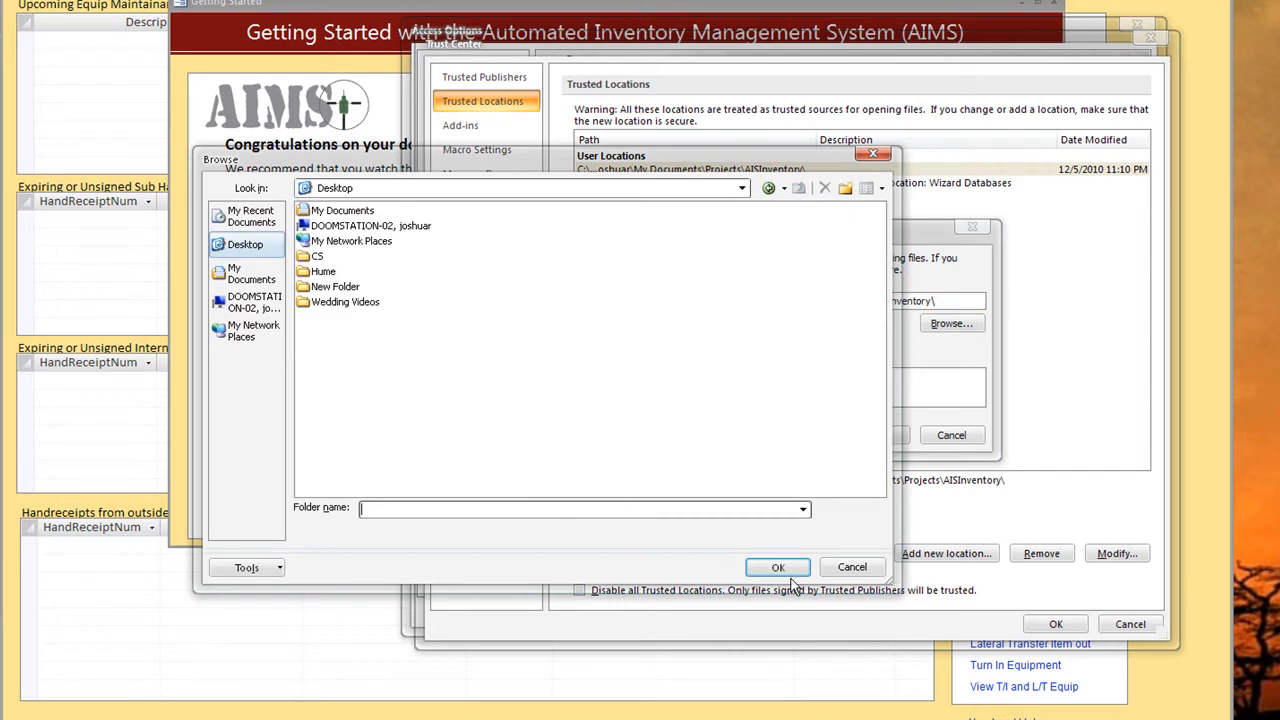
left_click(778, 567)
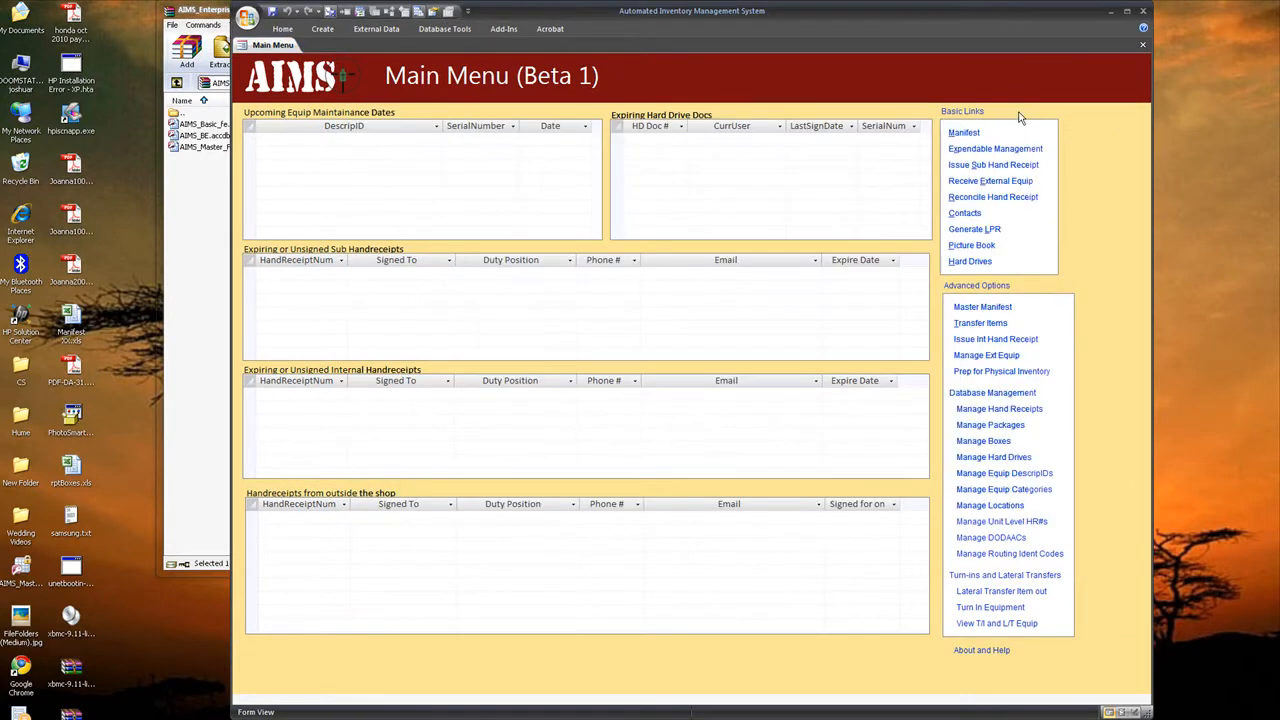
mouse_move(922, 305)
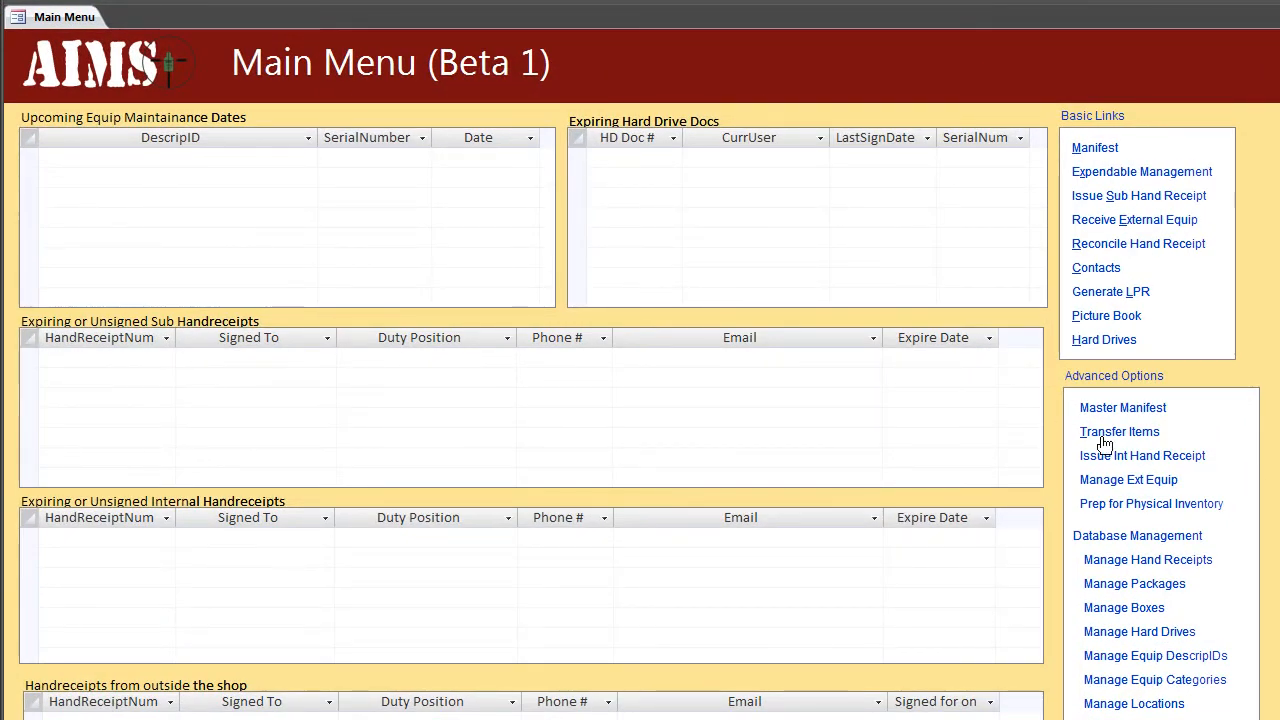
mouse_move(1139, 662)
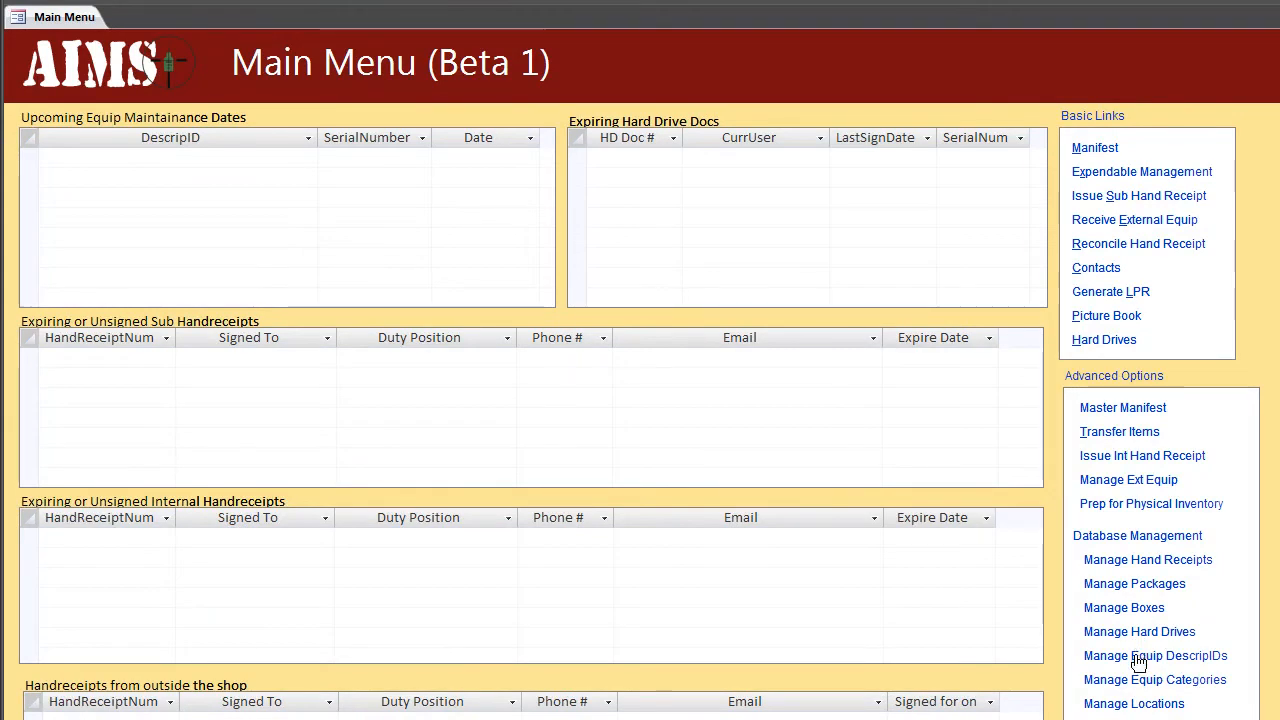
mouse_move(1118, 397)
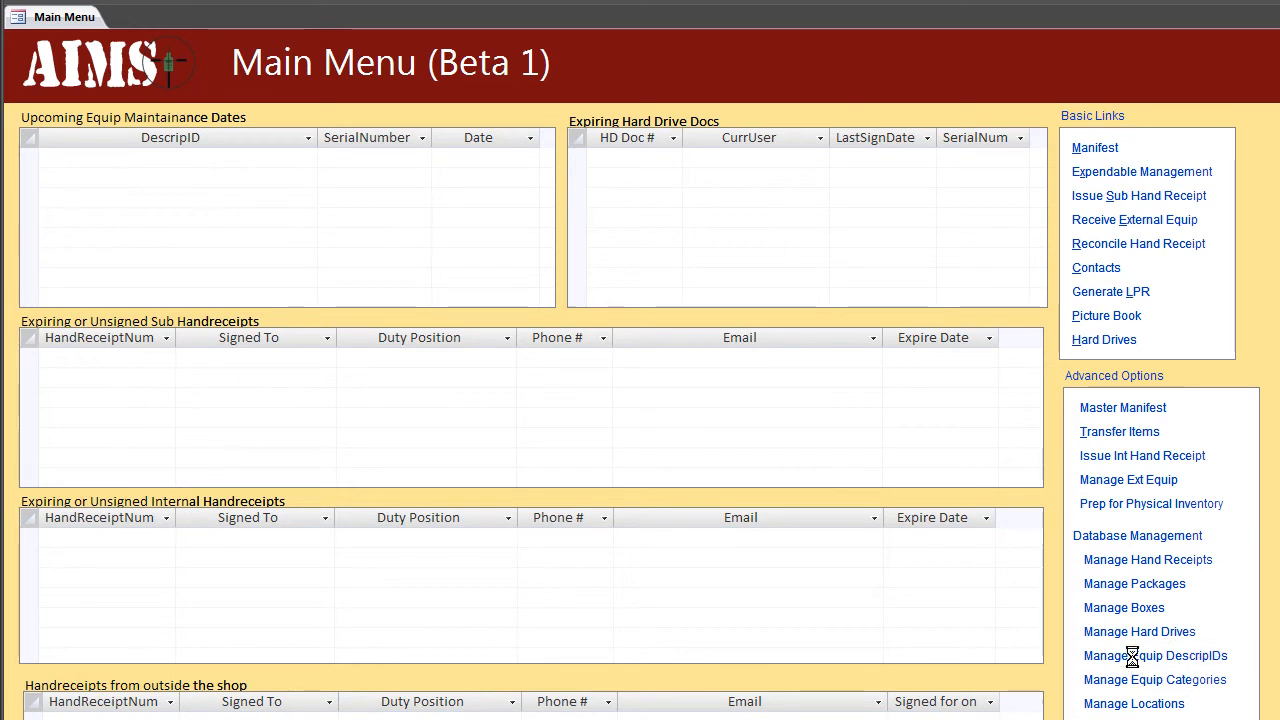
- Browse the Managing DescripIDs list and filter it to items with LINs
left_click(1155, 655)
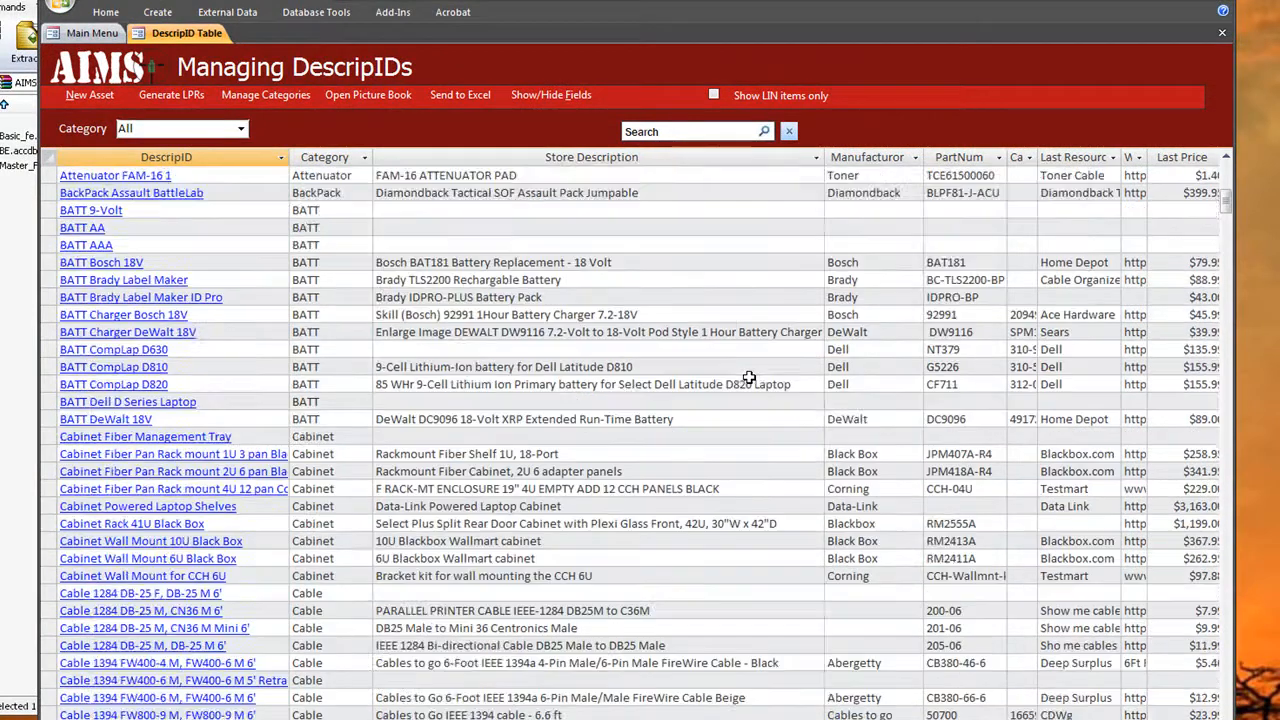
scroll("down", 3)
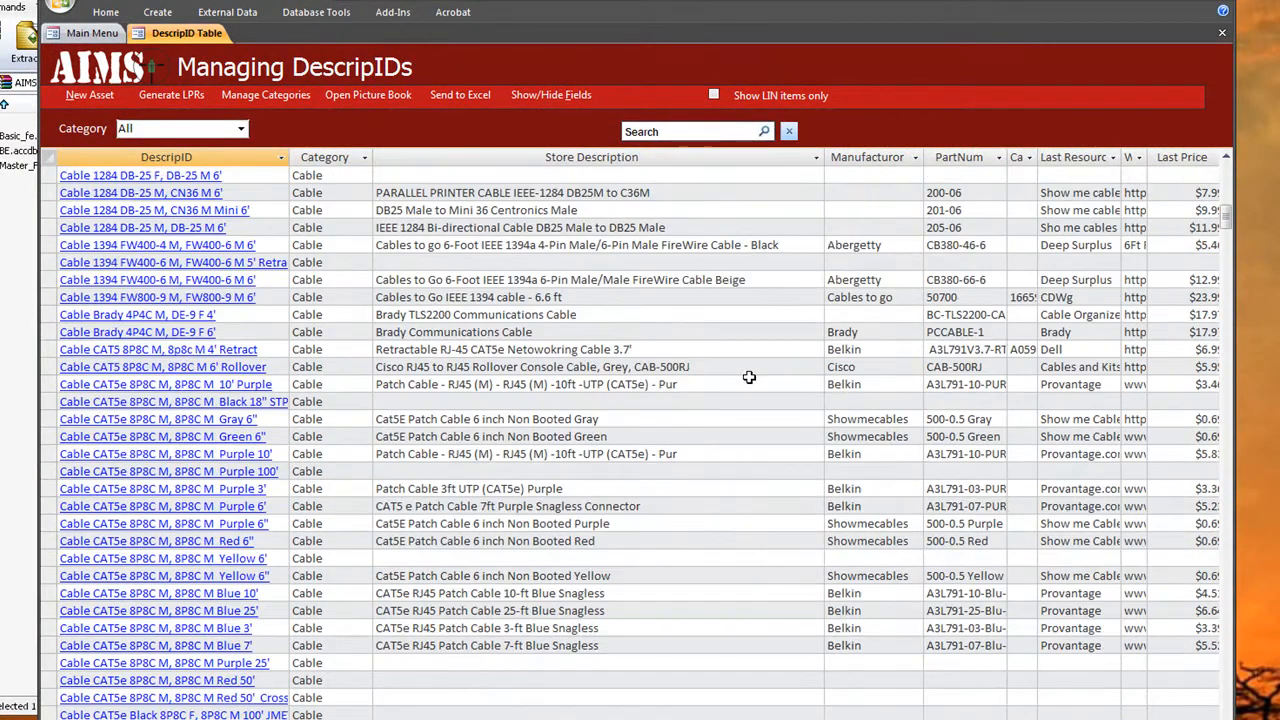
scroll("down", 3)
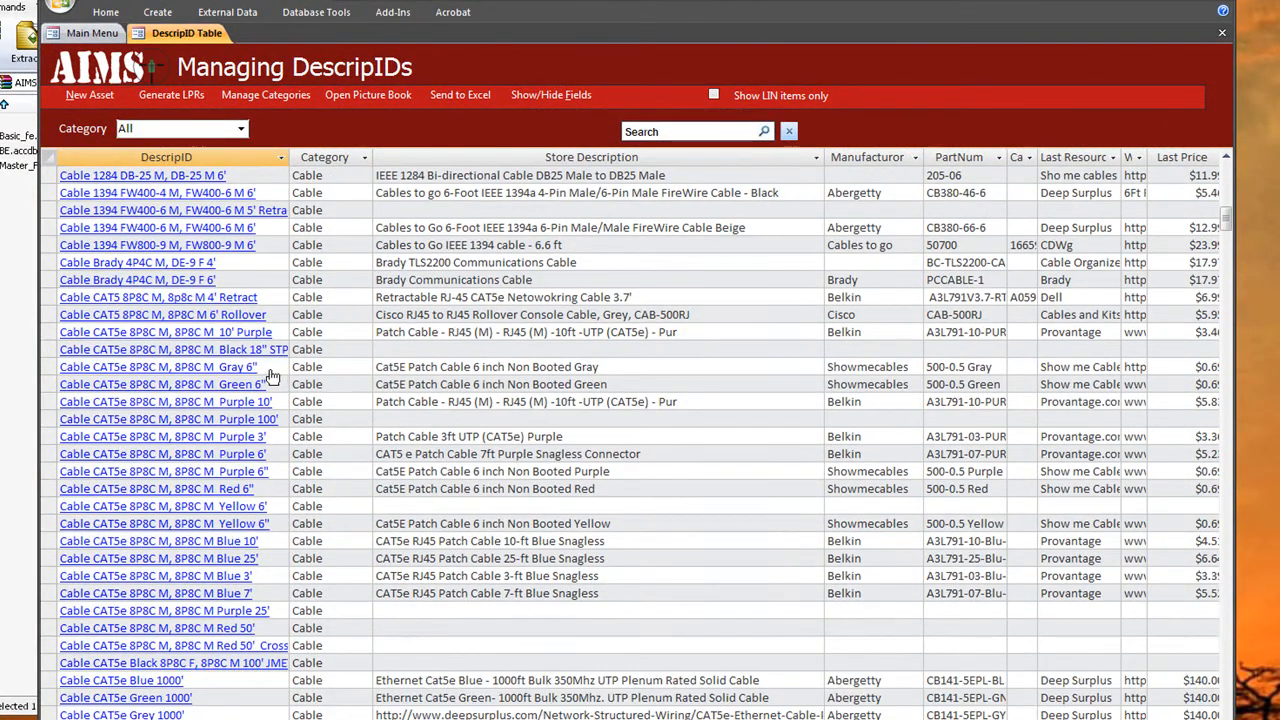
scroll("down", 3)
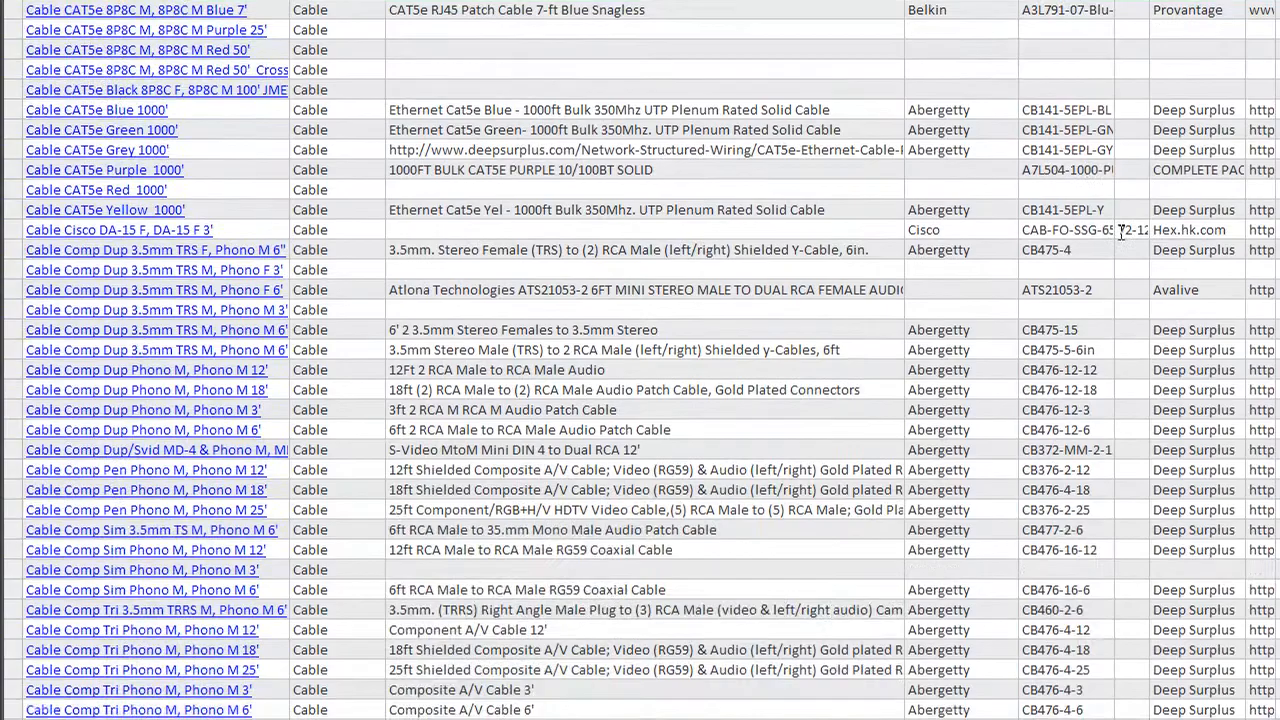
scroll("down", 3)
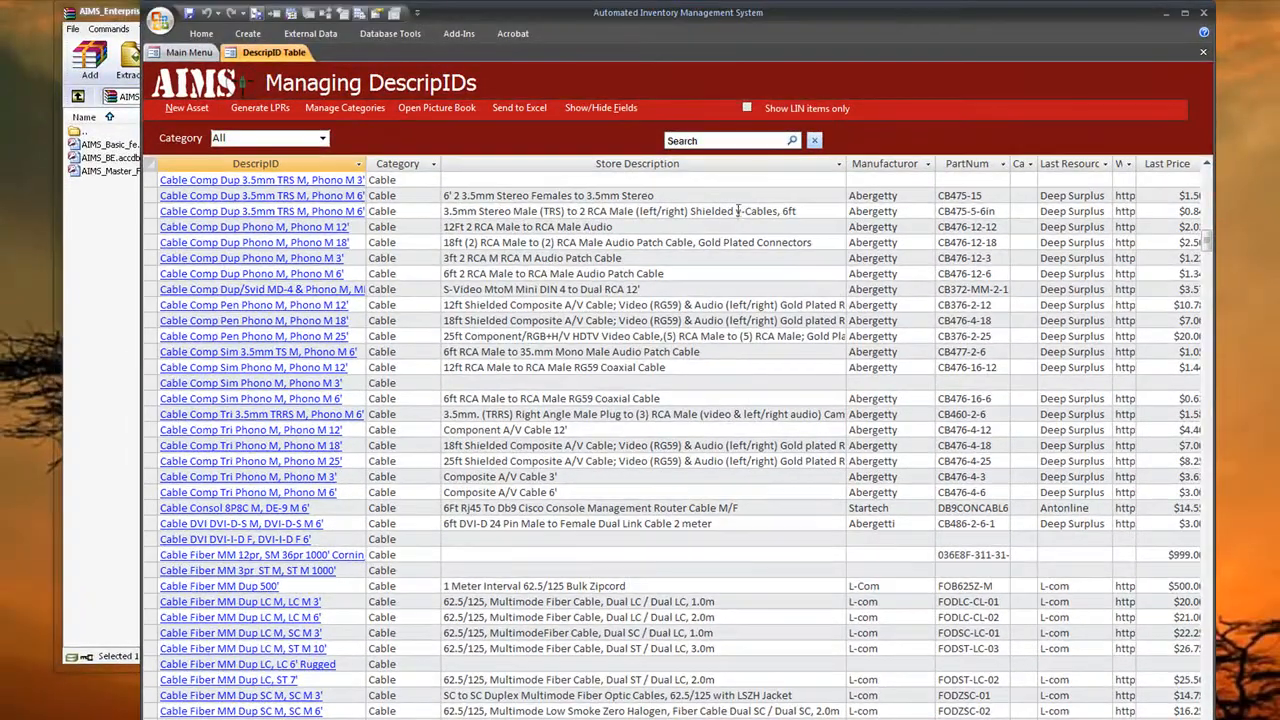
left_click(746, 107)
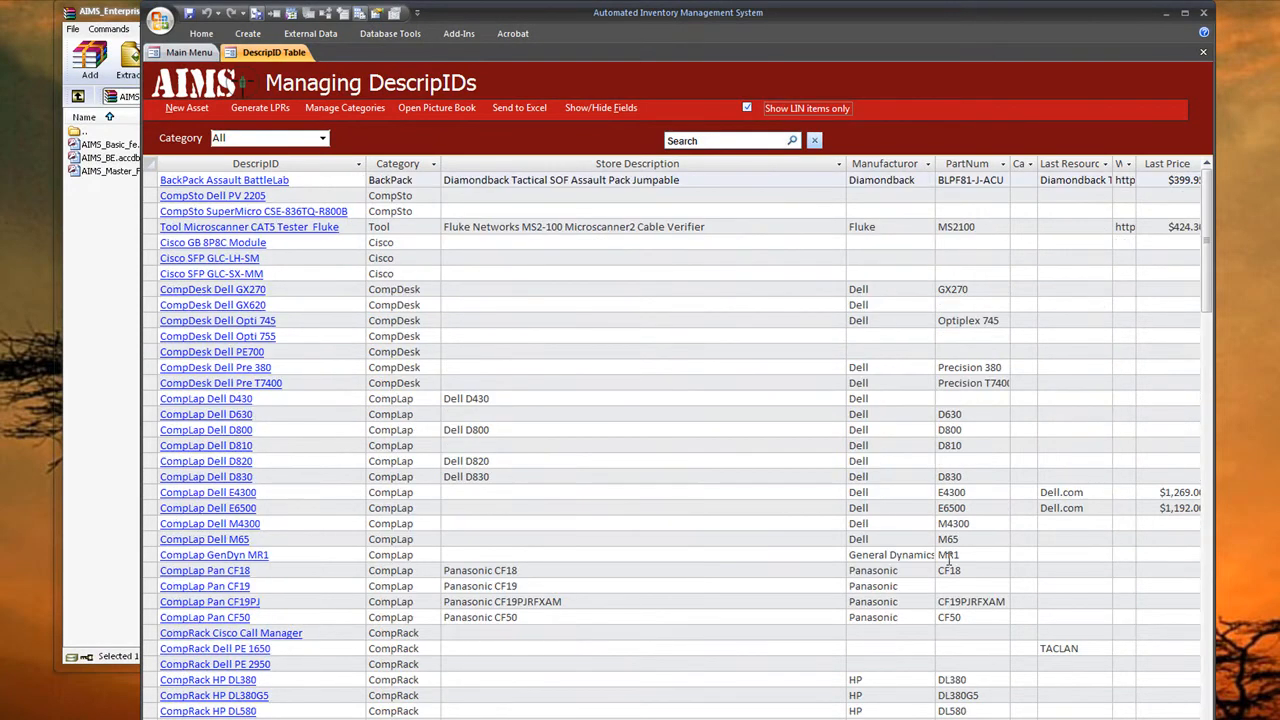
scroll("down", 3)
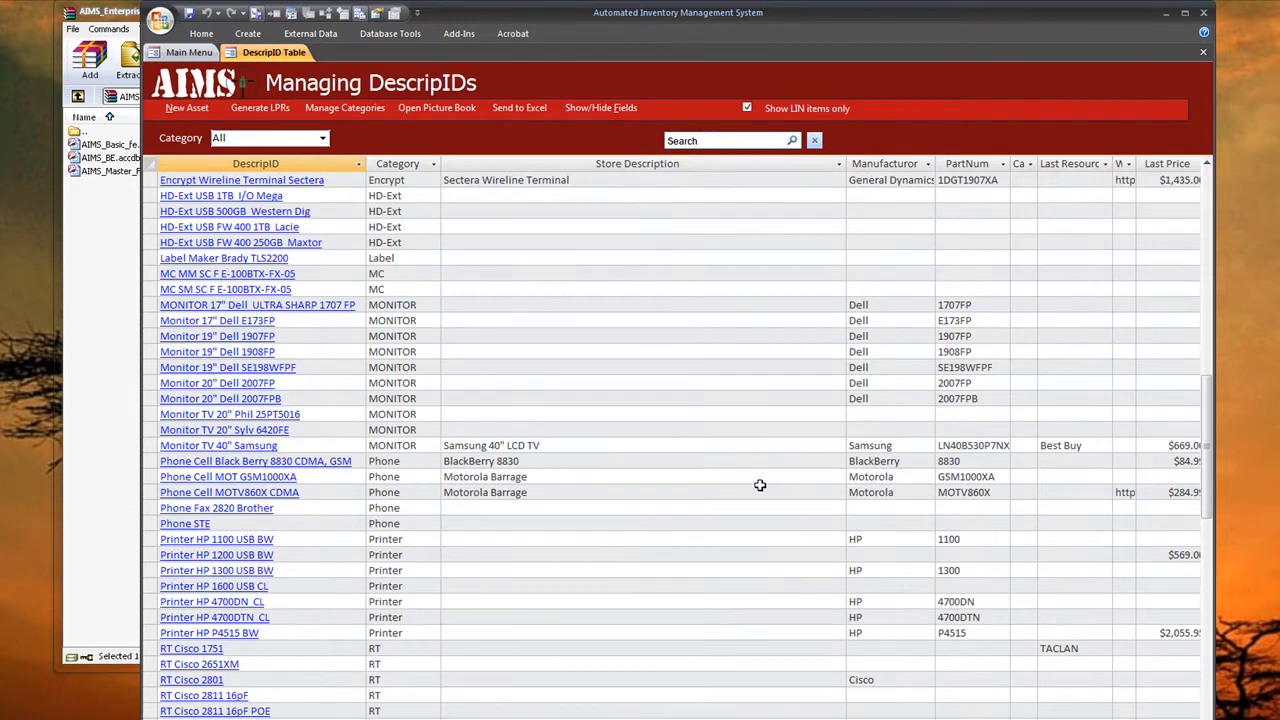
scroll("up", 3)
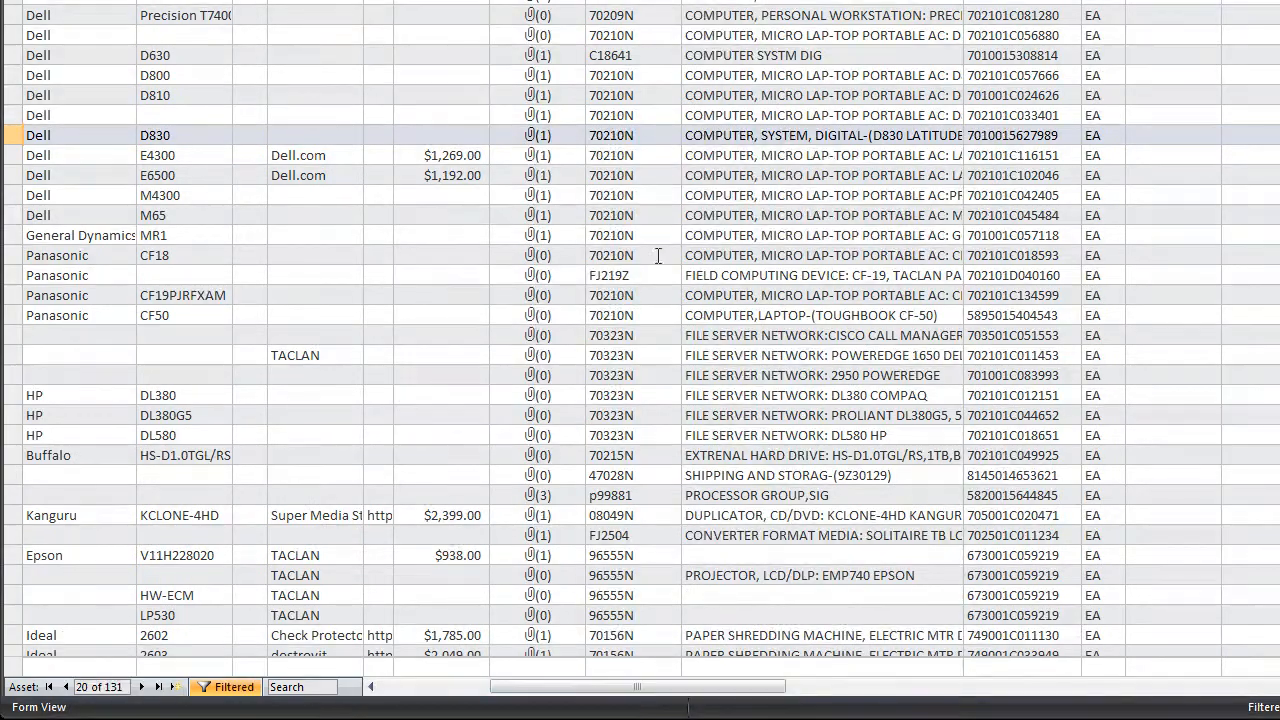
- Inspect the D830 laptop record's NSN field in the DescripID table
left_click(630, 135)
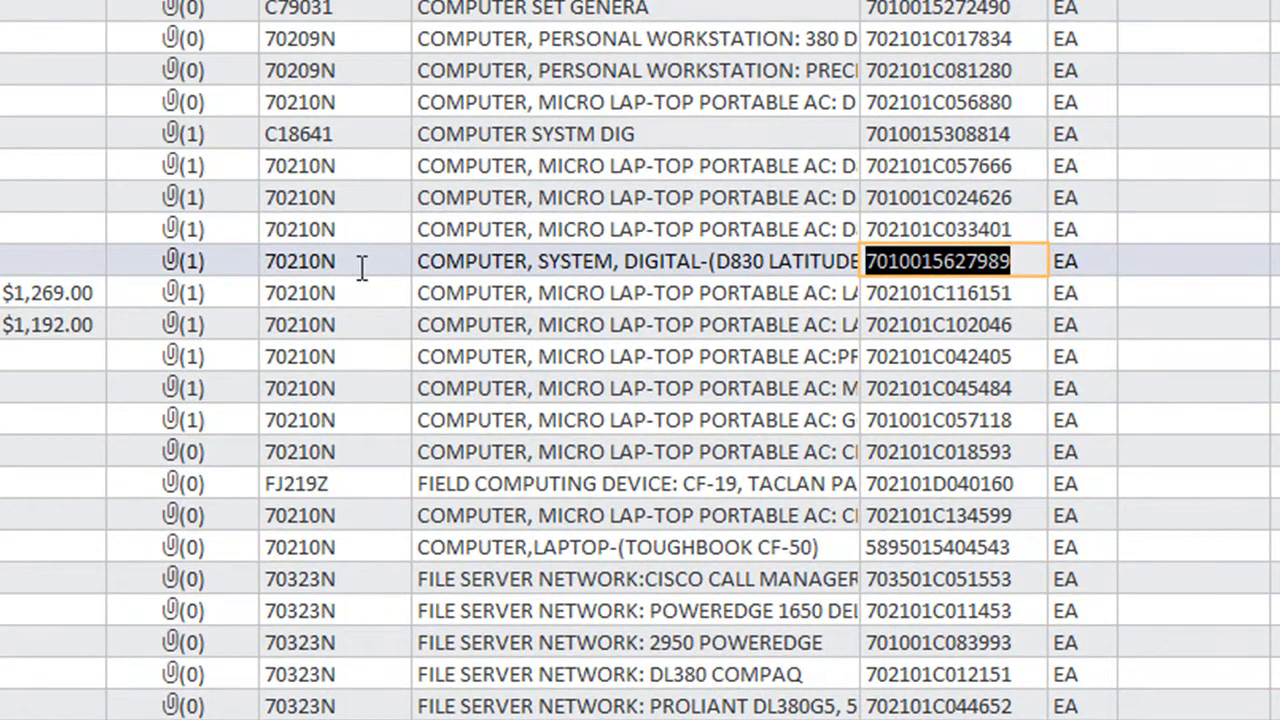
left_click(300, 261)
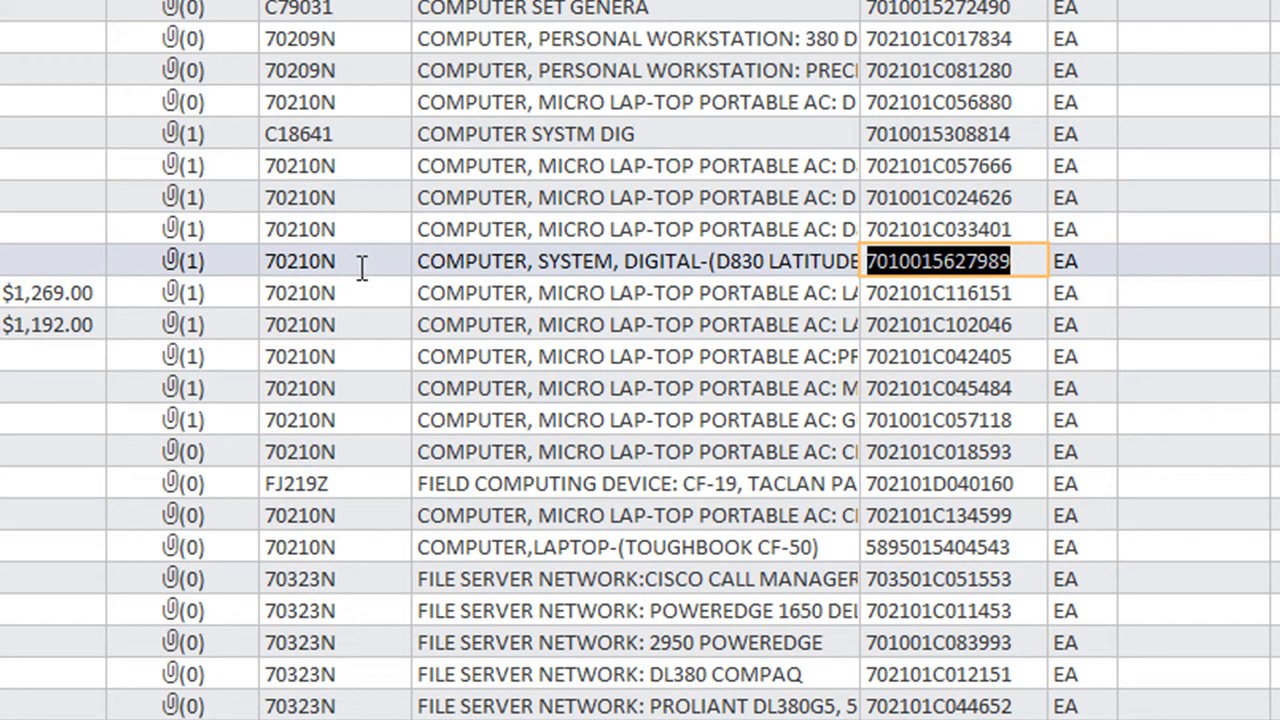
left_click(635, 261)
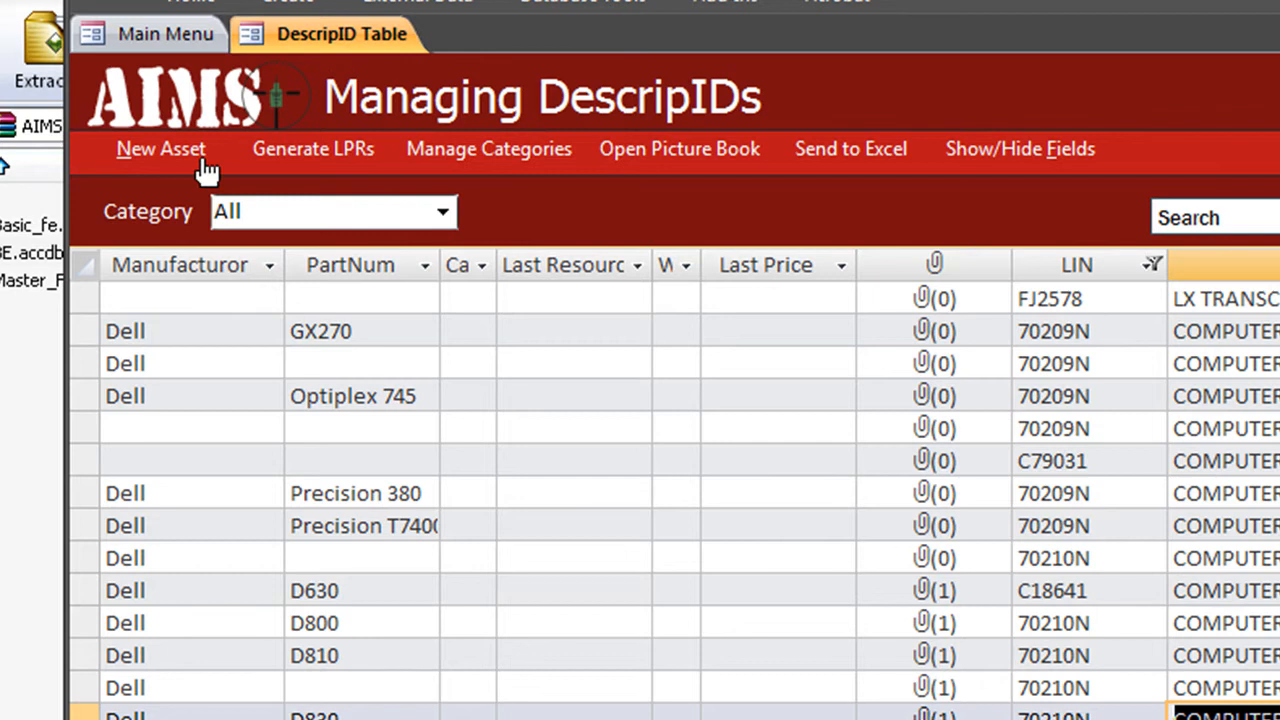
- Create a new Tool-category DescripID with remarks 'Halligan'
left_click(160, 148)
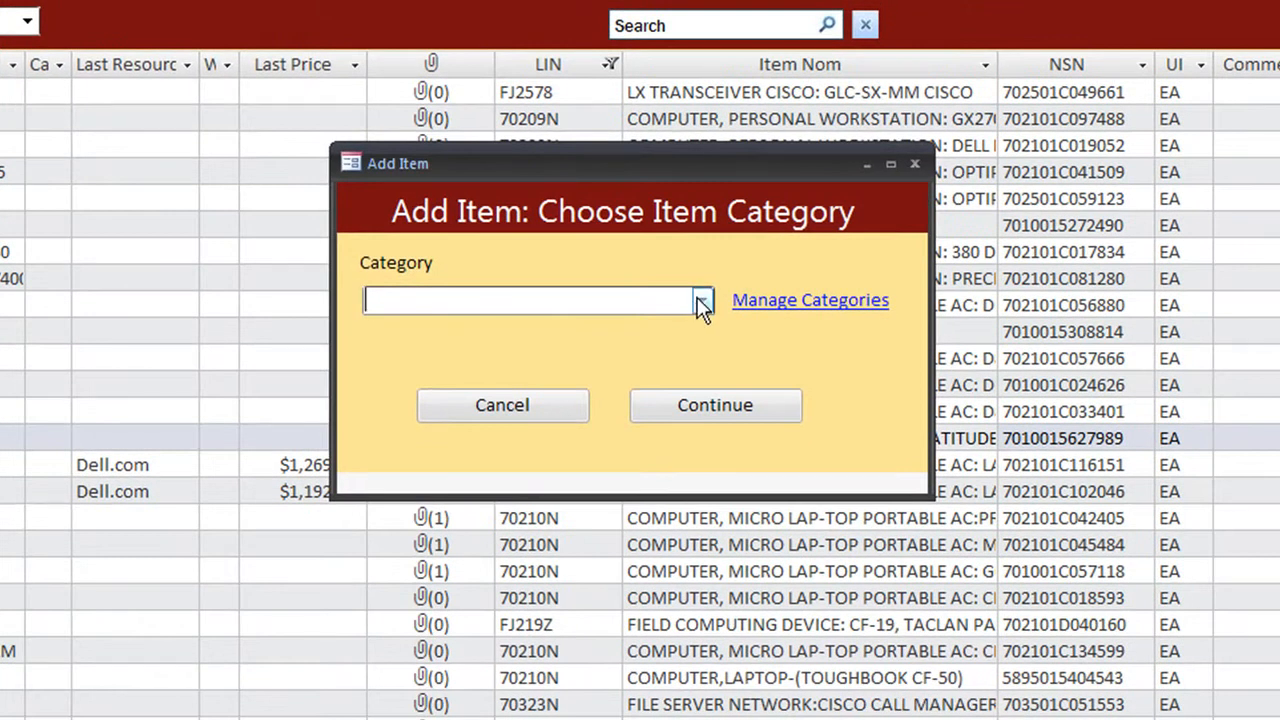
left_click(700, 300)
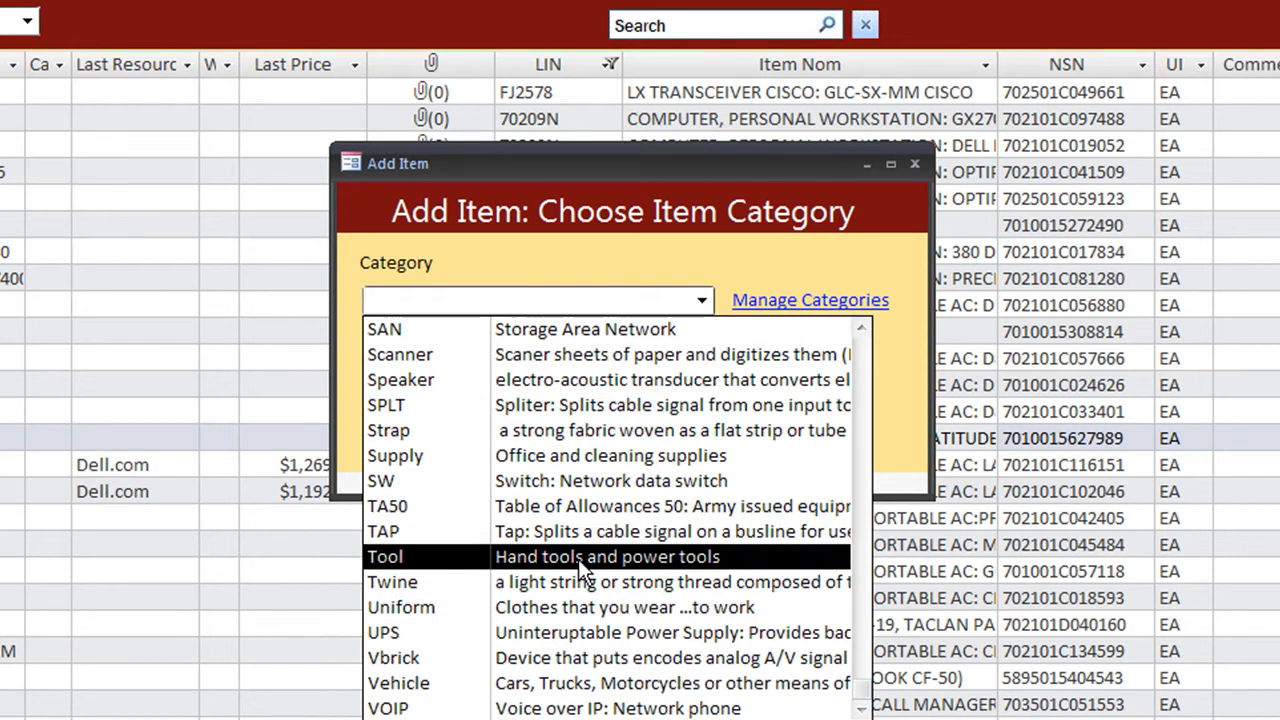
left_click(385, 557)
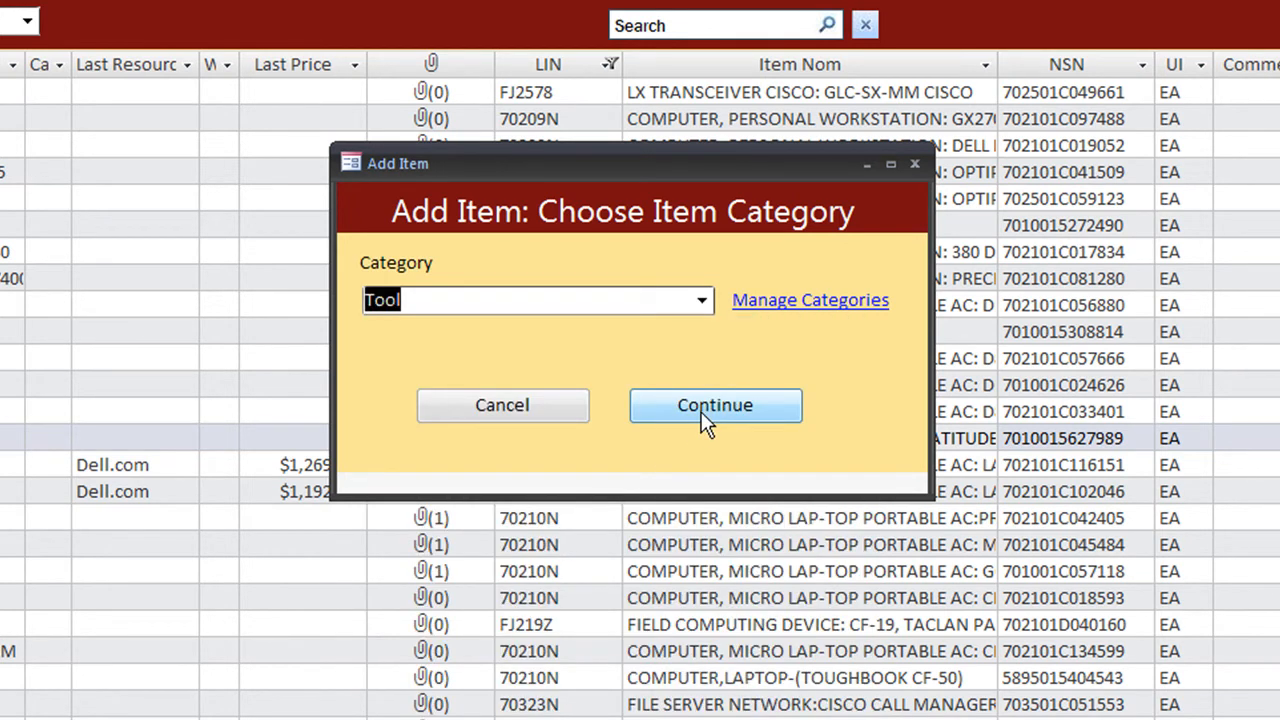
left_click(714, 405)
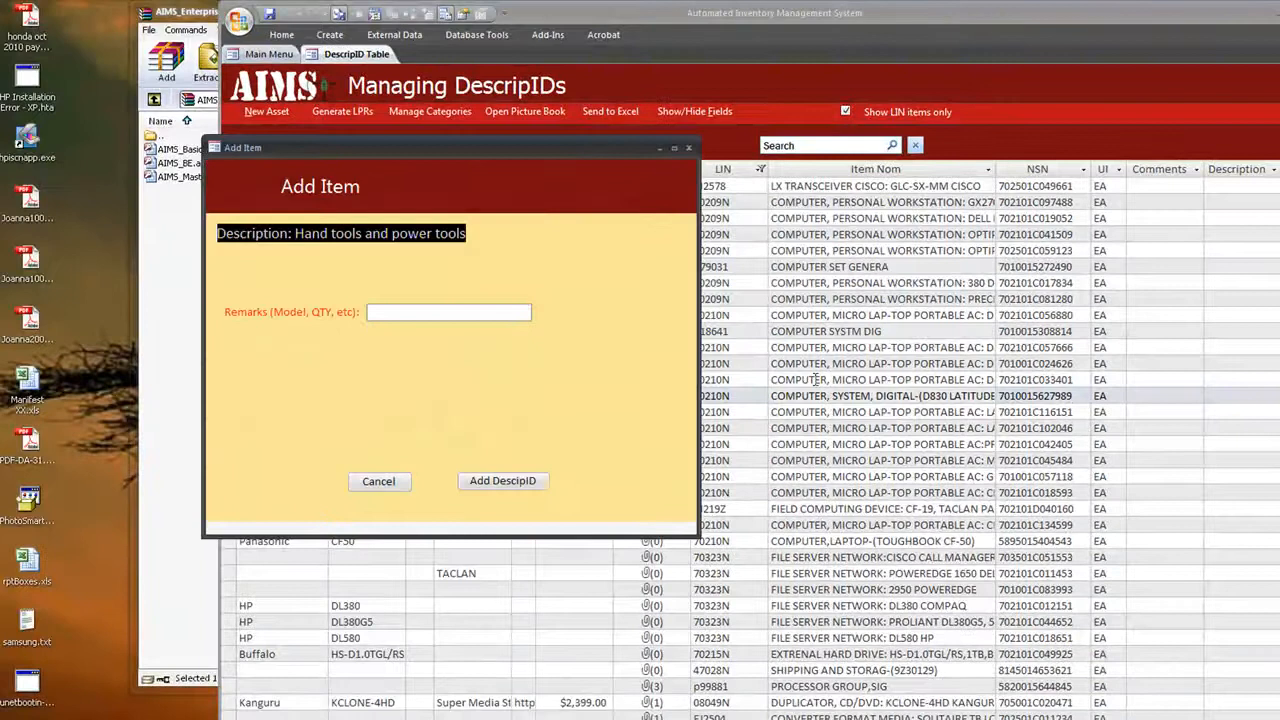
left_click(448, 312)
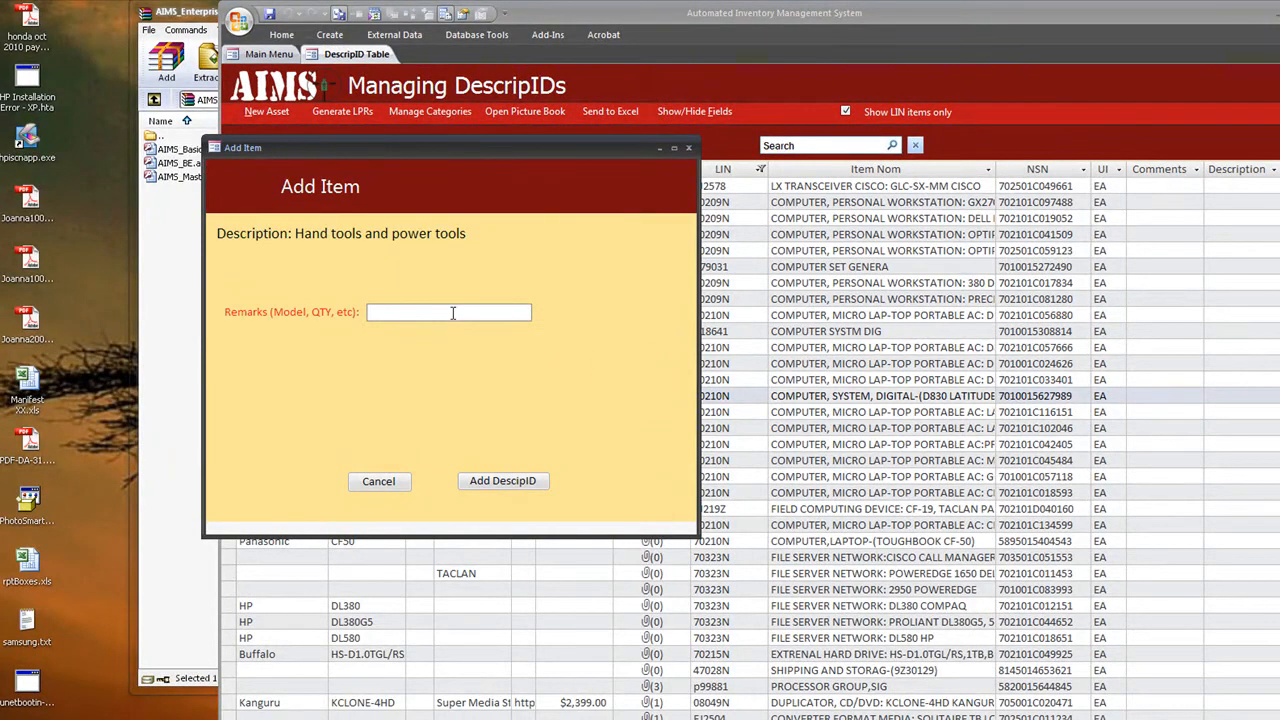
type("Halligan")
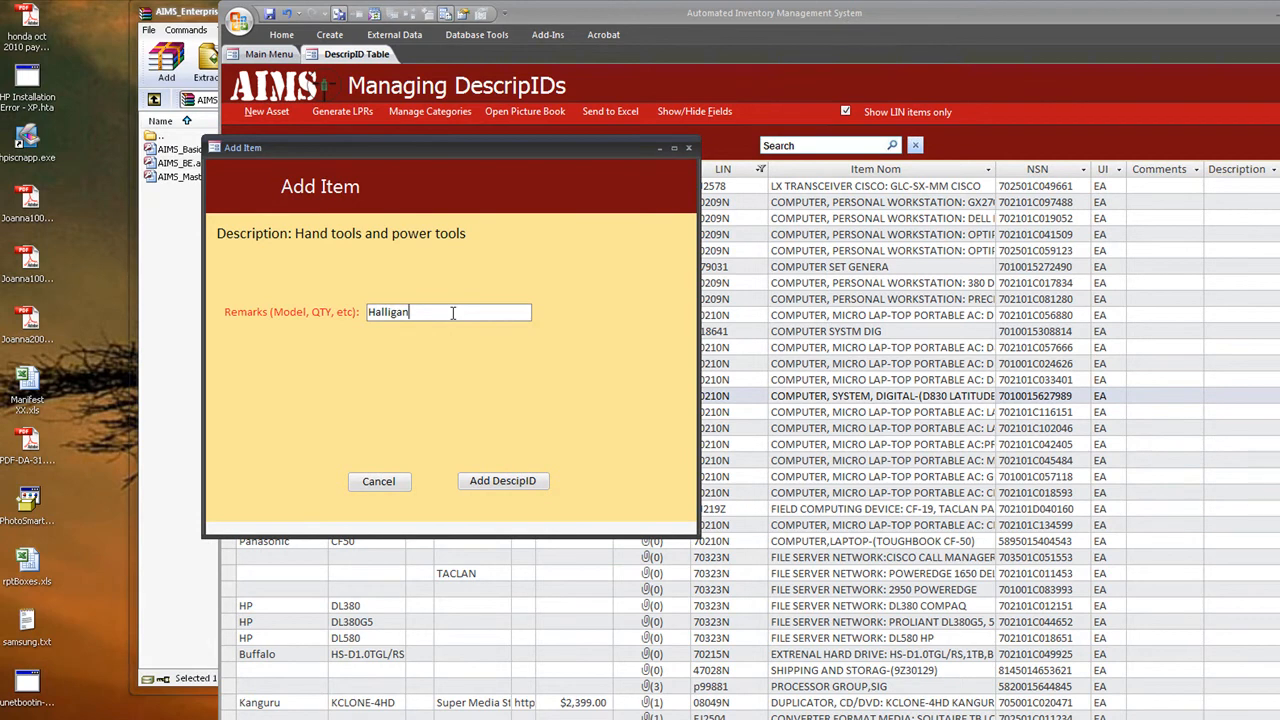
mouse_move(503, 481)
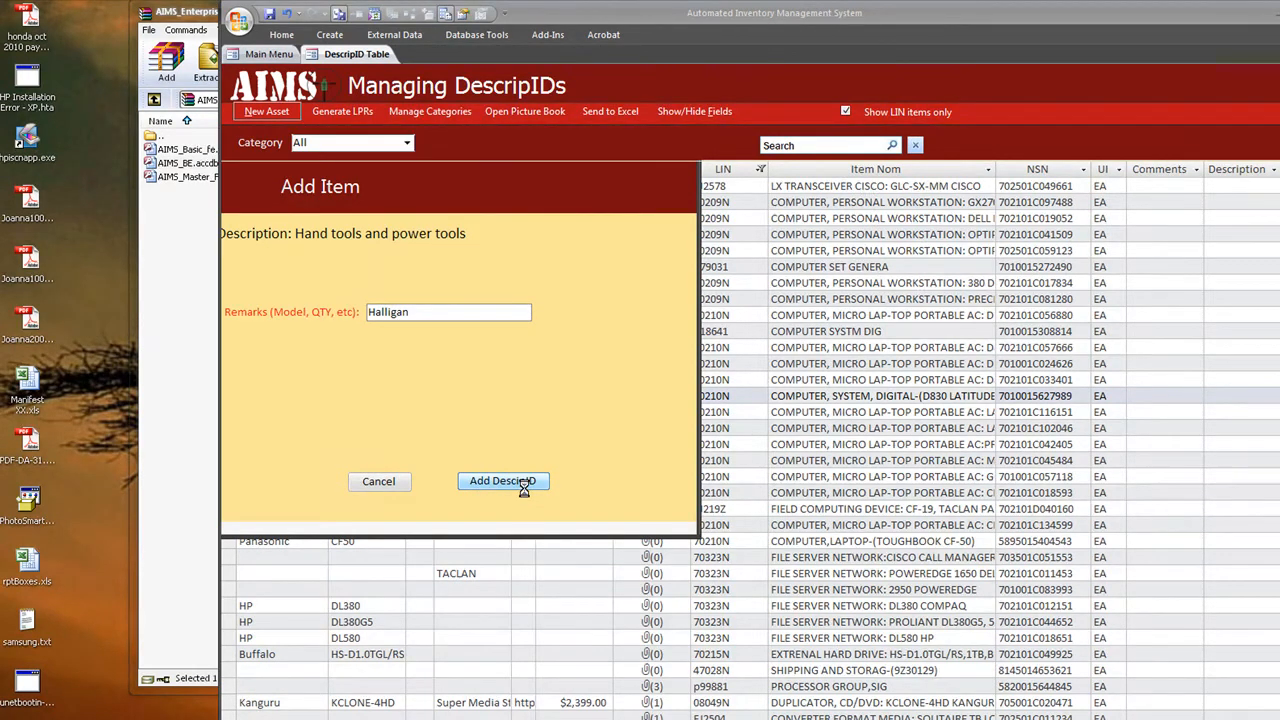
left_click(502, 481)
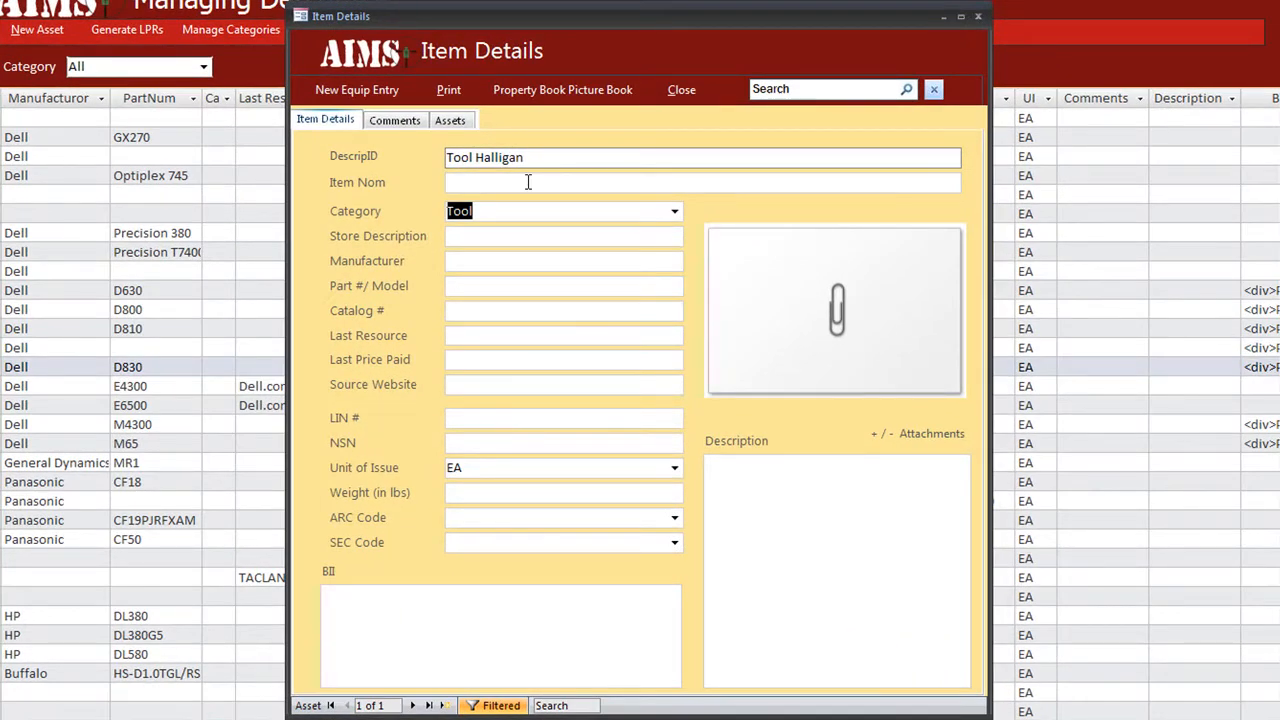
mouse_move(658, 498)
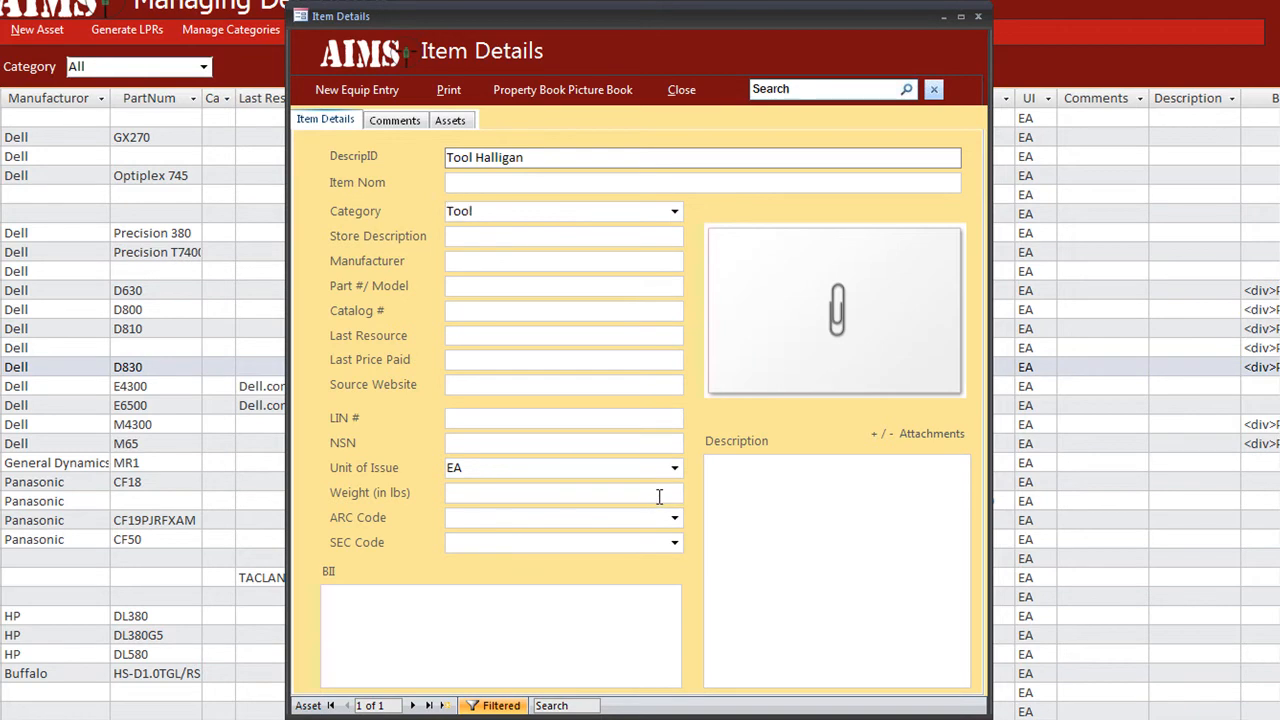
- Fill the Tool Halligan details with weight 10 lbs, code U and price $150.00
type("10")
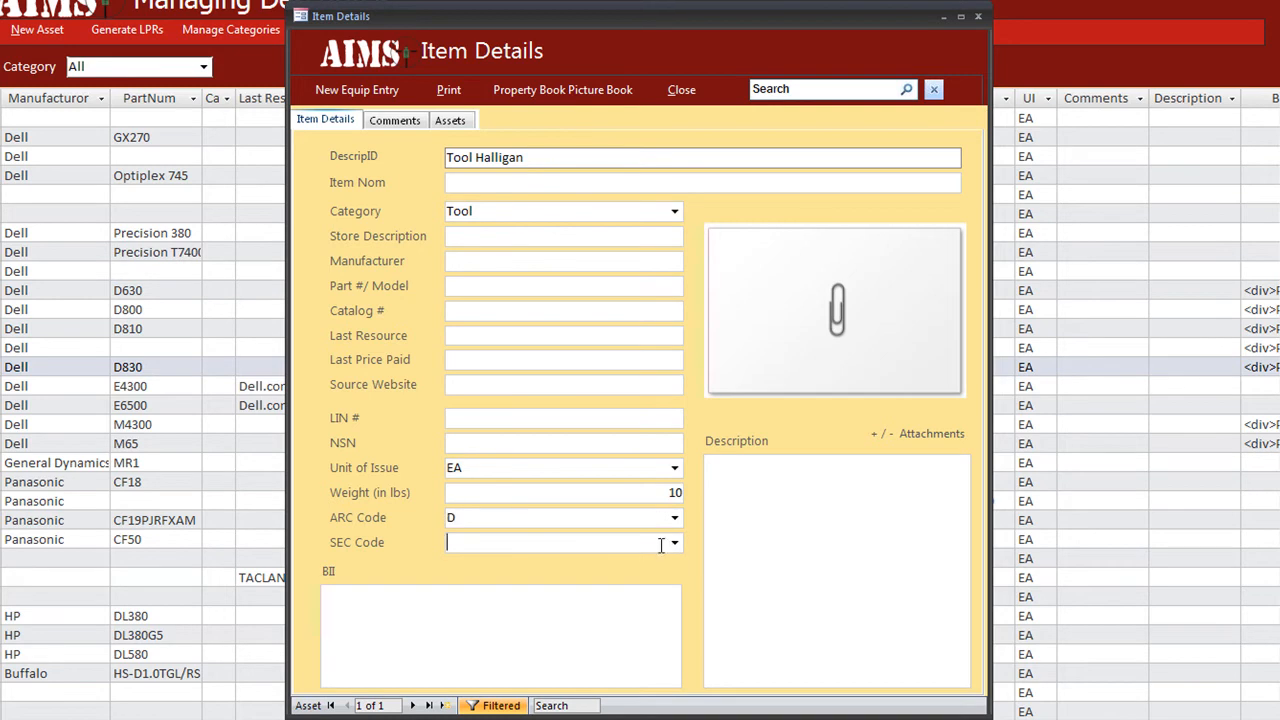
type("u")
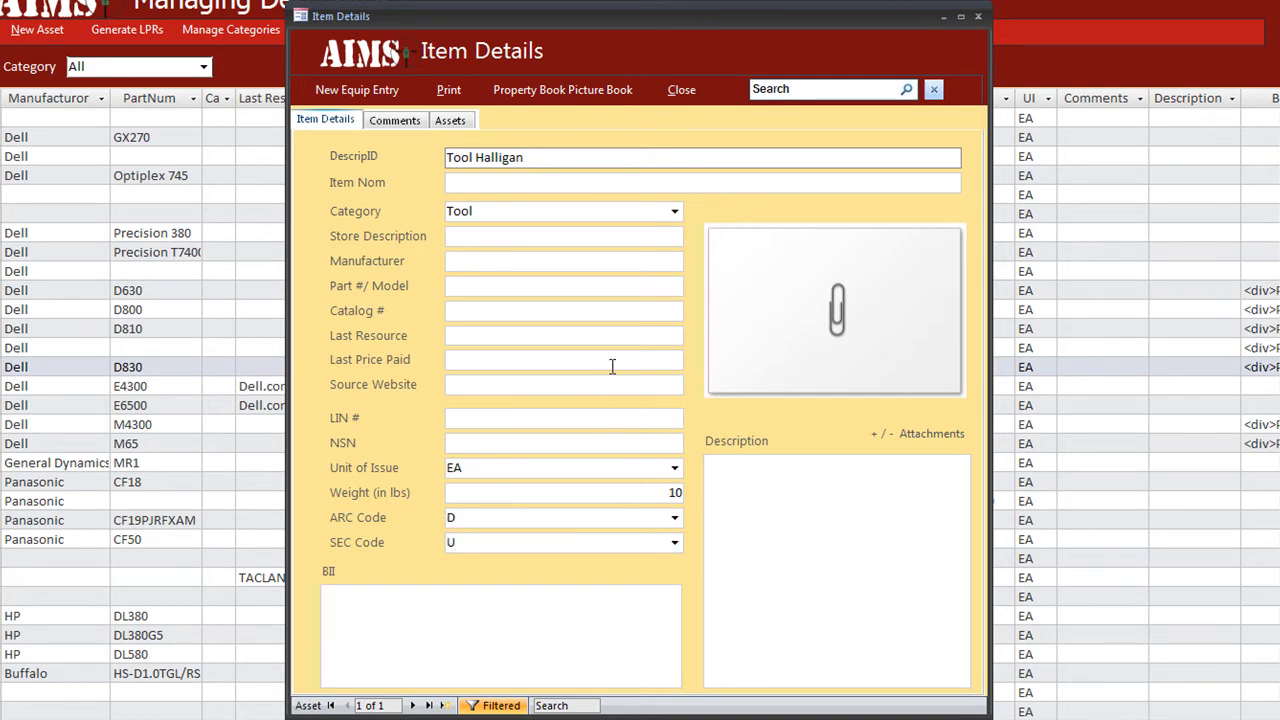
type("150.00")
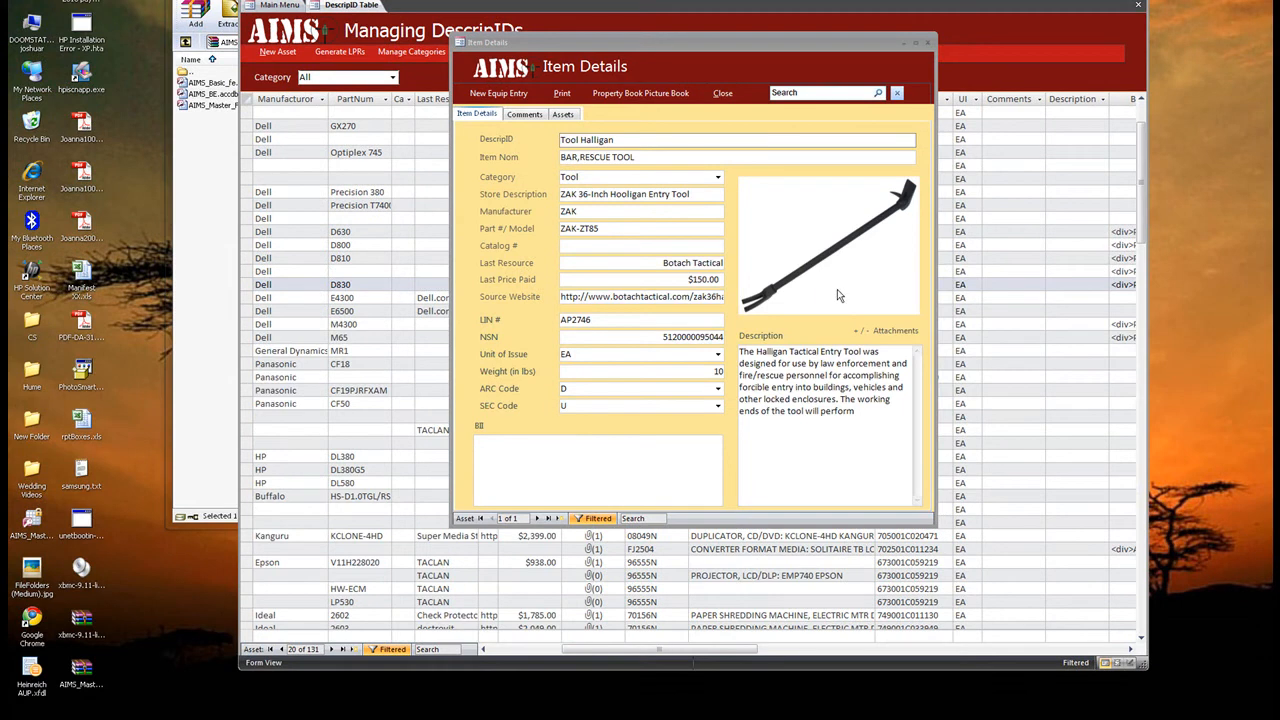
mouse_move(1244, 270)
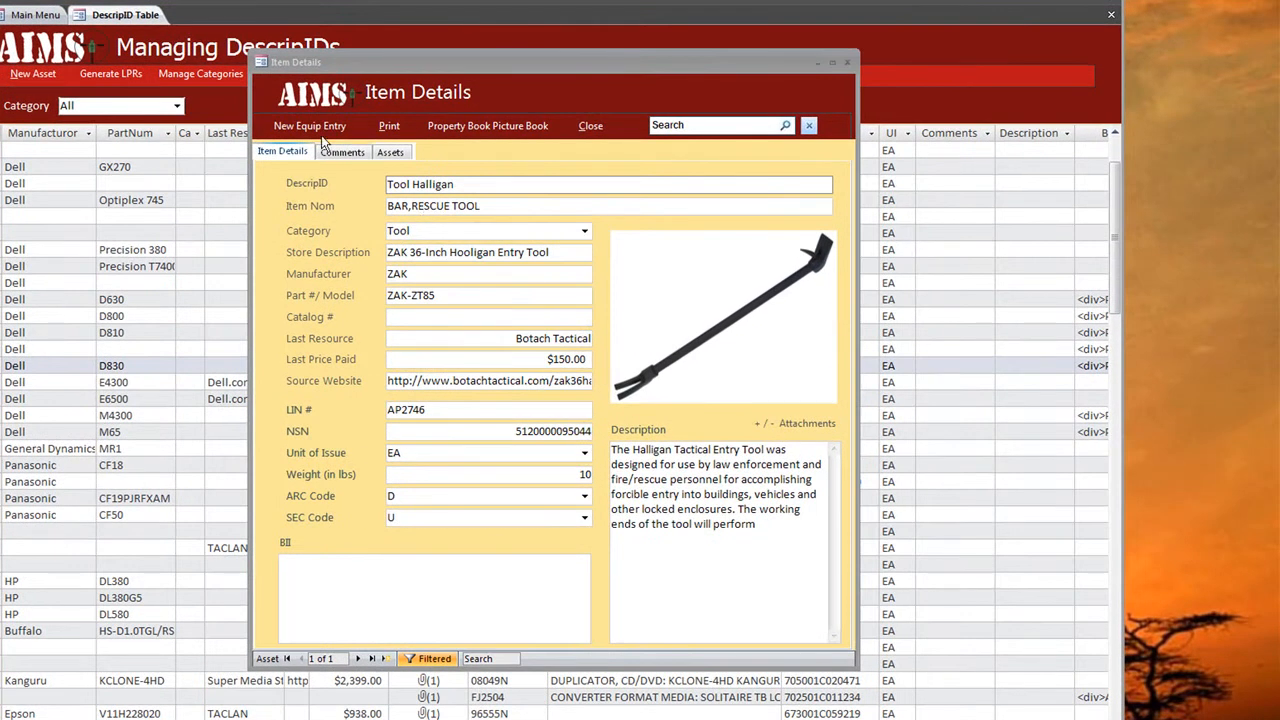
- Start another equipment entry and open the item categories table for editing
left_click(309, 125)
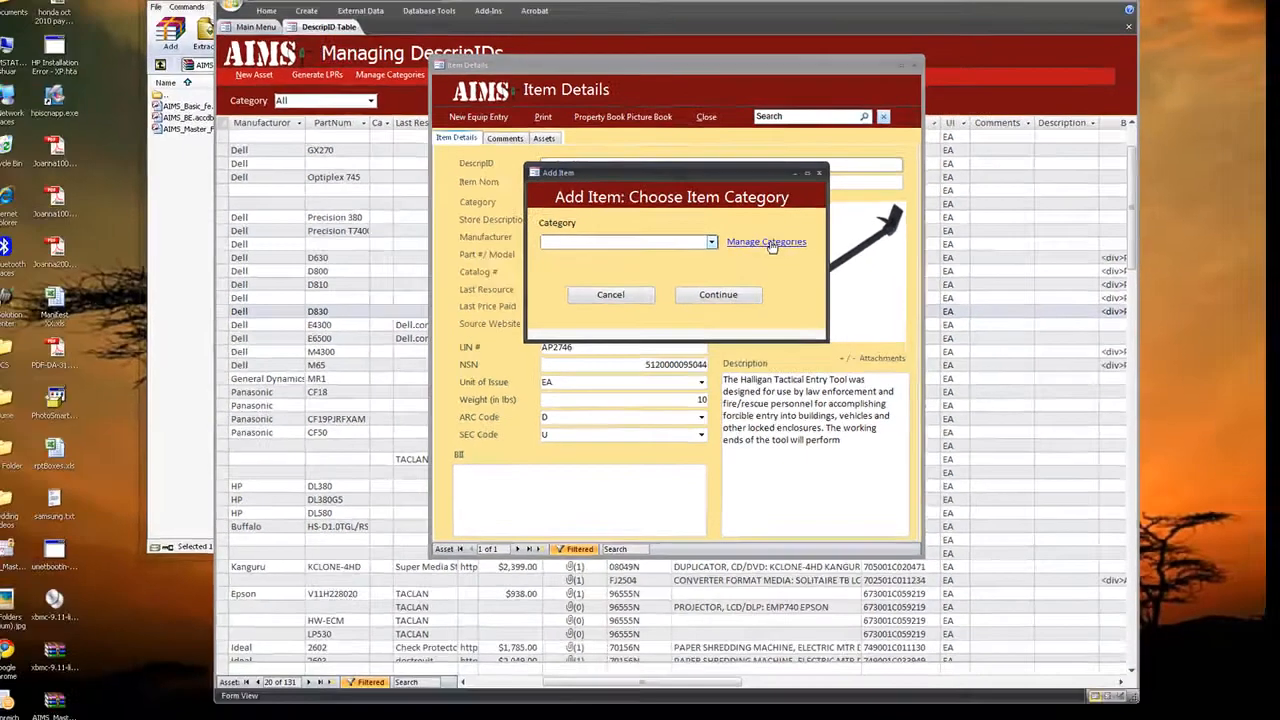
left_click(766, 241)
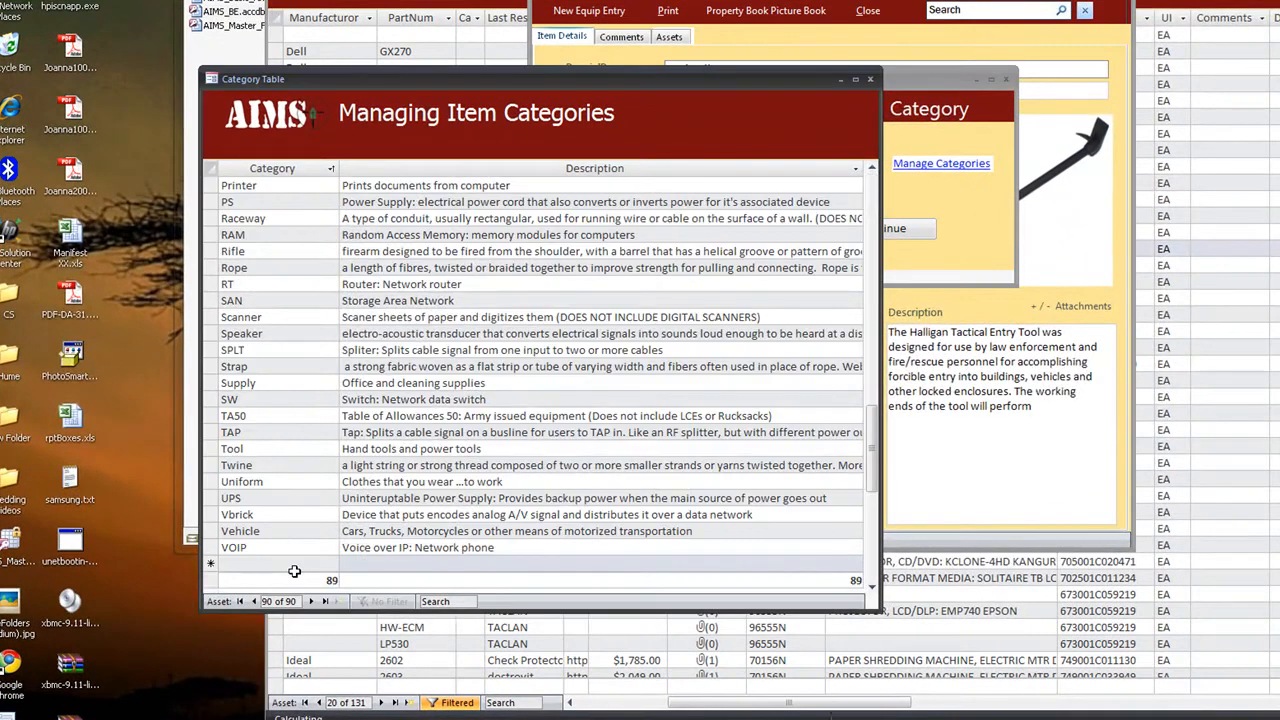
- Add a new 'Fluid' category described as 'Nonconsumable Liquids' and close the table
left_click(290, 563)
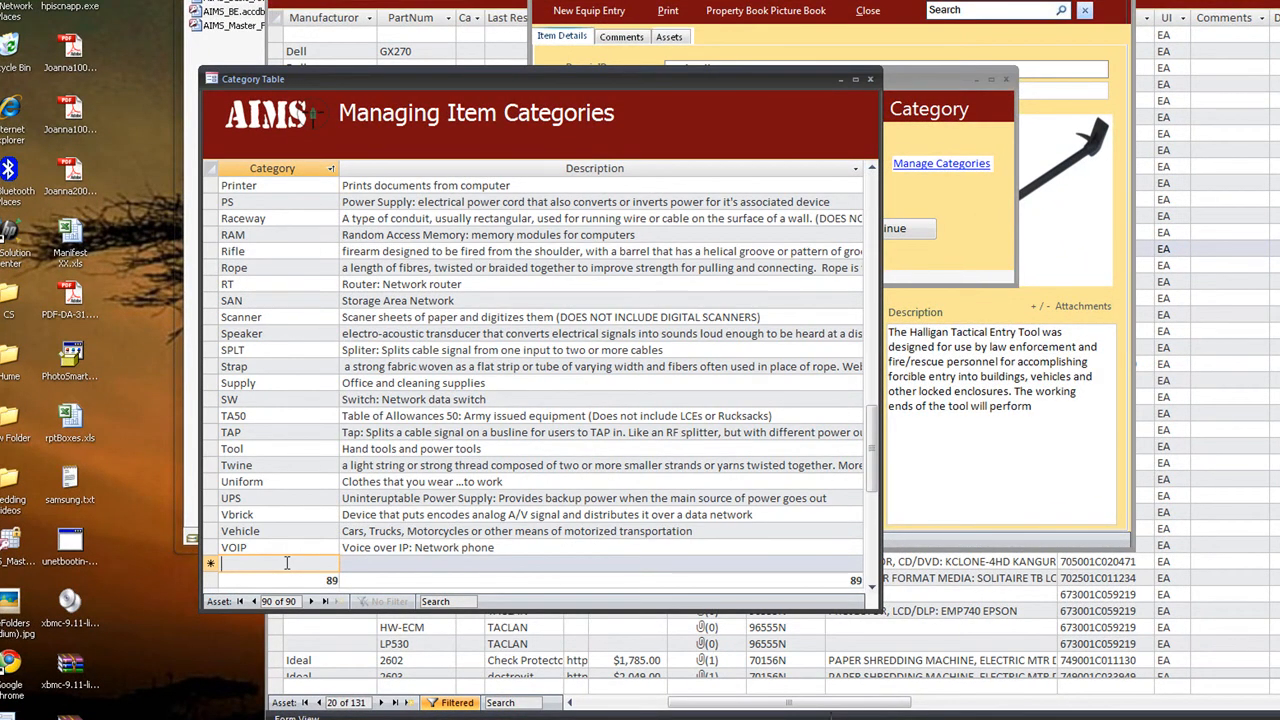
type("Fluid")
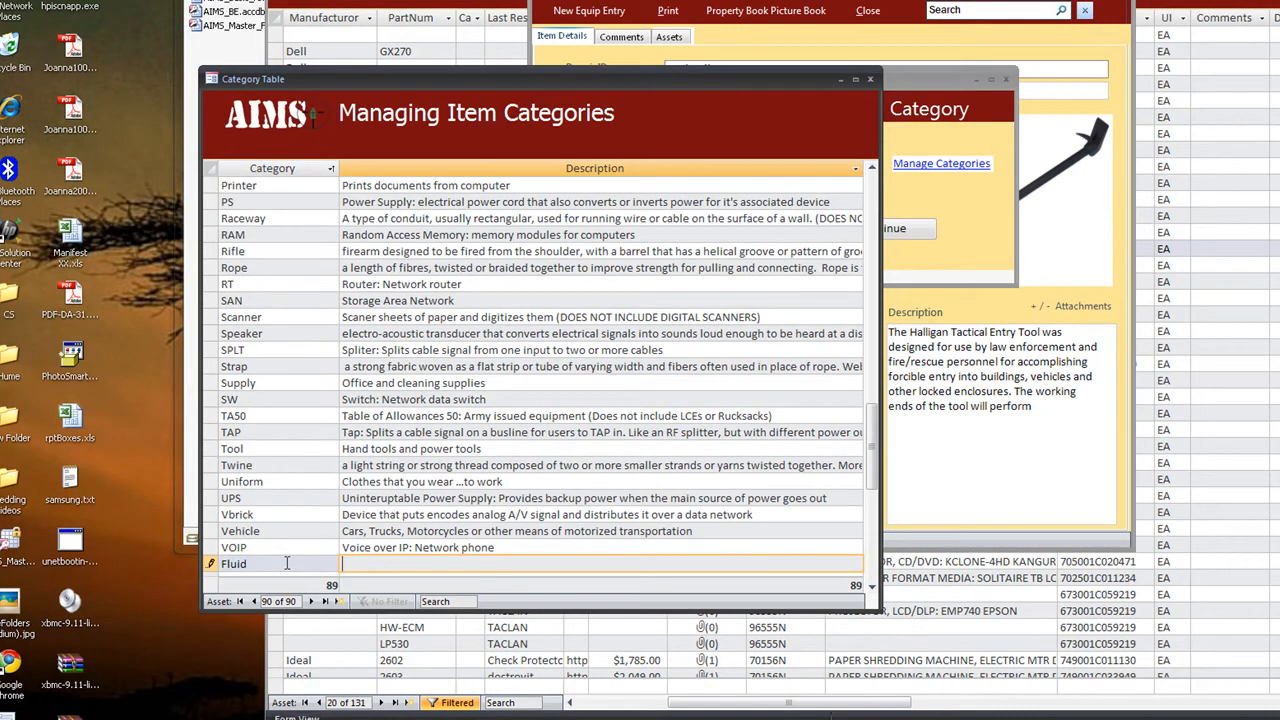
type("Nonconsumable L")
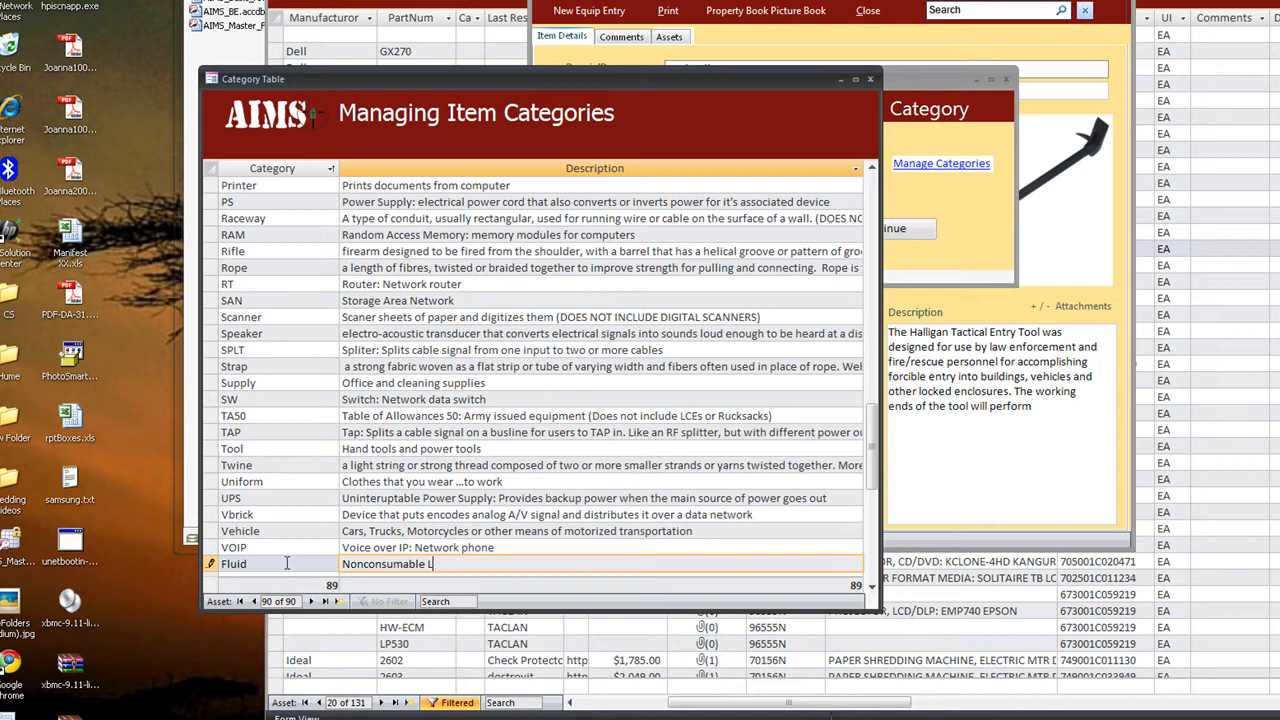
type("iquid")
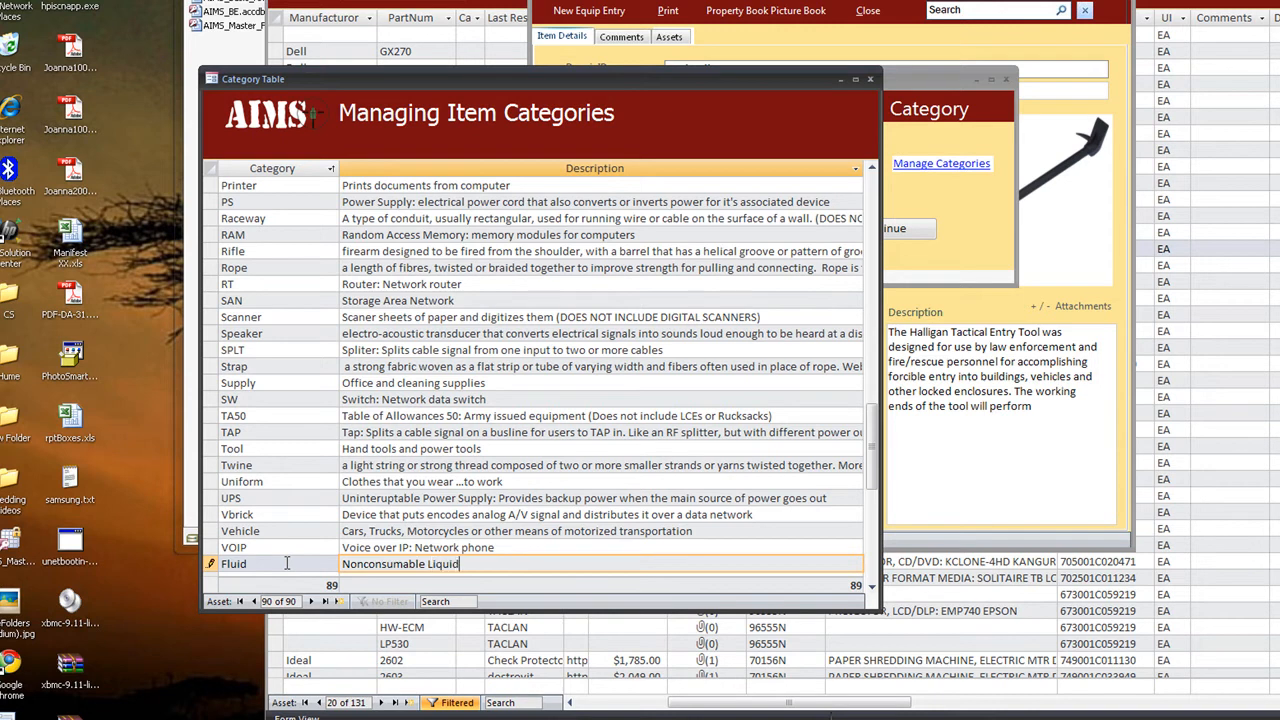
left_click(877, 79)
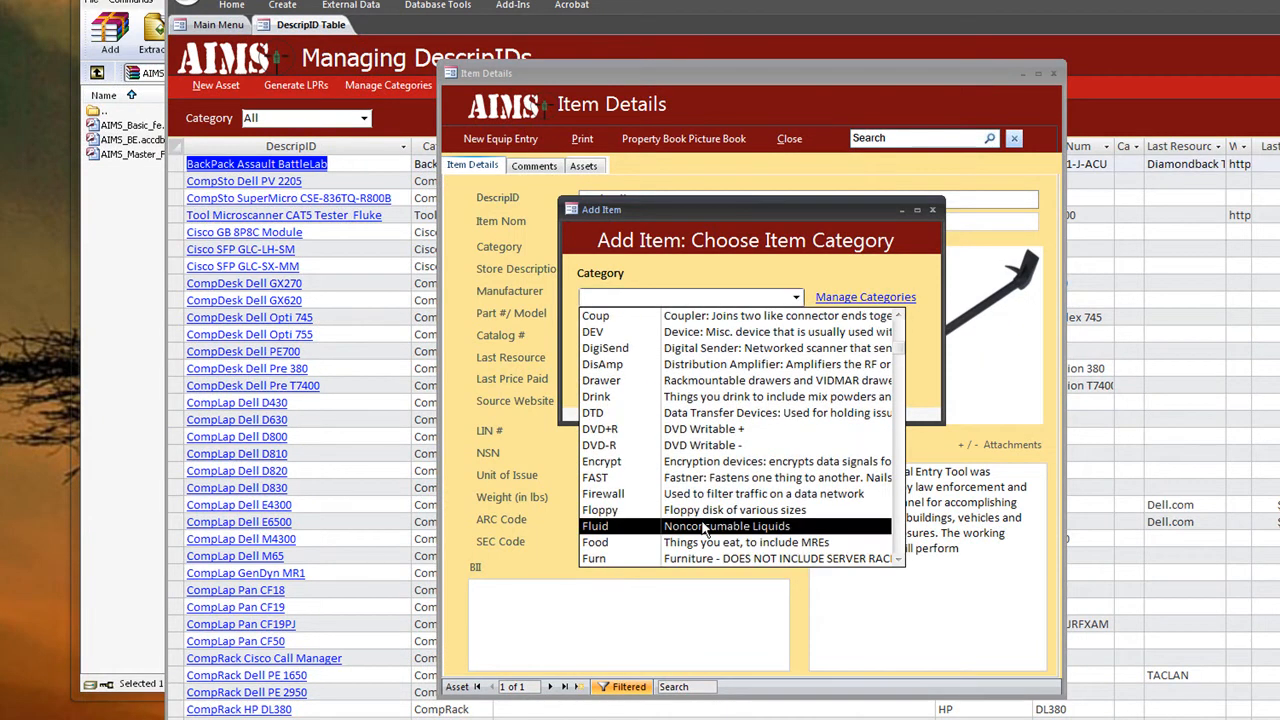
- Add a new Fluid-category DescripID with remarks 'CLP 5 OZ'
left_click(595, 525)
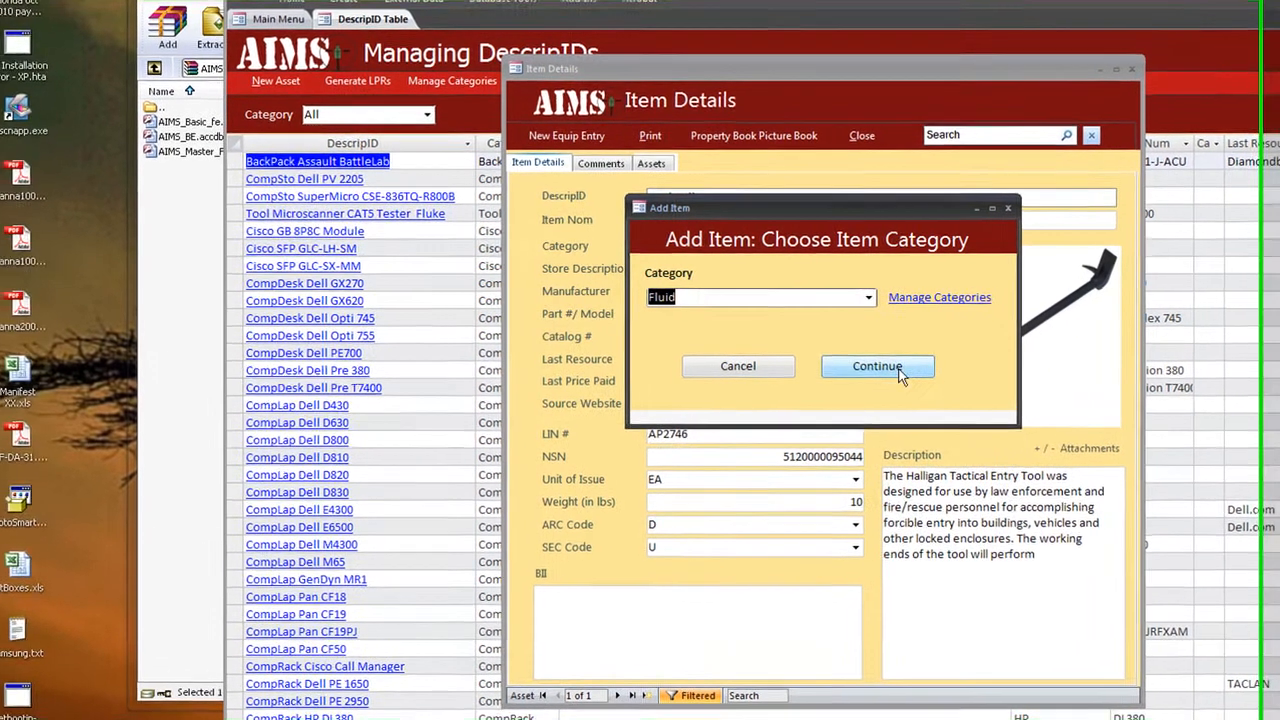
left_click(877, 366)
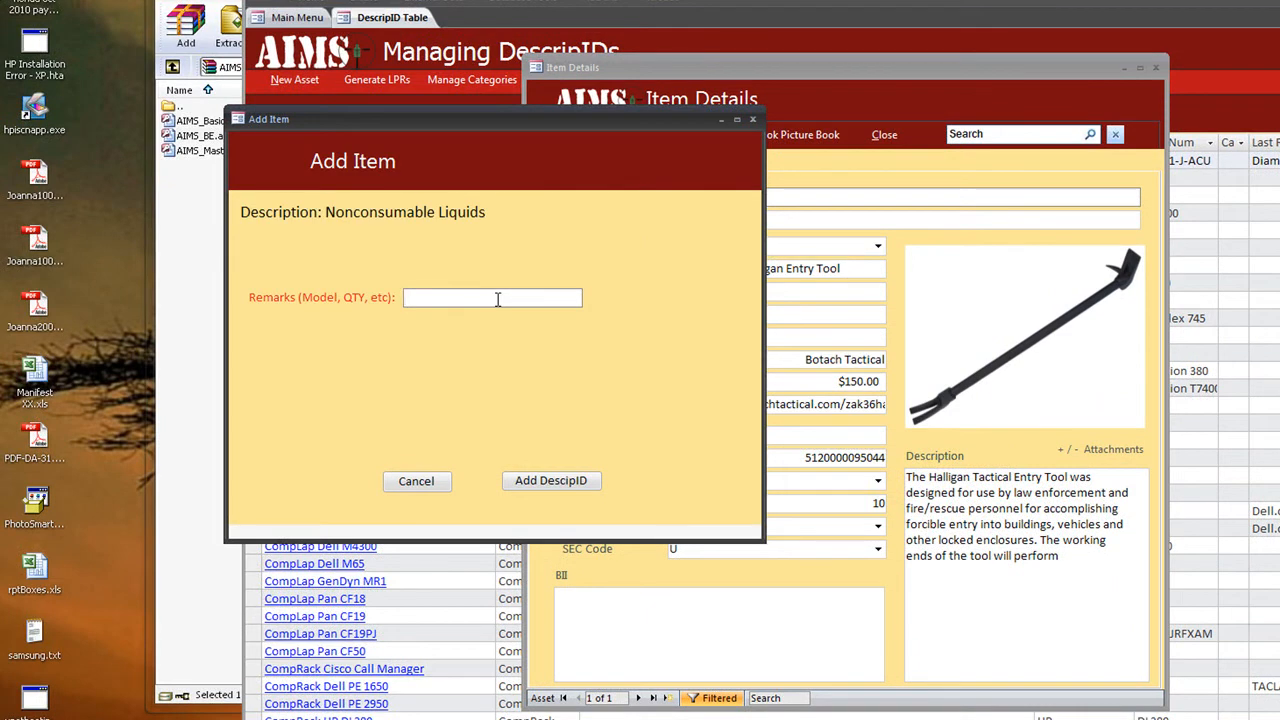
type("CLP 5")
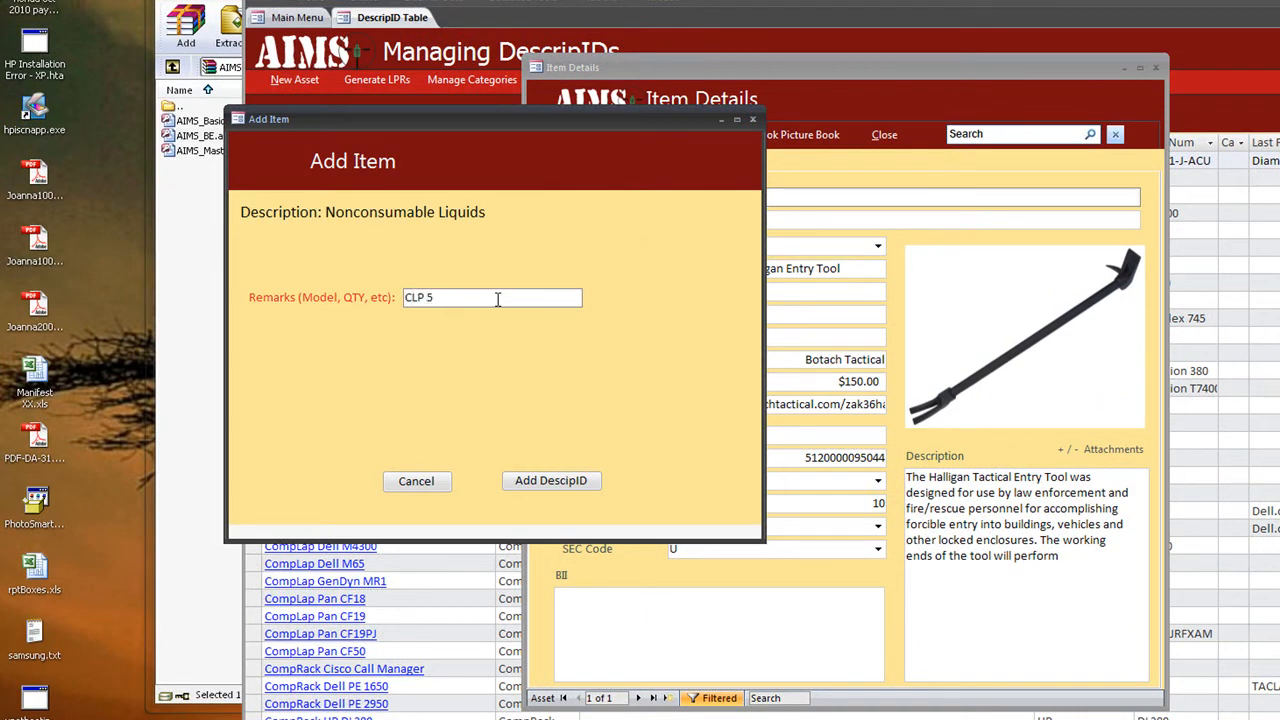
type("OZ")
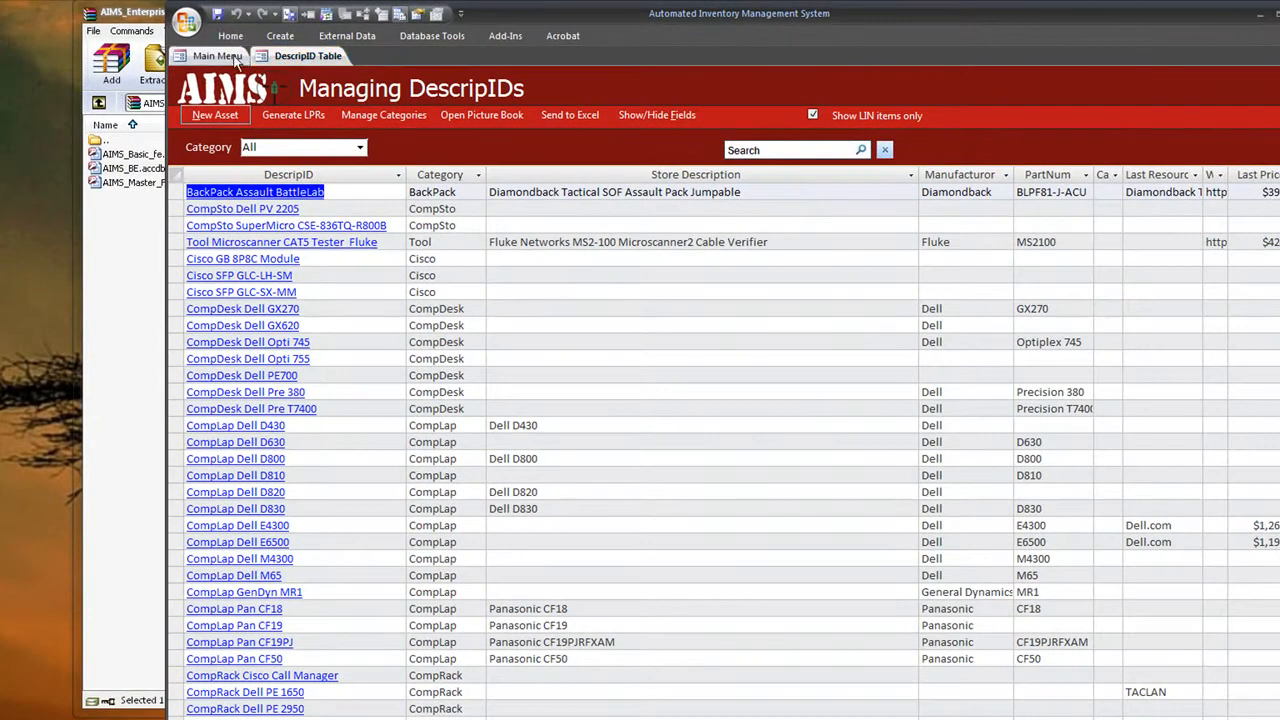
- Return to the Main Menu and reopen the Managing Packages list showing C-3Pack
left_click(217, 55)
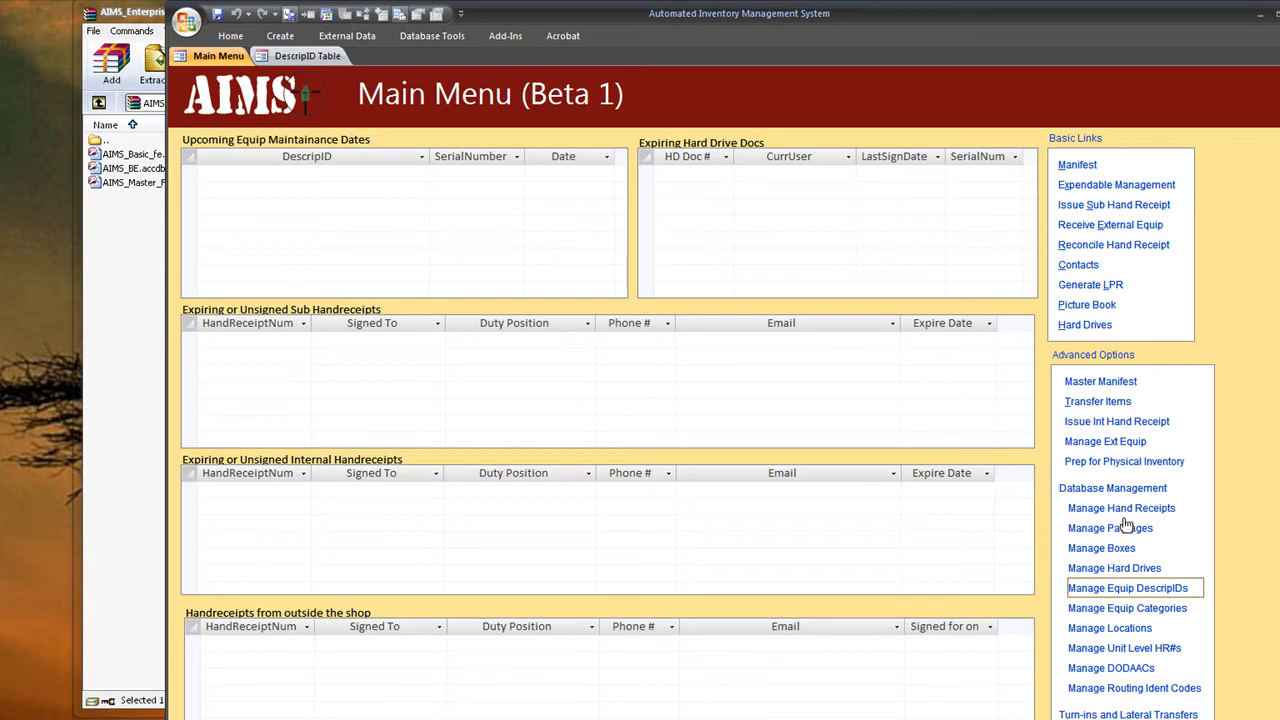
left_click(1110, 527)
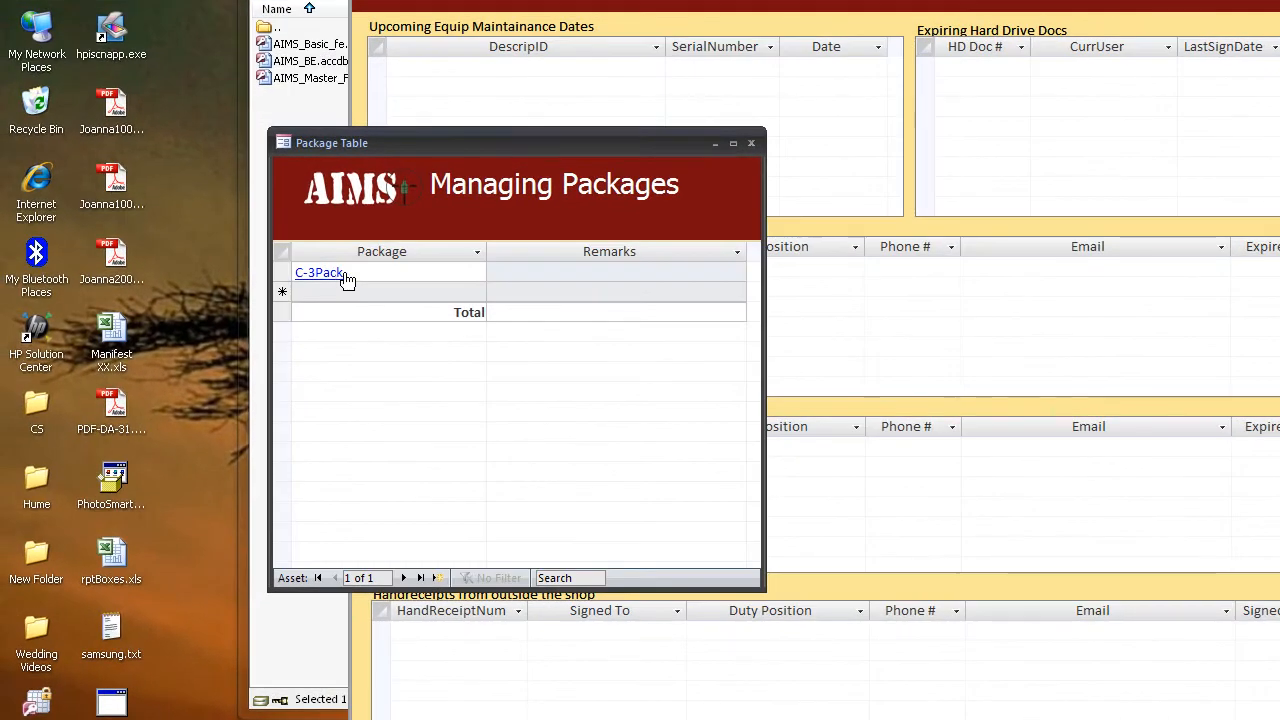
mouse_move(335, 279)
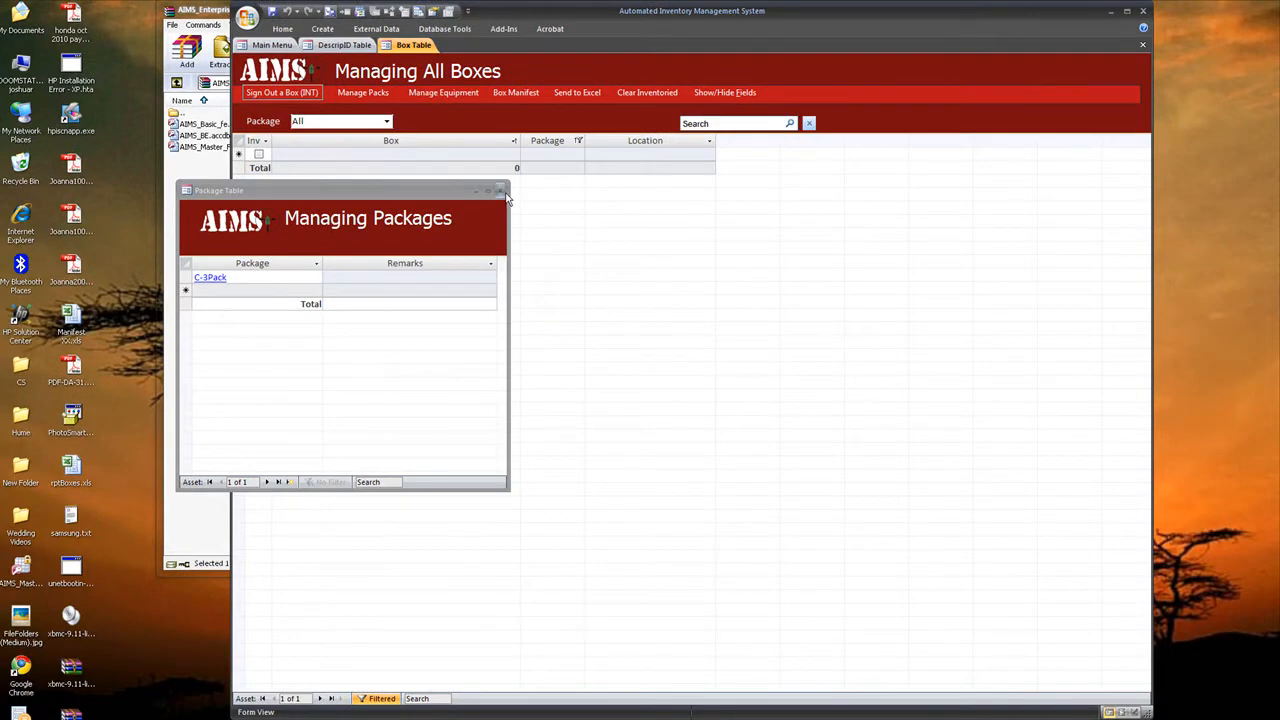
- Close the packages window and enter box names C-3-1-Sqd, C-3-2-Sqd and C-3-3-Sqd
left_click(500, 191)
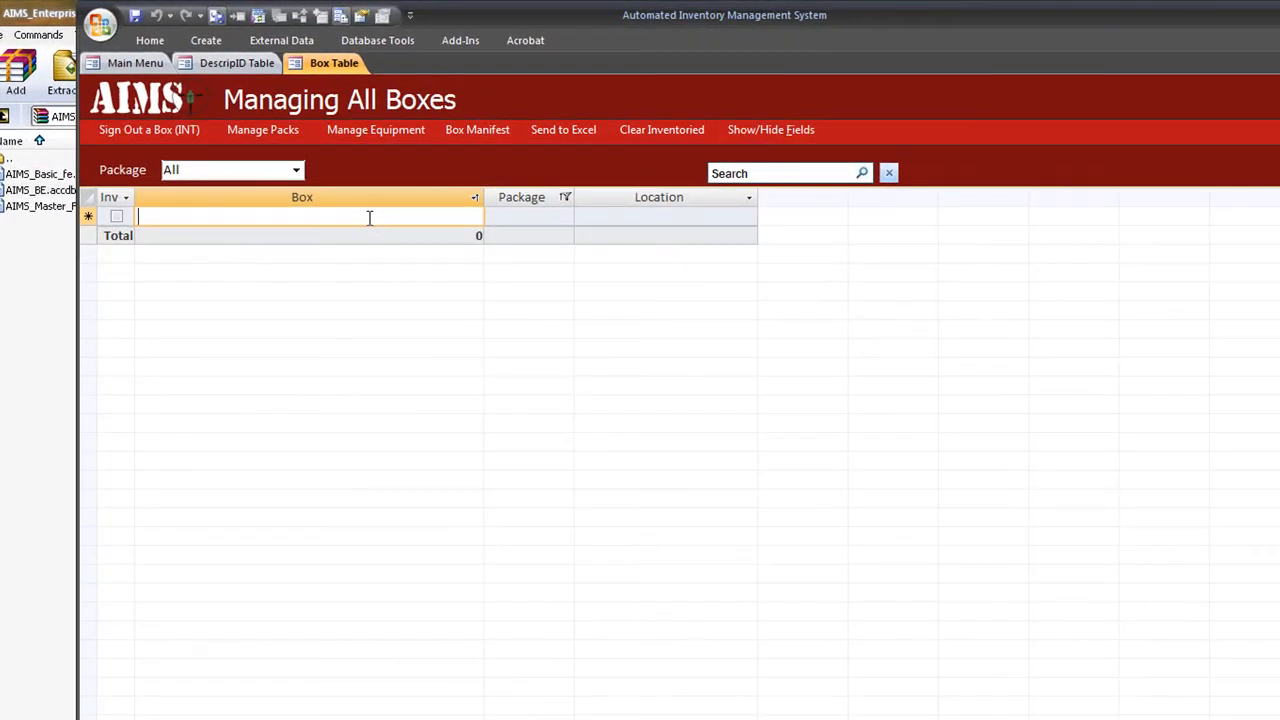
type("C-3-1")
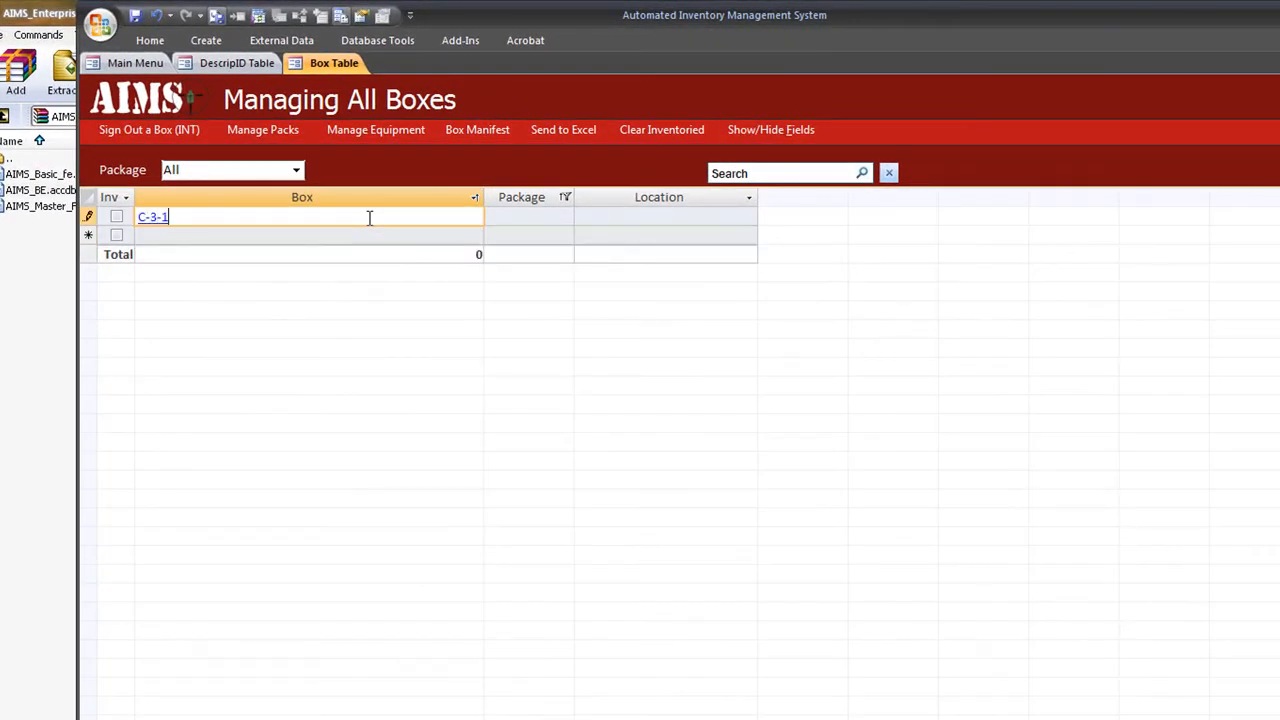
type("-Sqd")
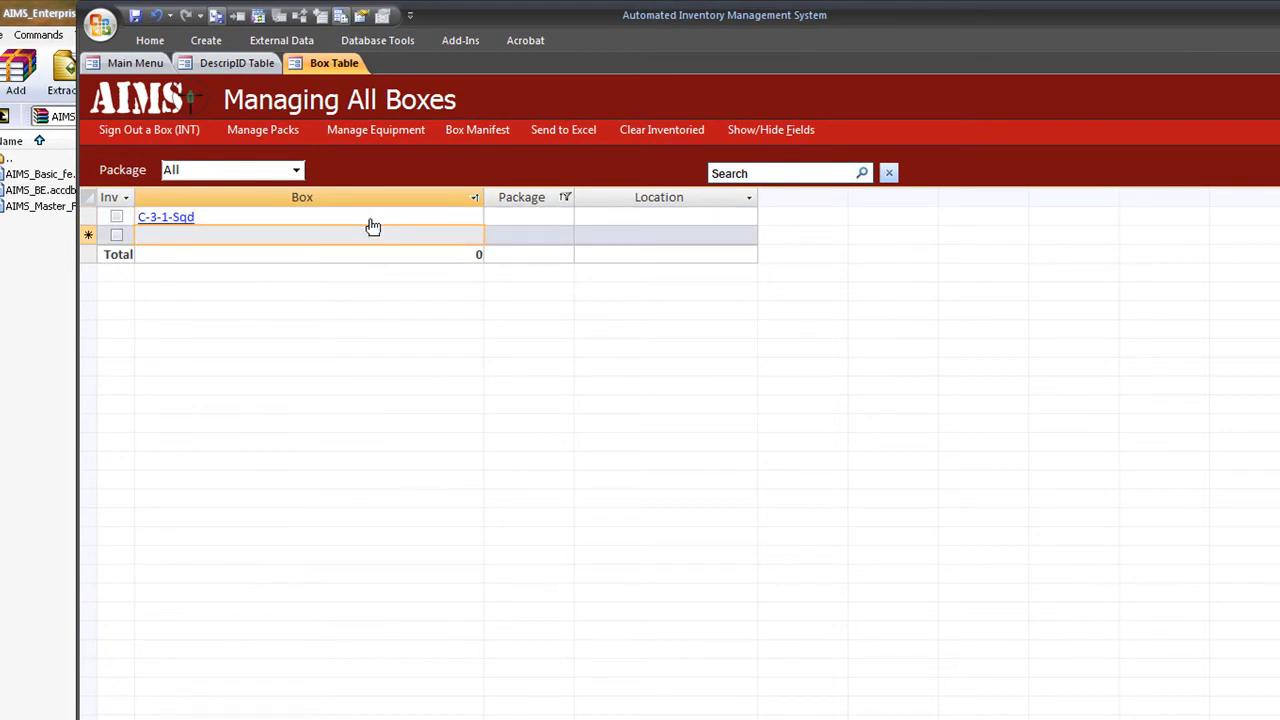
type("C-3-2")
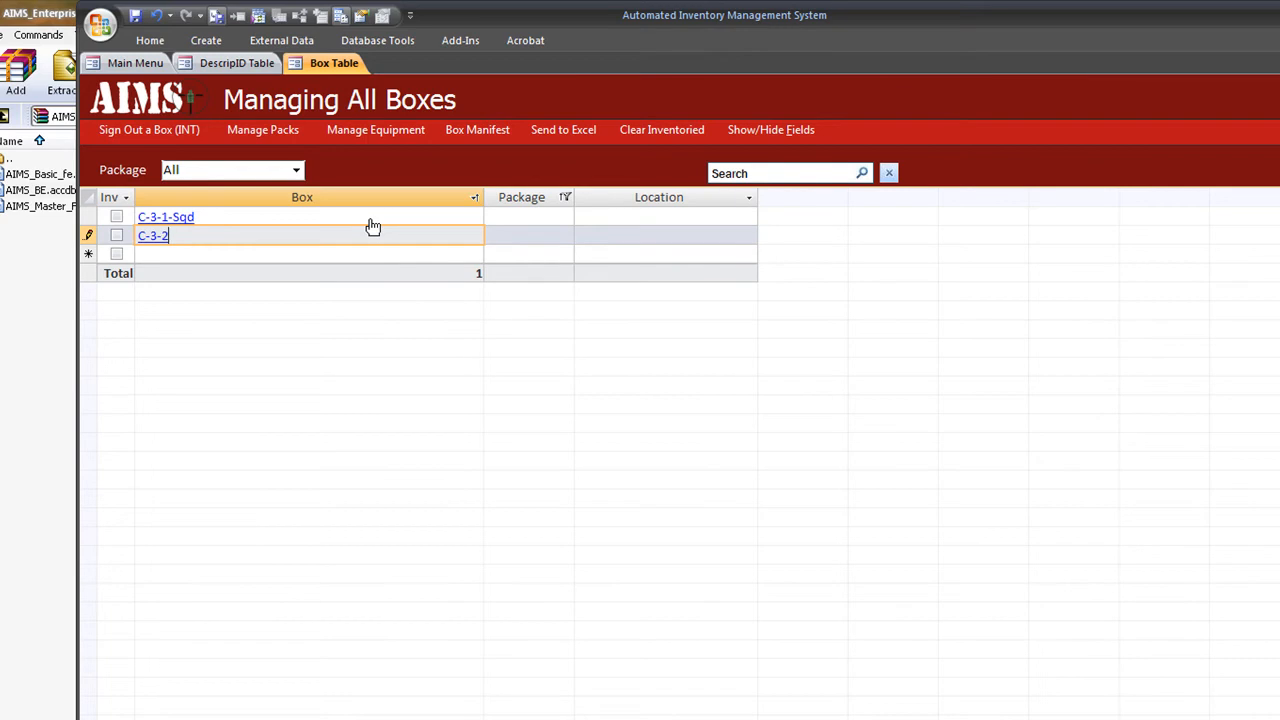
type("-Sqd")
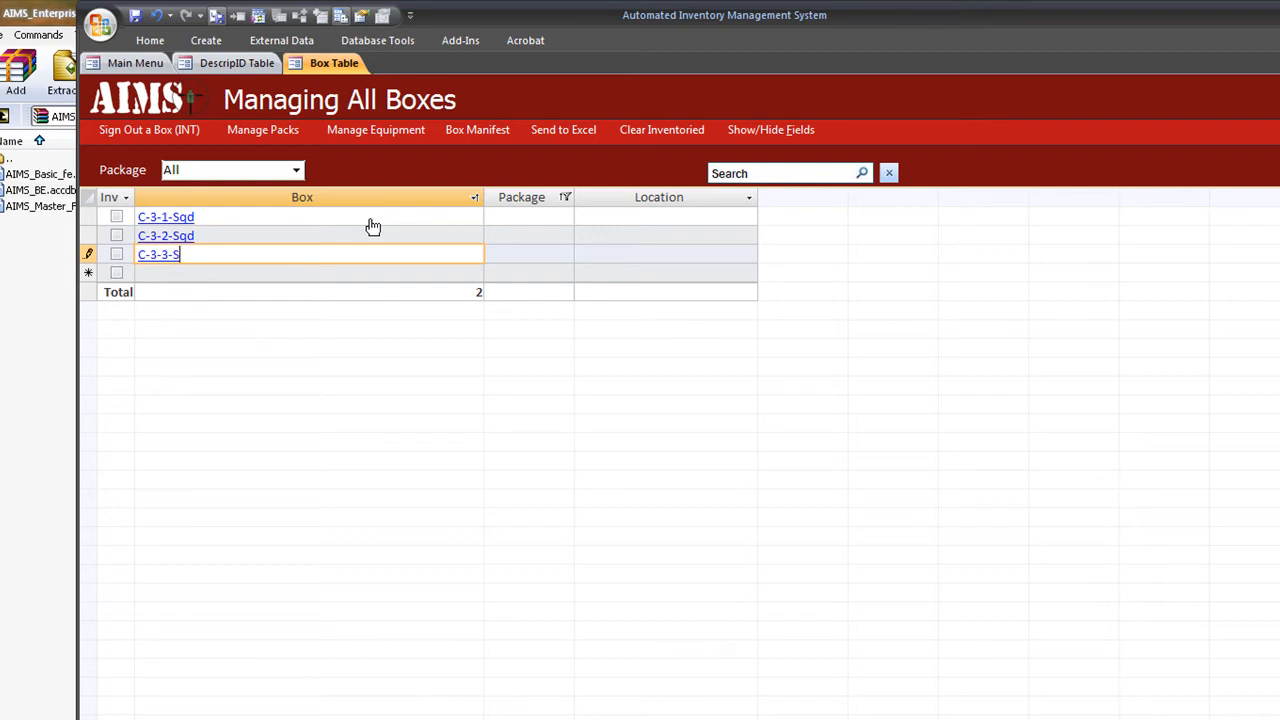
type("qd")
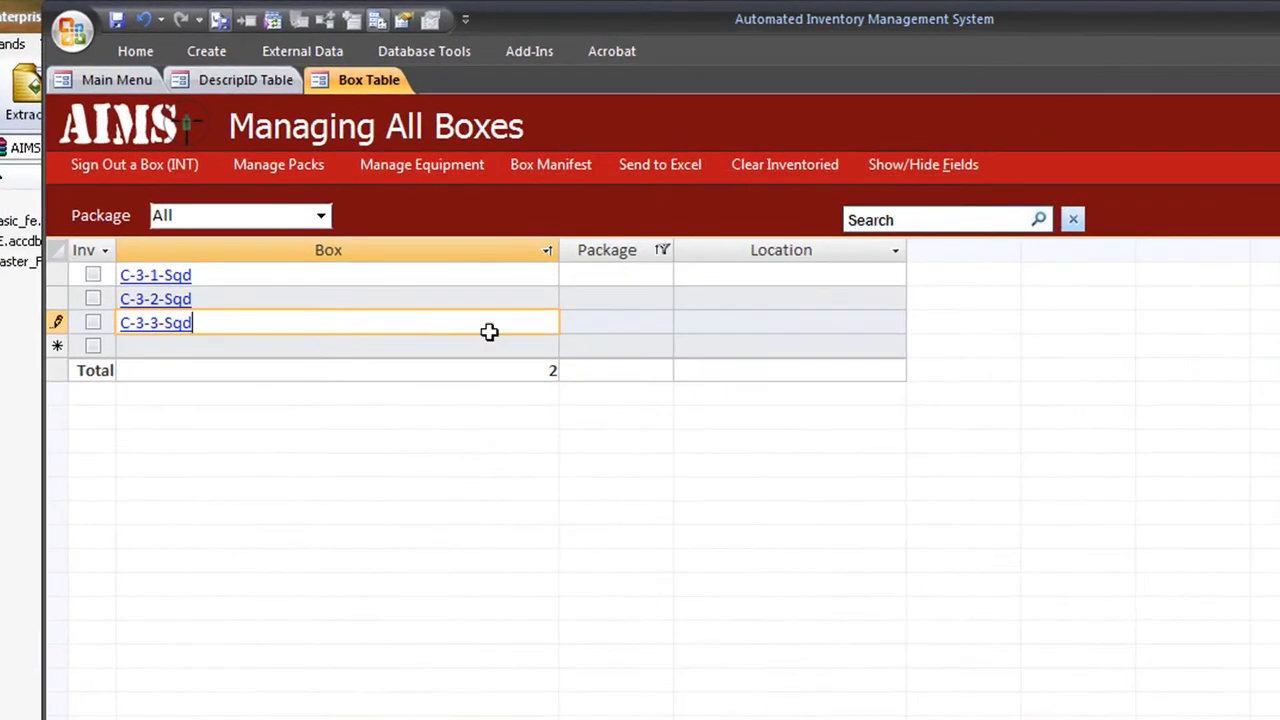
- Assign package C-3Pack to each new box and close the Box Table
left_click(662, 275)
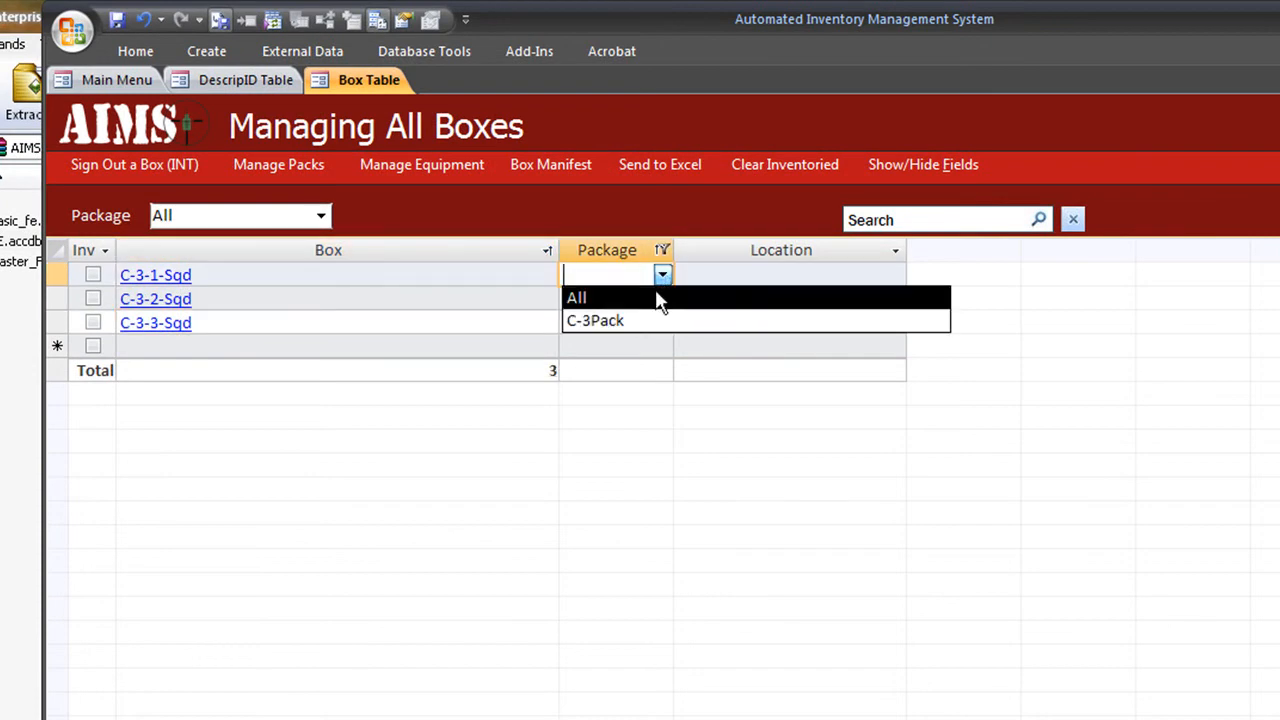
left_click(594, 320)
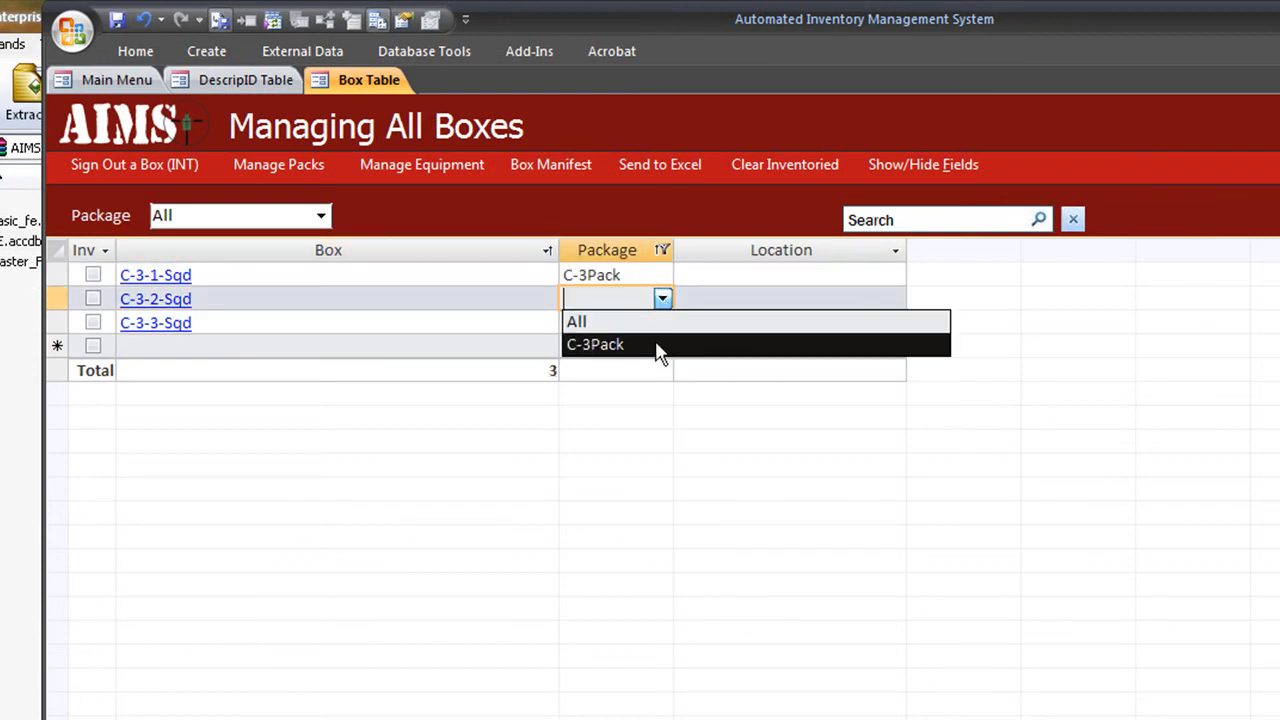
left_click(595, 344)
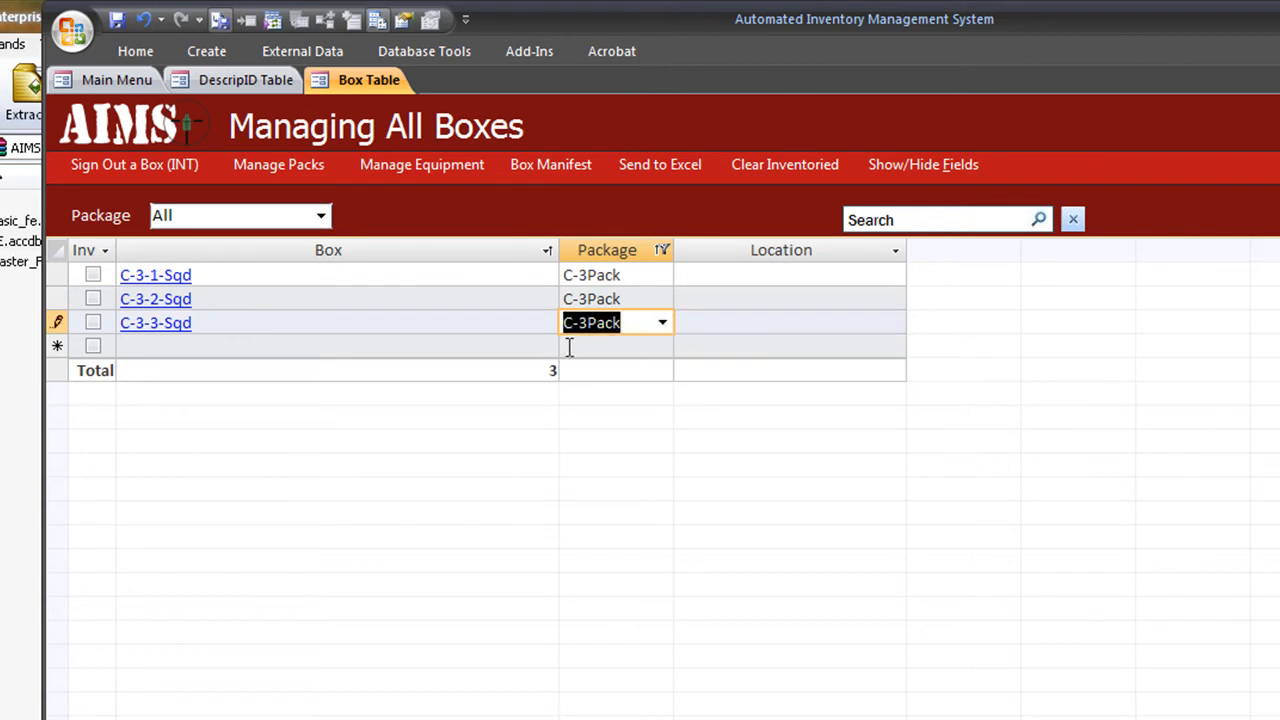
right_click(369, 79)
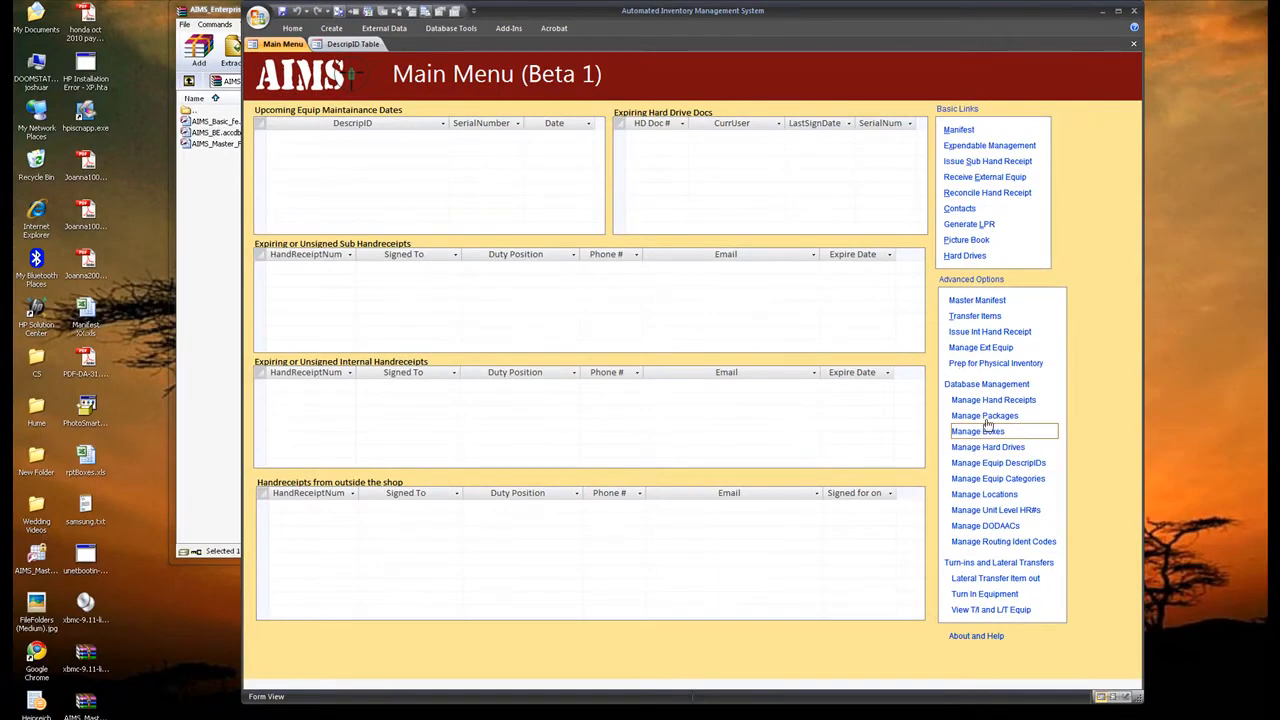
mouse_move(994, 513)
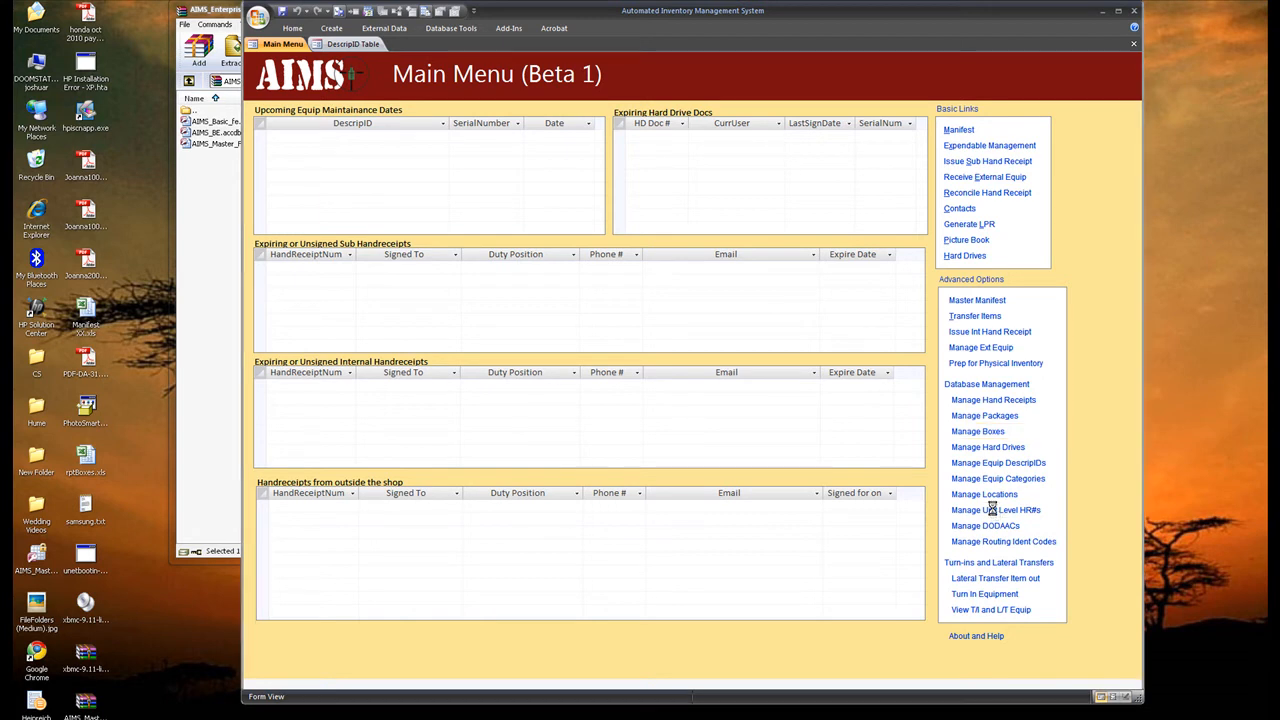
- Add unit level hand receipt number HR01 and close the Accounting Table window
left_click(995, 510)
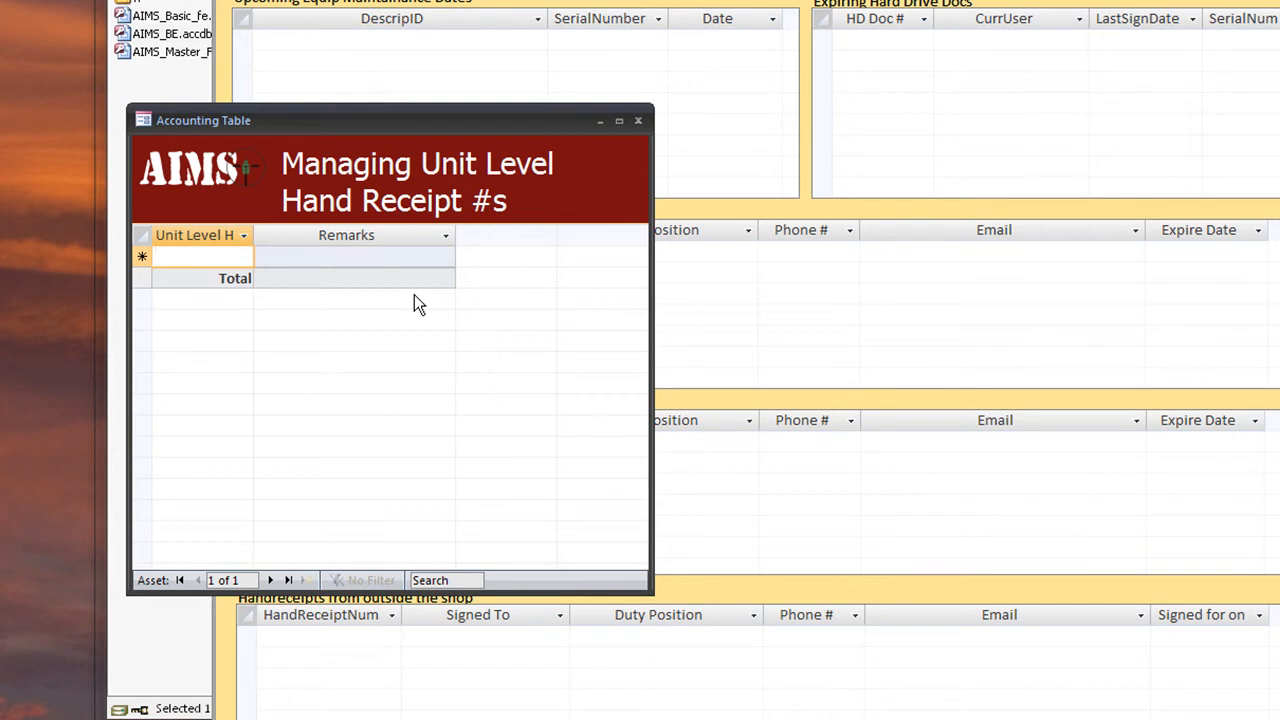
type("HR01")
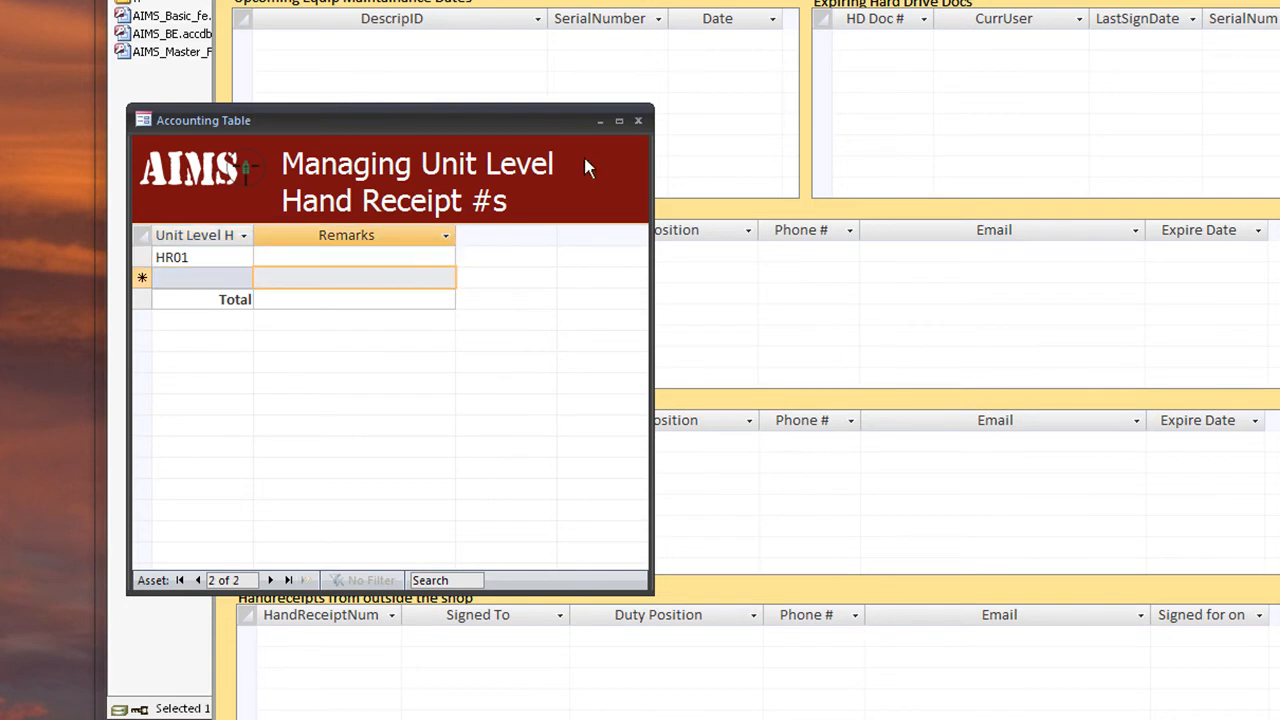
left_click(638, 120)
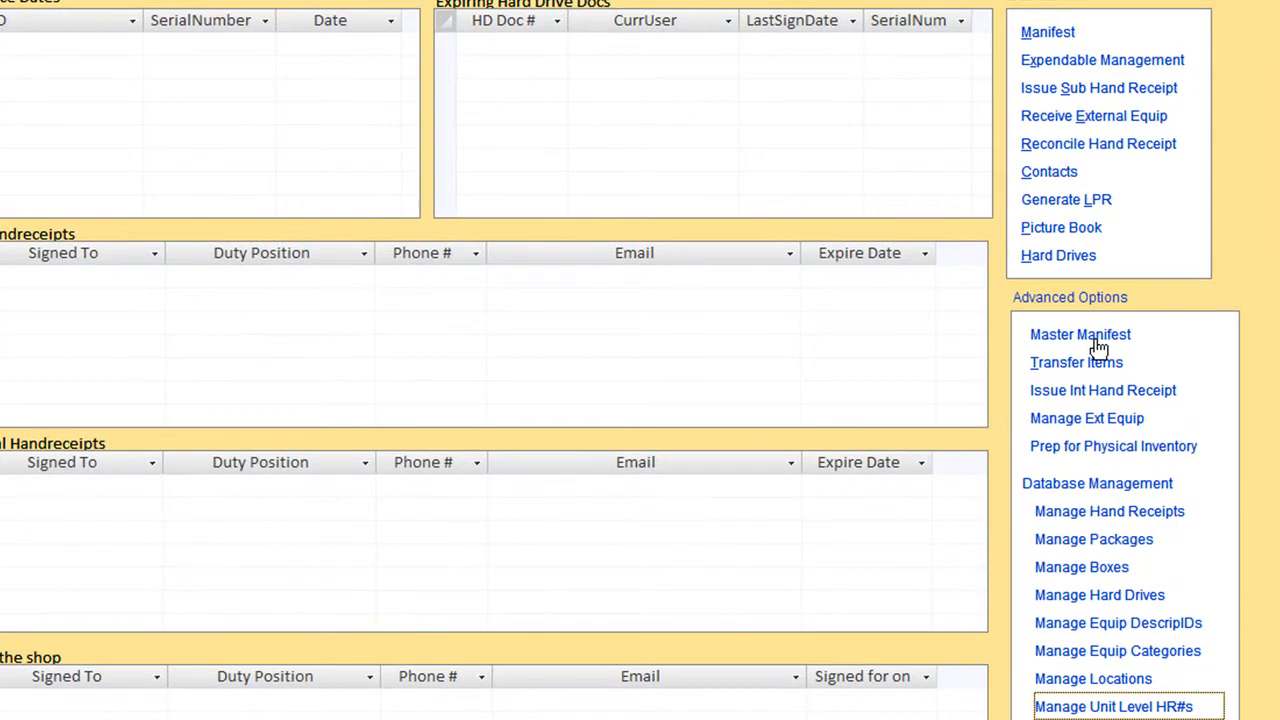
- Open the empty Managing All equipment list from the Master Manifest option
left_click(1080, 334)
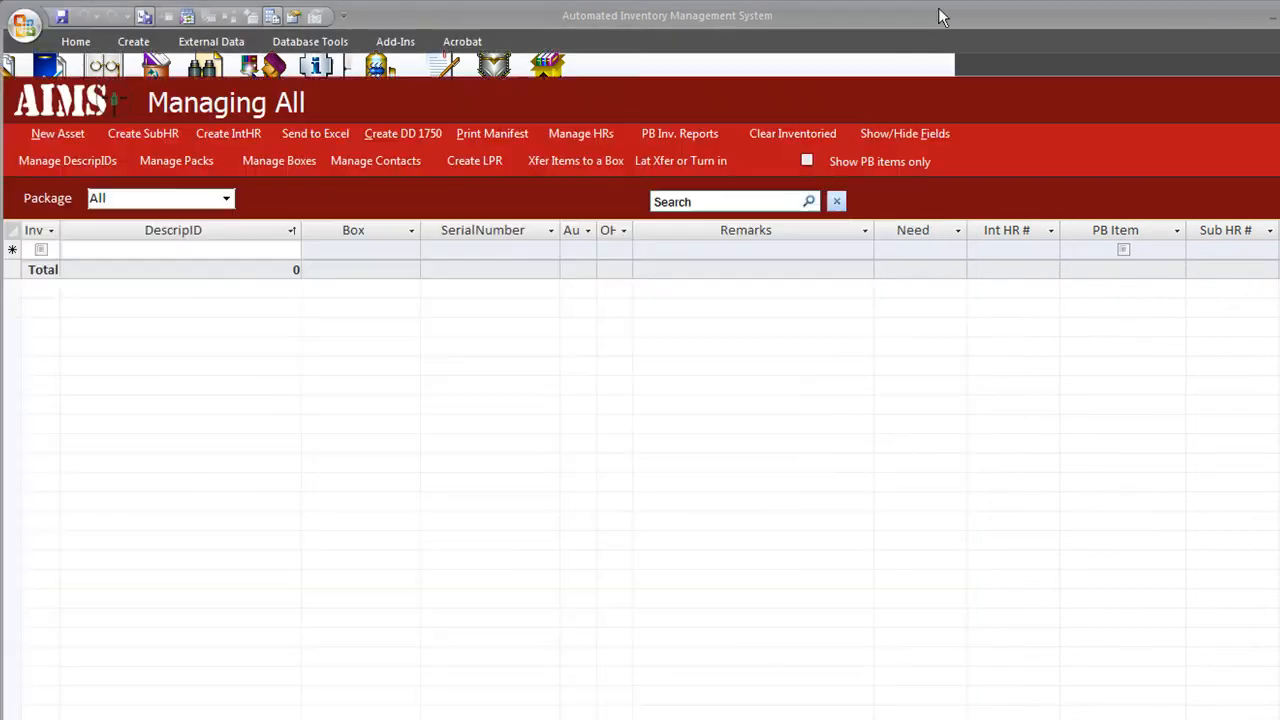
- Add a tool halligan record in box C-3-1-Sqd and mark it as a PB Item
left_click(163, 249)
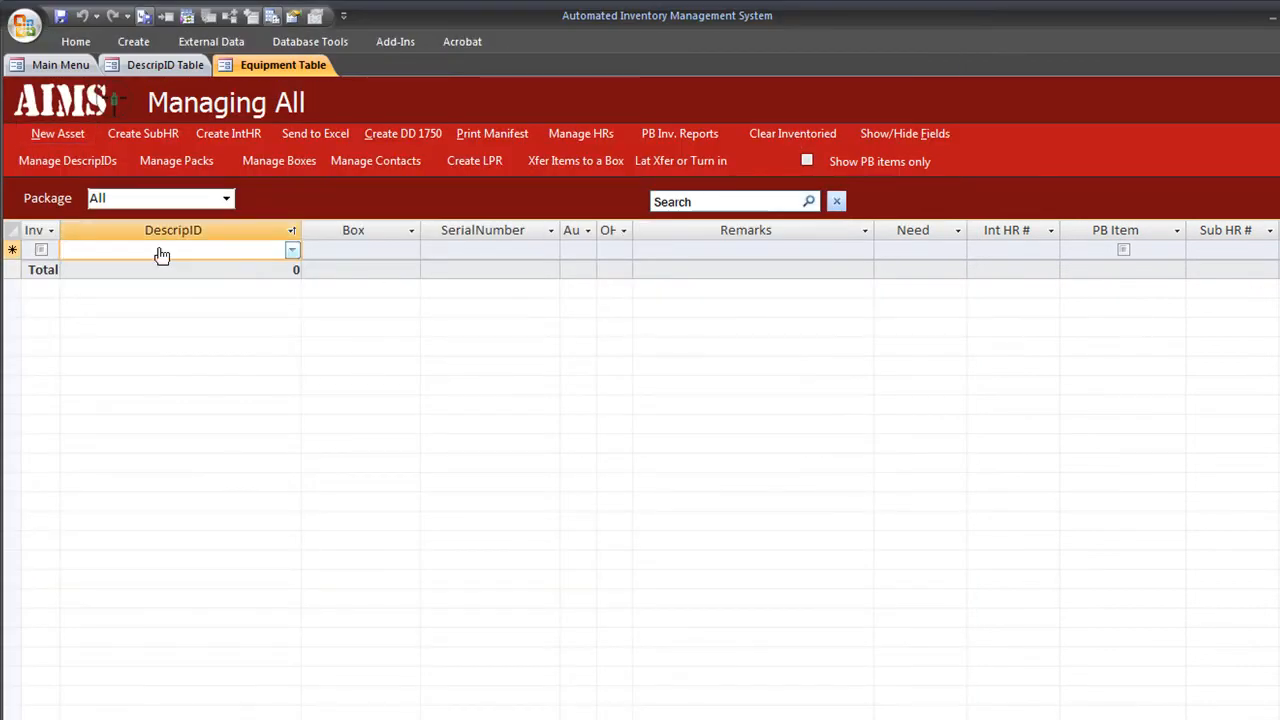
type("tool halligan")
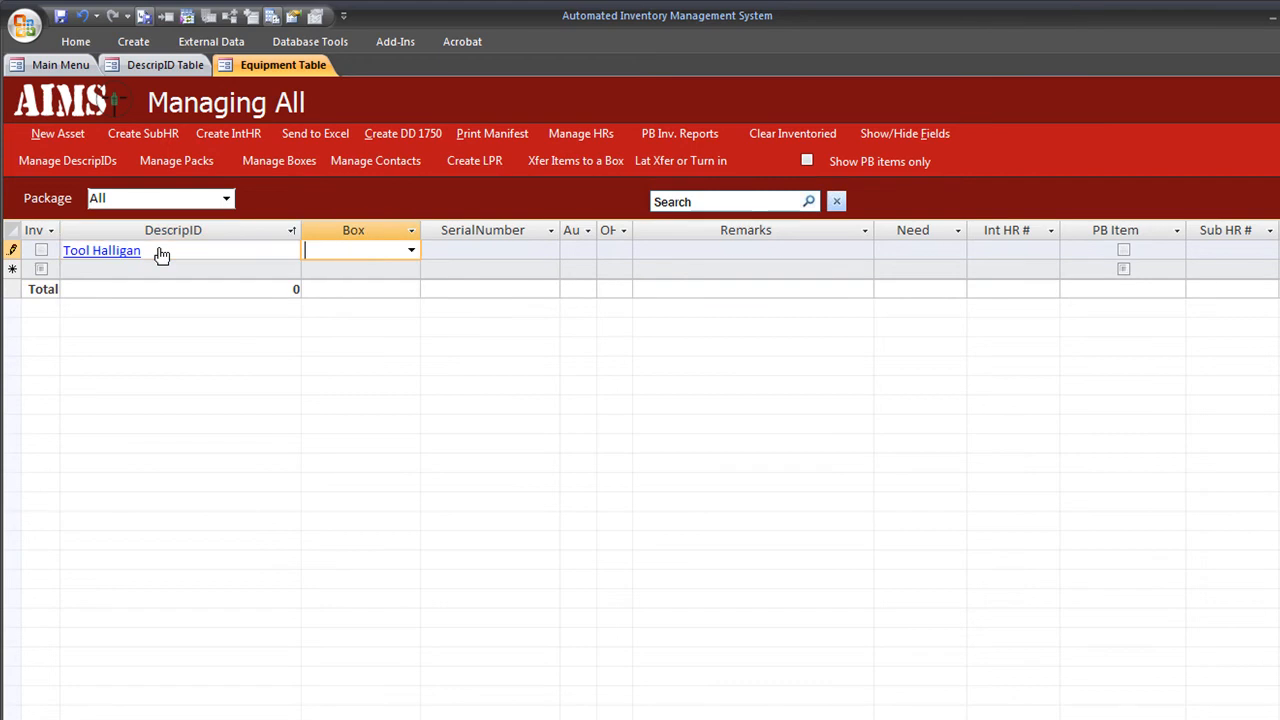
type("c-3-1-Sqd")
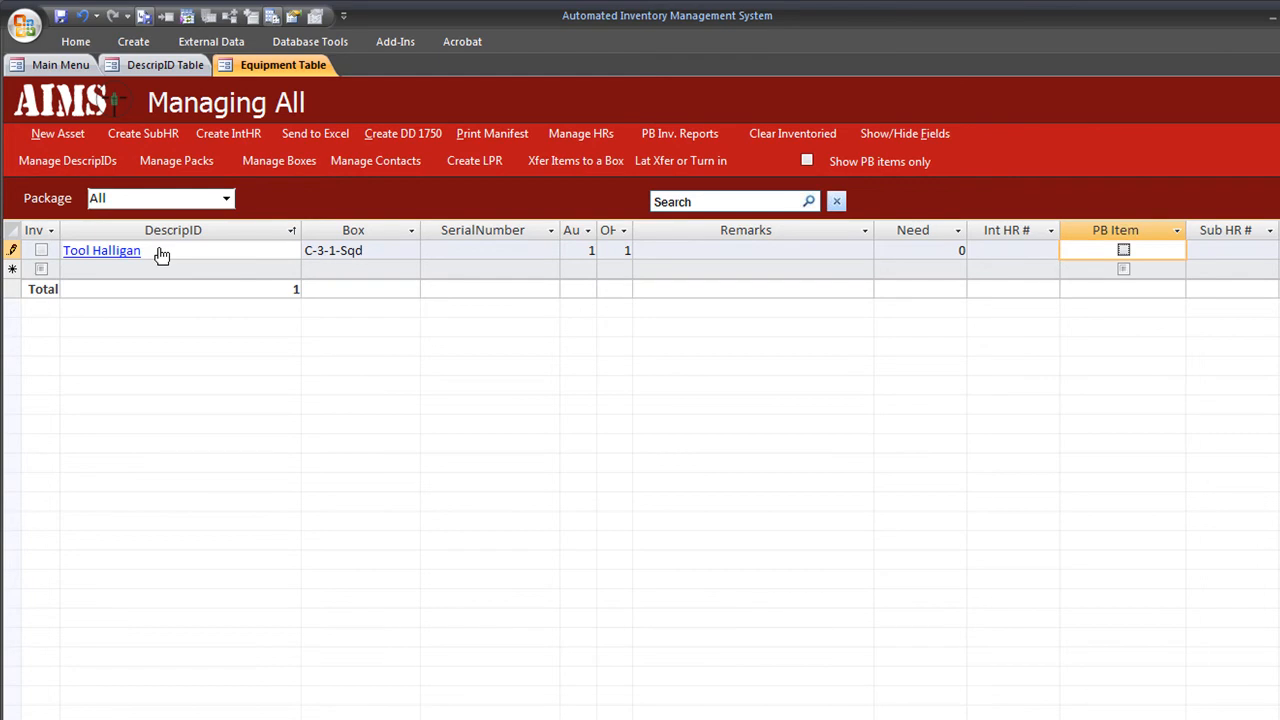
left_click(1123, 249)
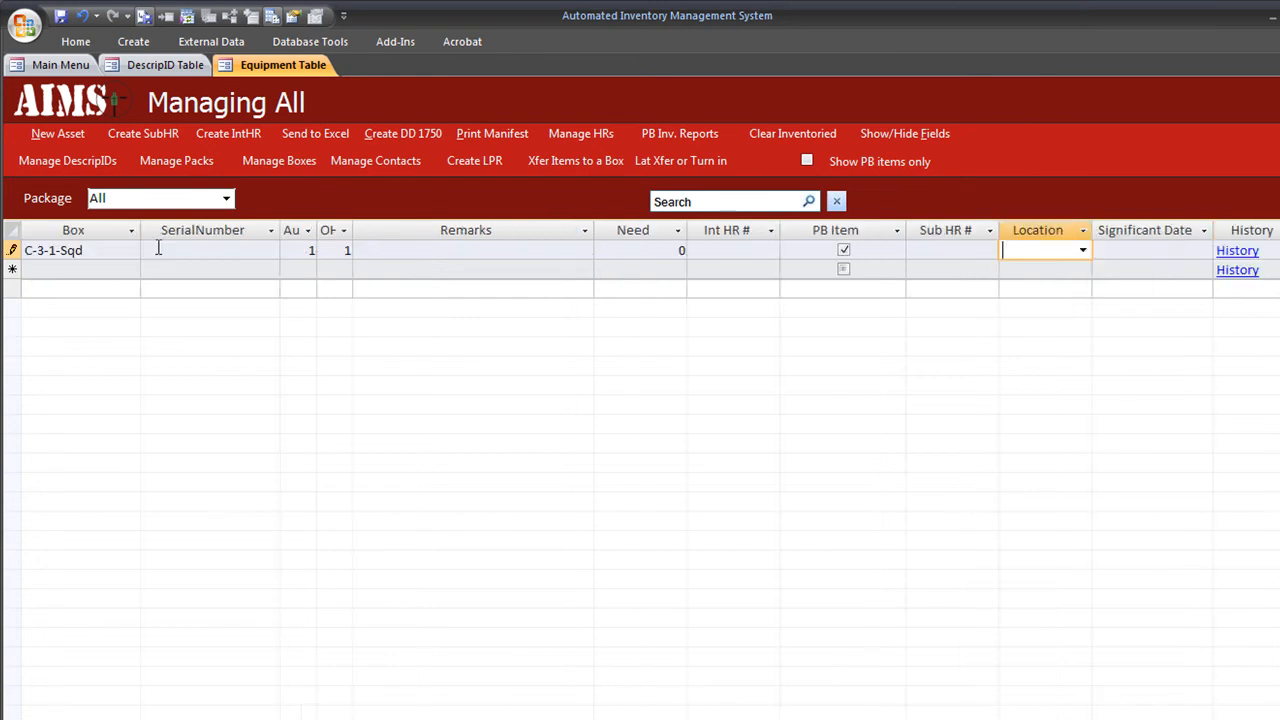
- Bring the Location field into view and open its choices for the Halligan tool
scroll("right", 3)
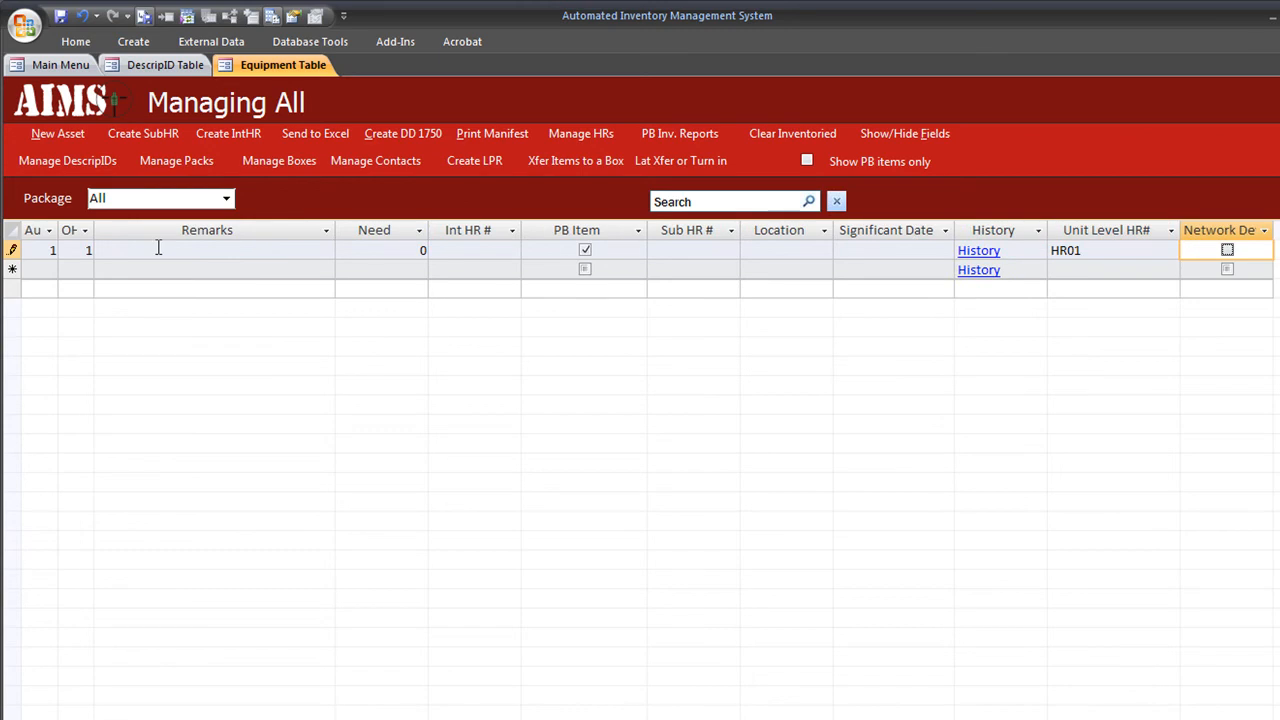
left_click(785, 250)
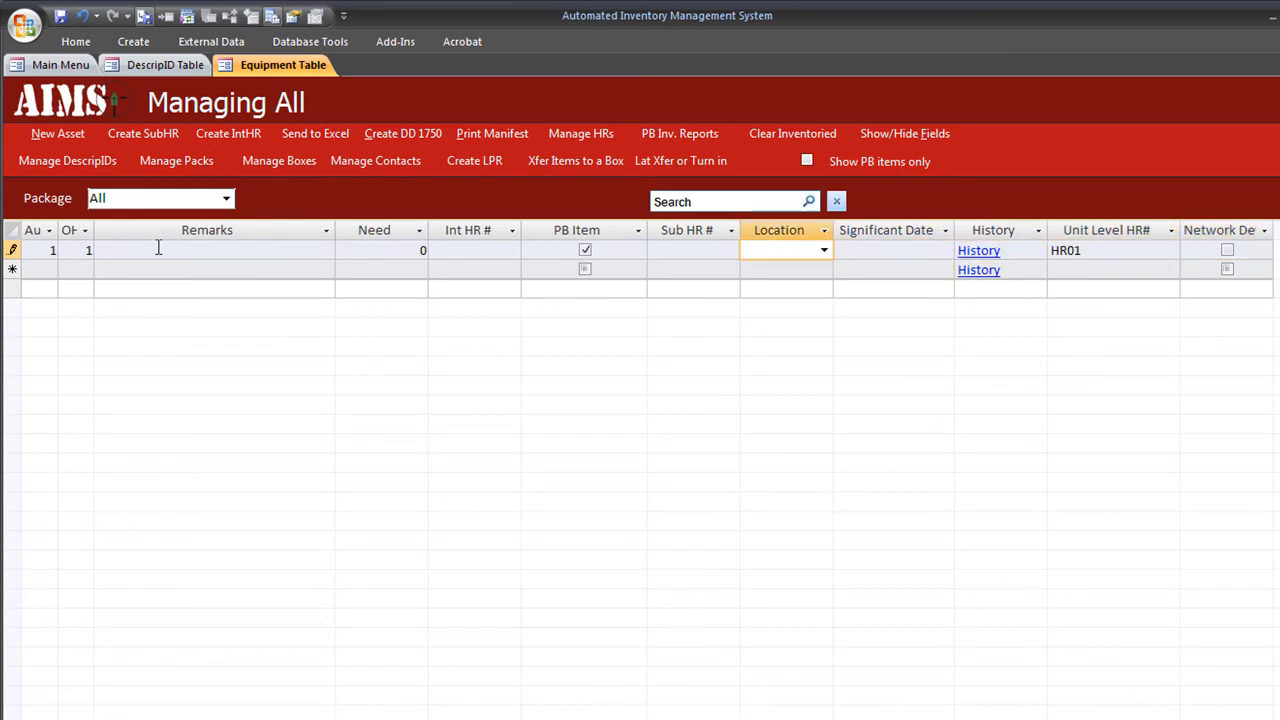
left_click(785, 250)
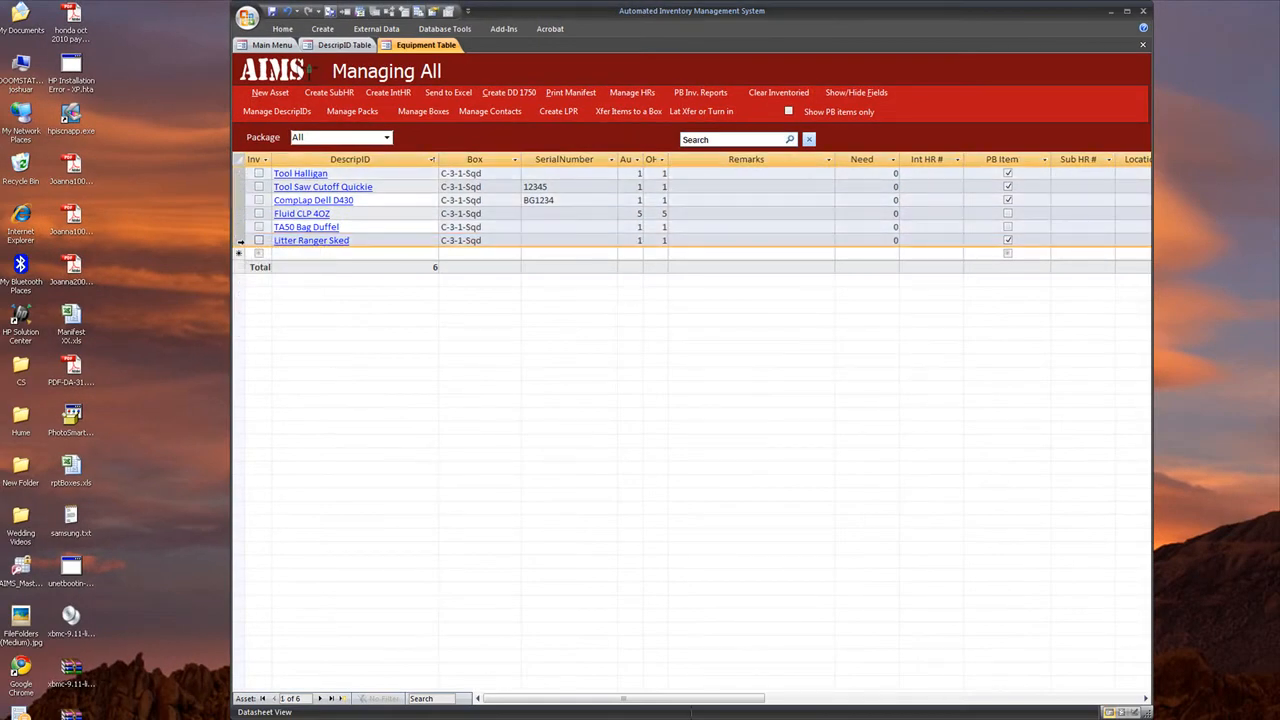
- Paste the six copied equipment records and assign the copies to box C-3-2-Sqd
right_click(240, 253)
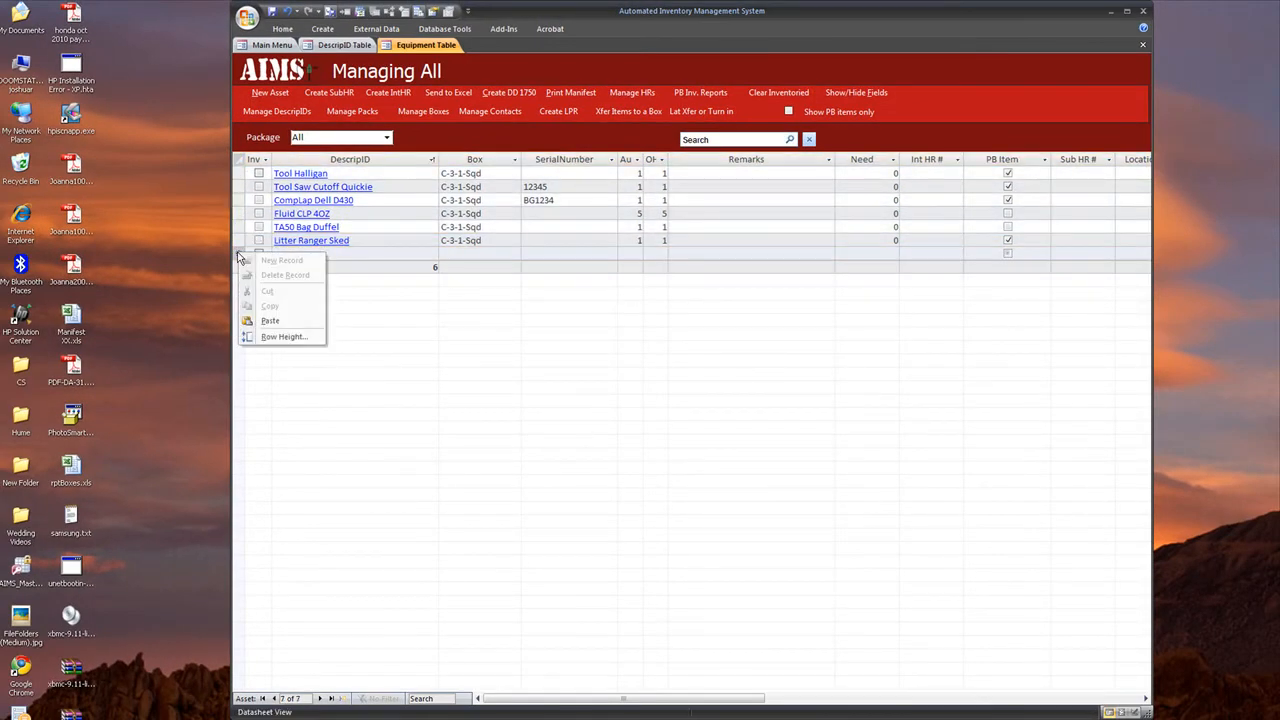
left_click(270, 320)
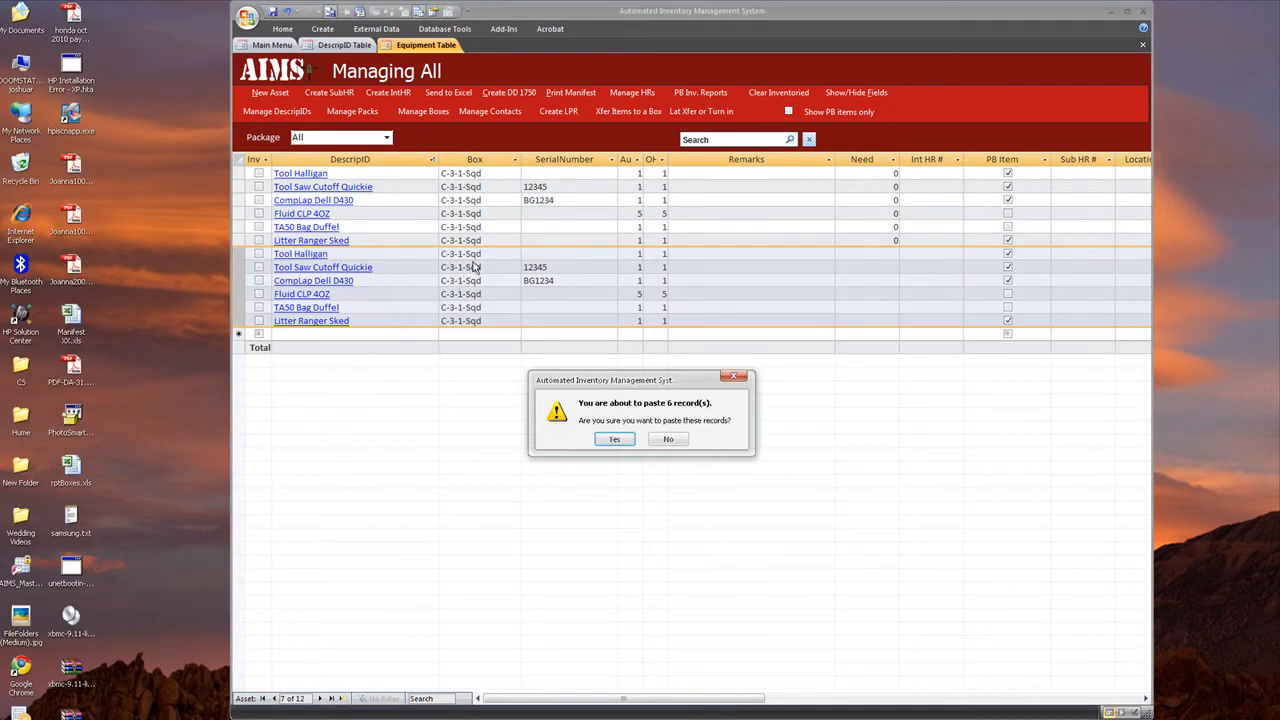
left_click(614, 439)
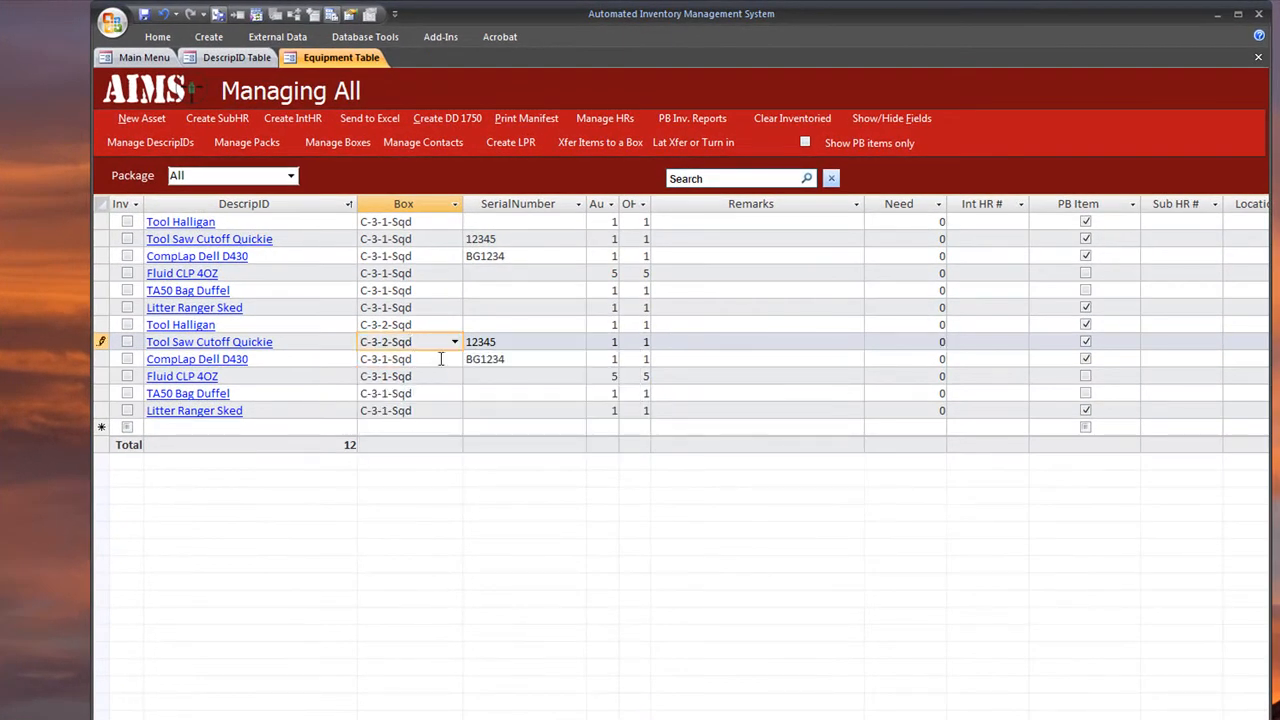
left_click(410, 375)
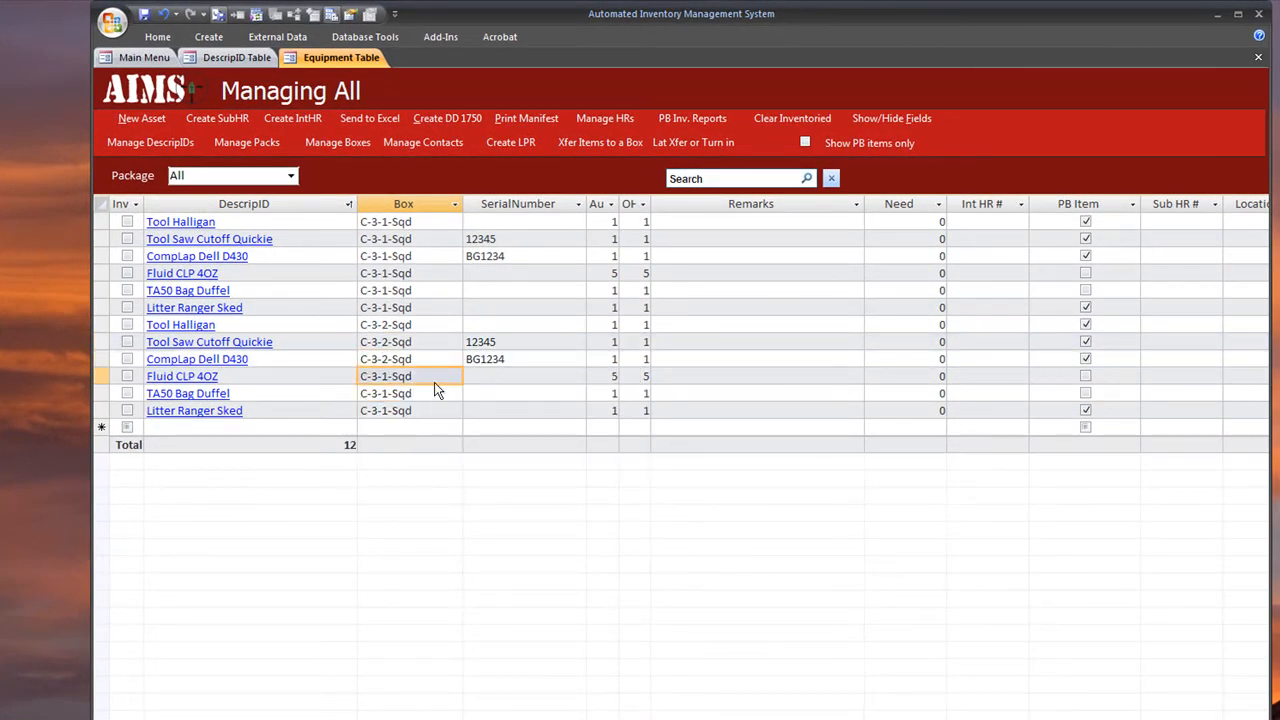
left_click(454, 376)
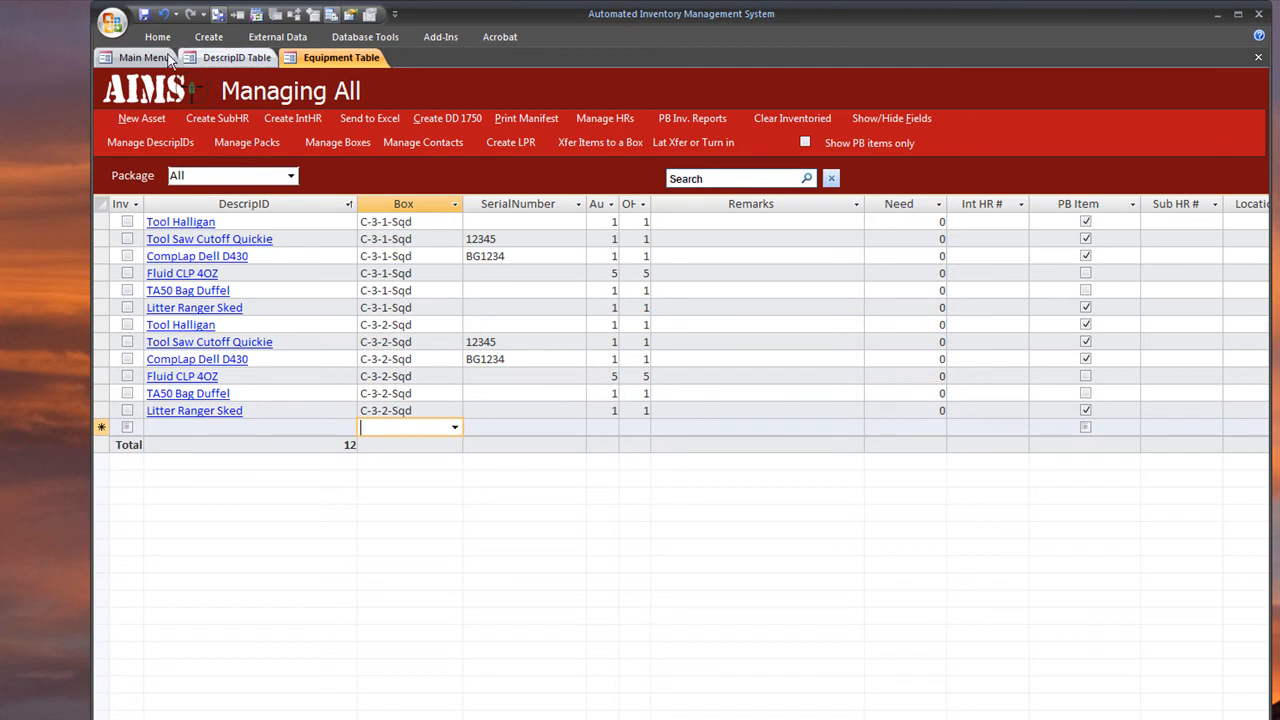
- Open the Contact List and enter the new contact's first and last names
left_click(144, 57)
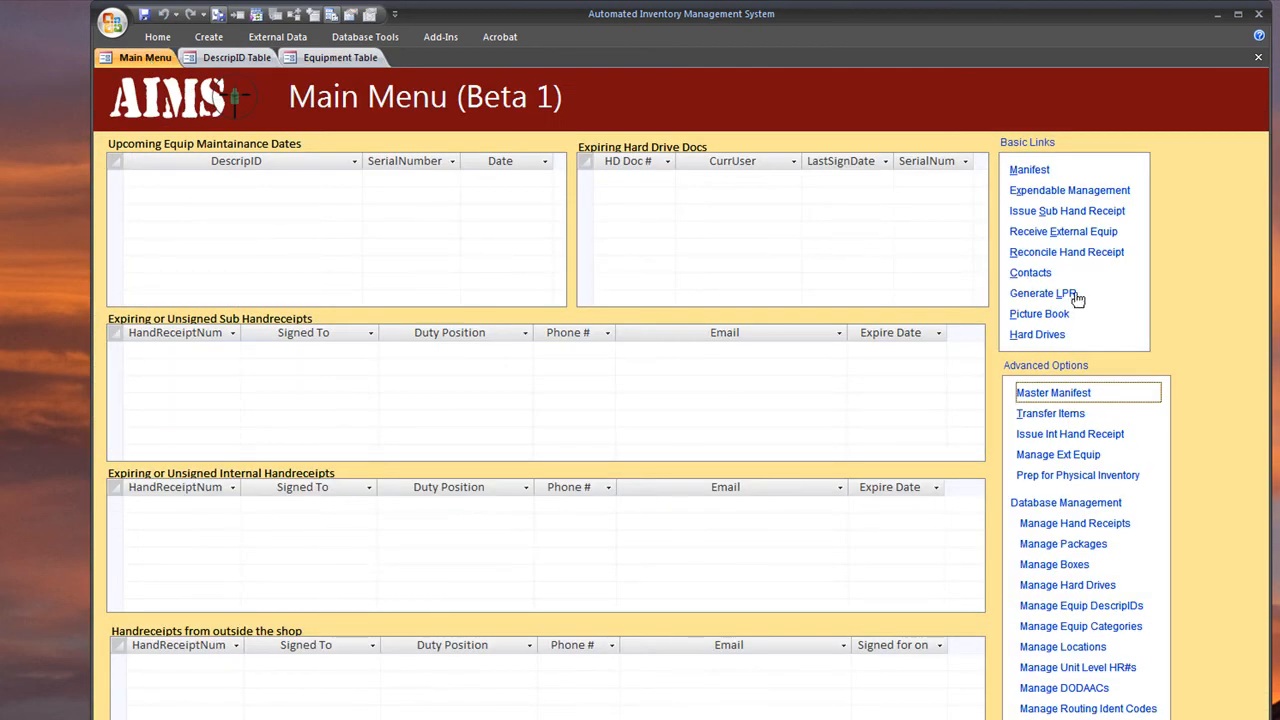
left_click(1030, 272)
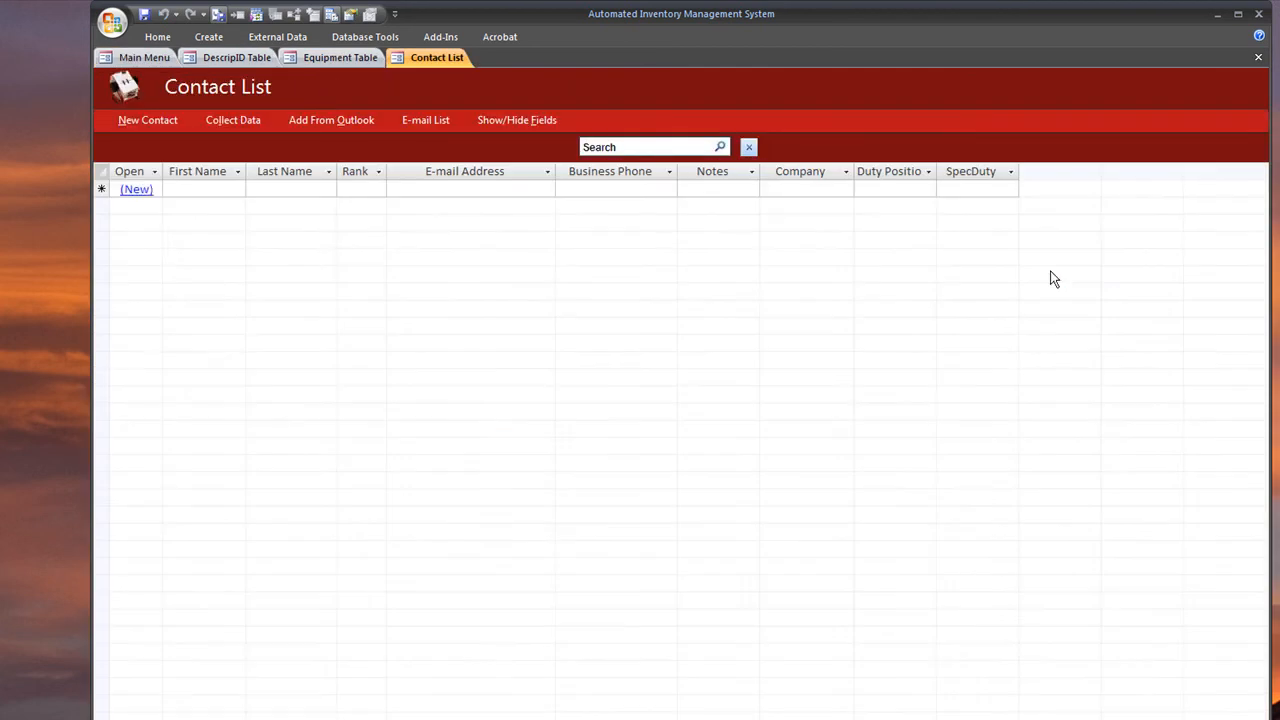
left_click(200, 189)
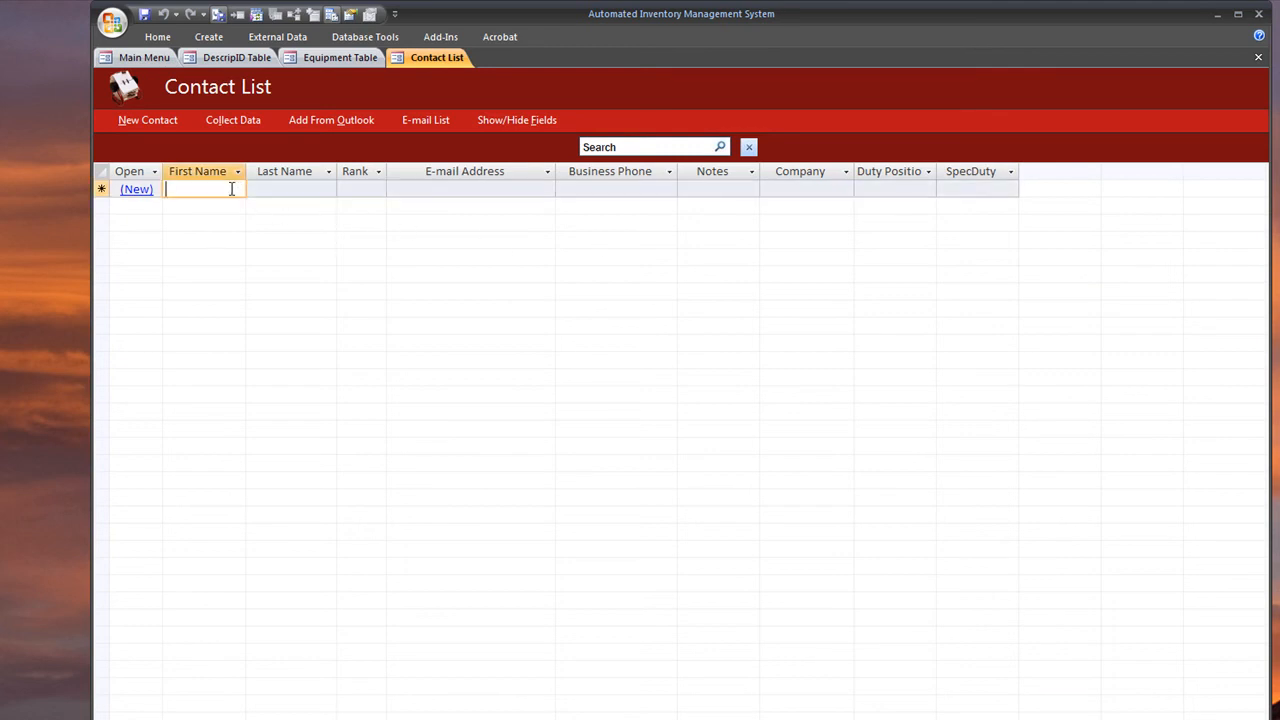
type("Ba")
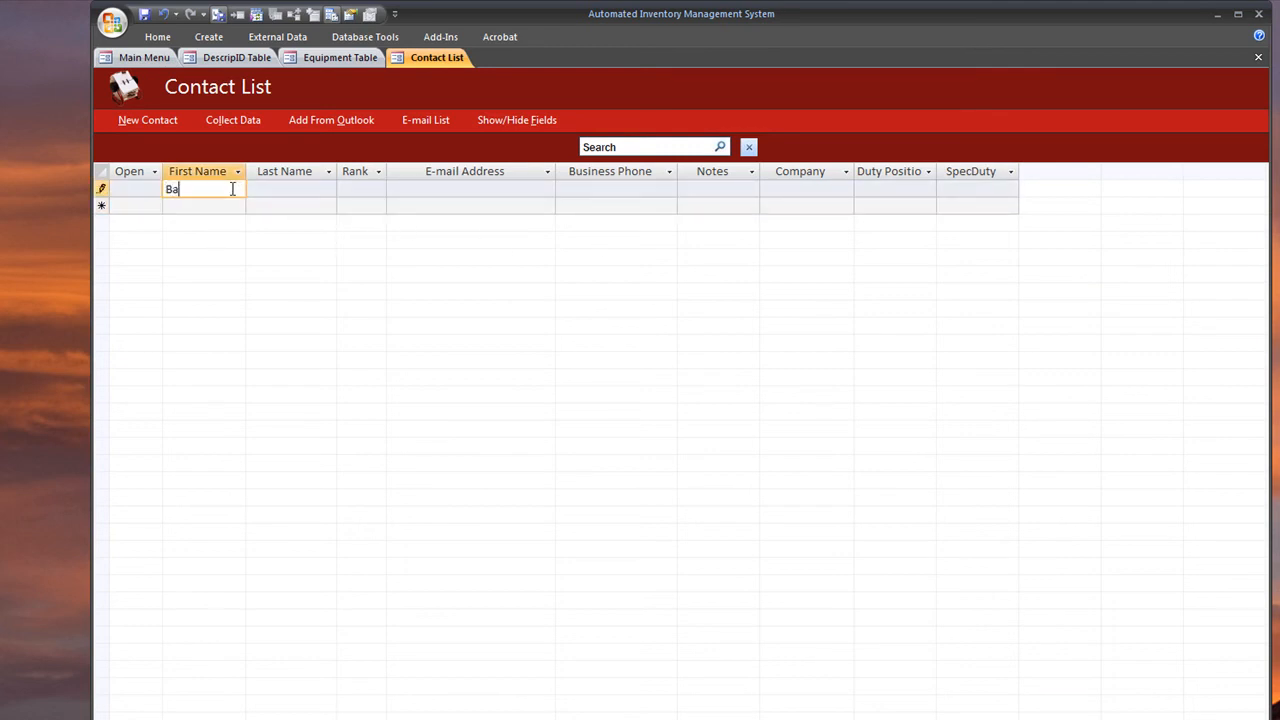
type("Bill")
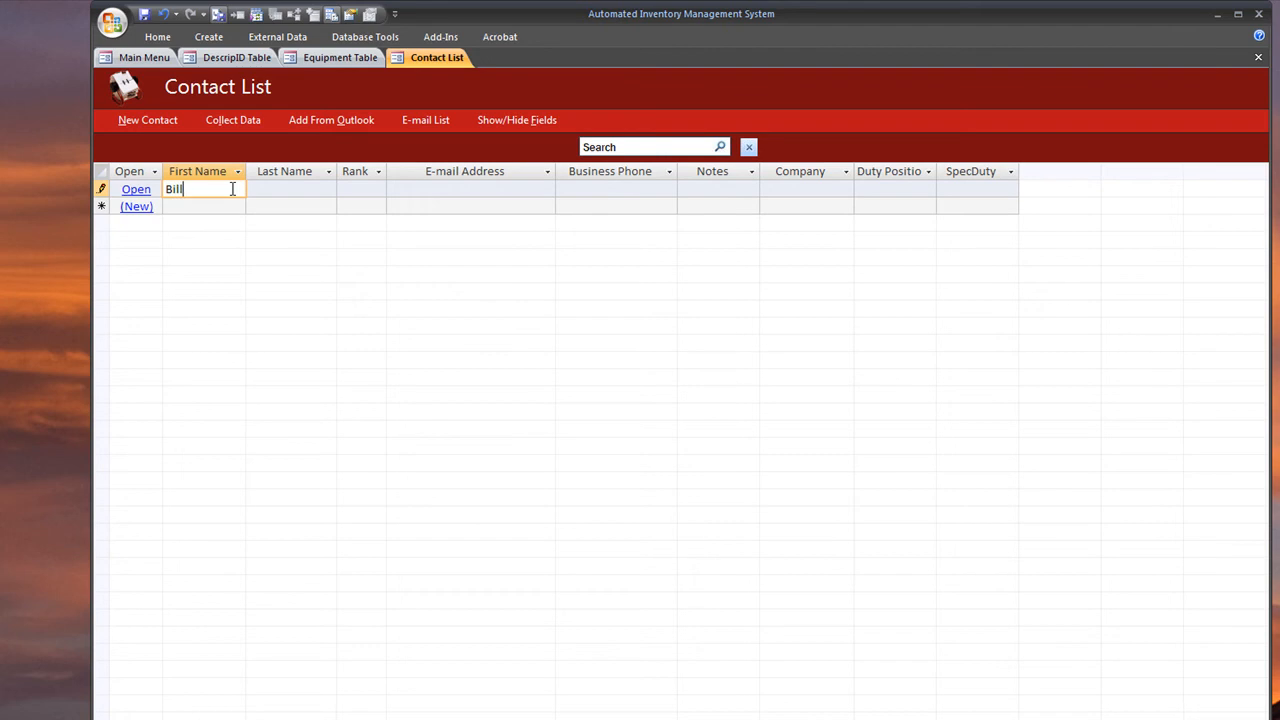
type("Badass")
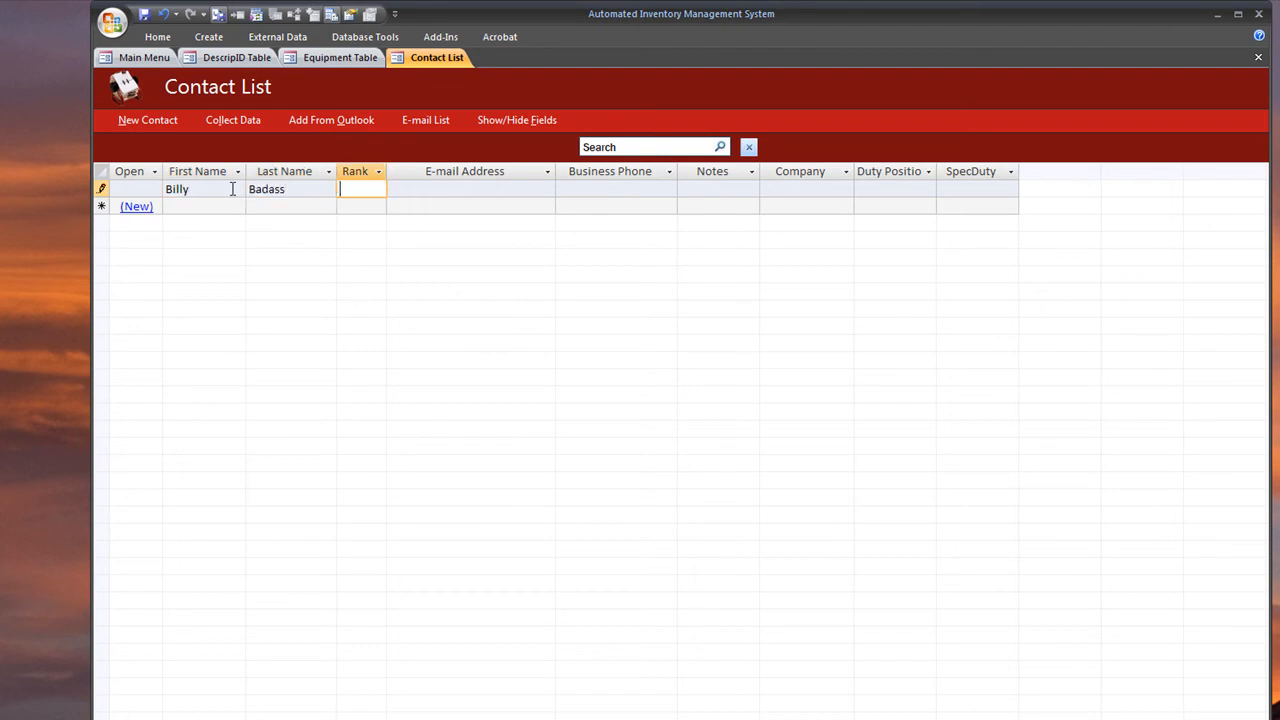
- Give the contact rank CPL and a domain.mil e-mail address, then close the Contact List
type("CPL")
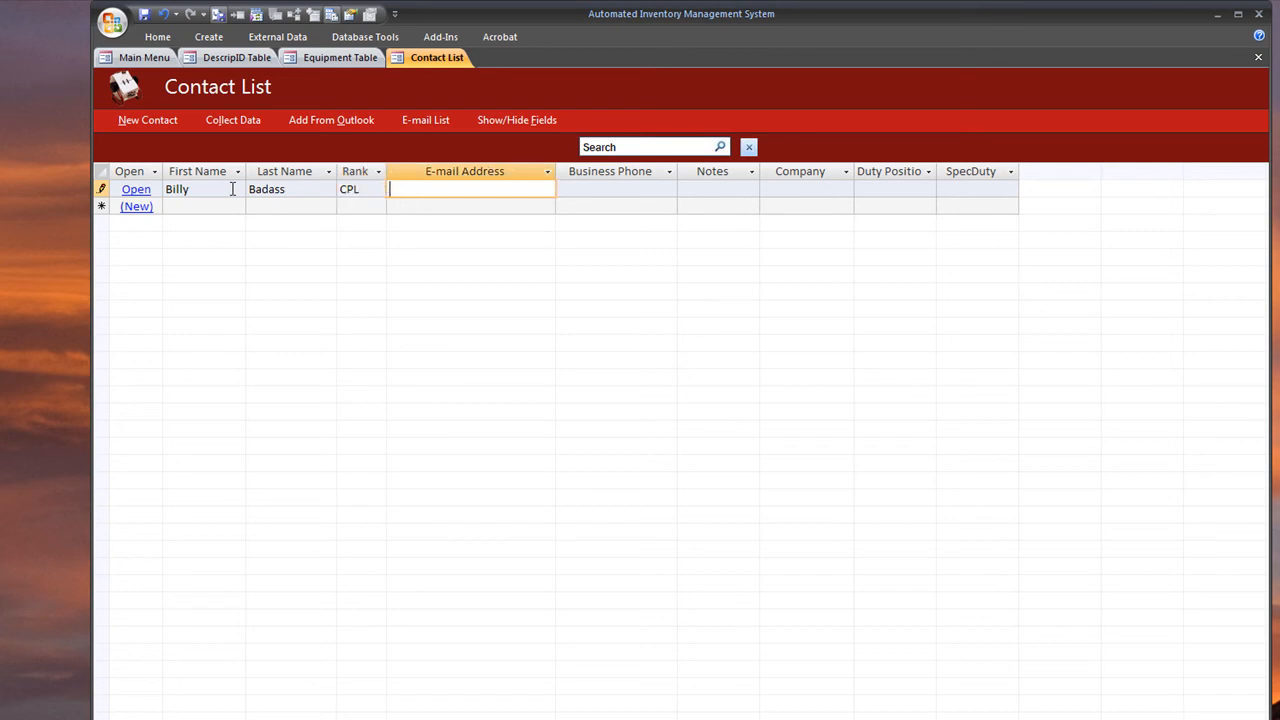
type("baddassb")
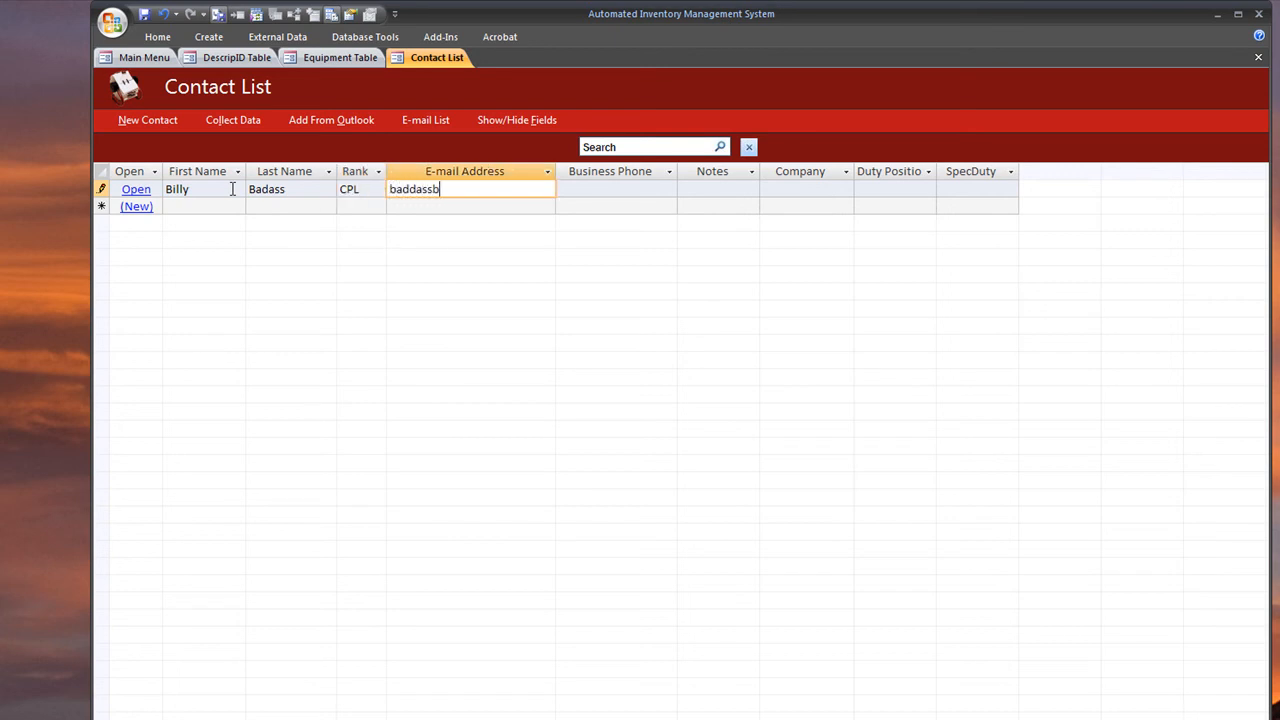
type("@")
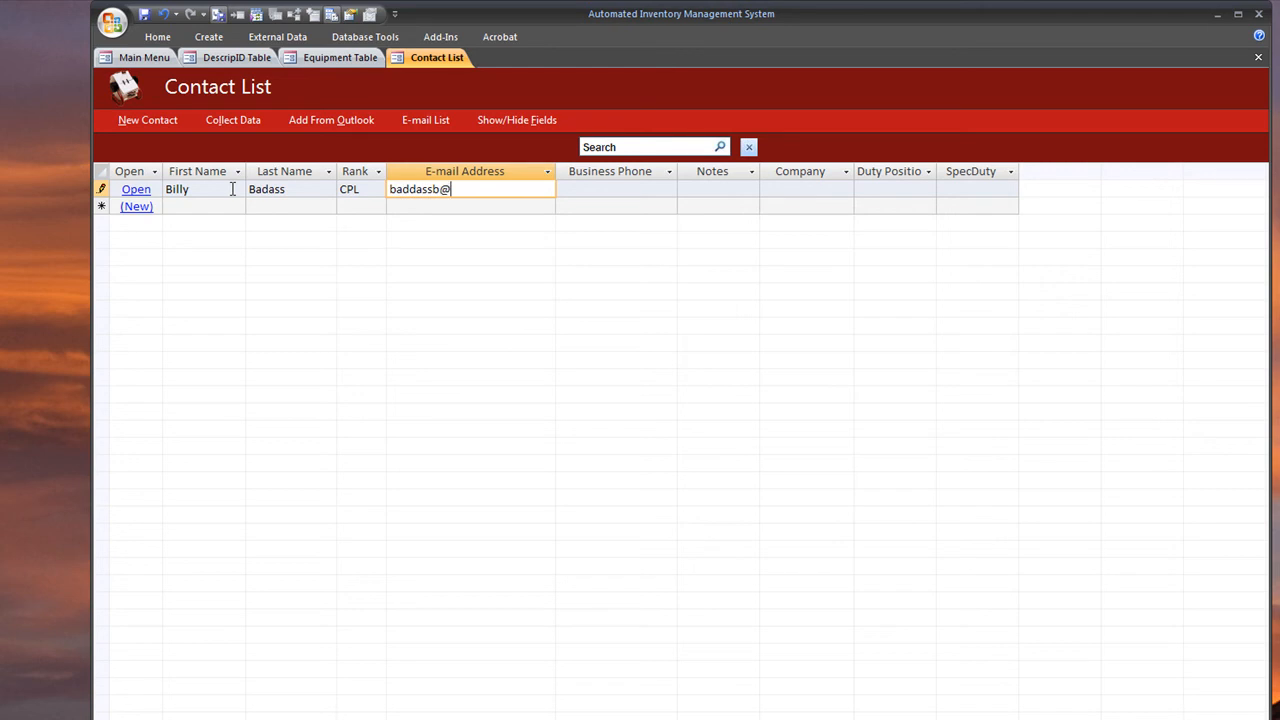
type("domain.mi")
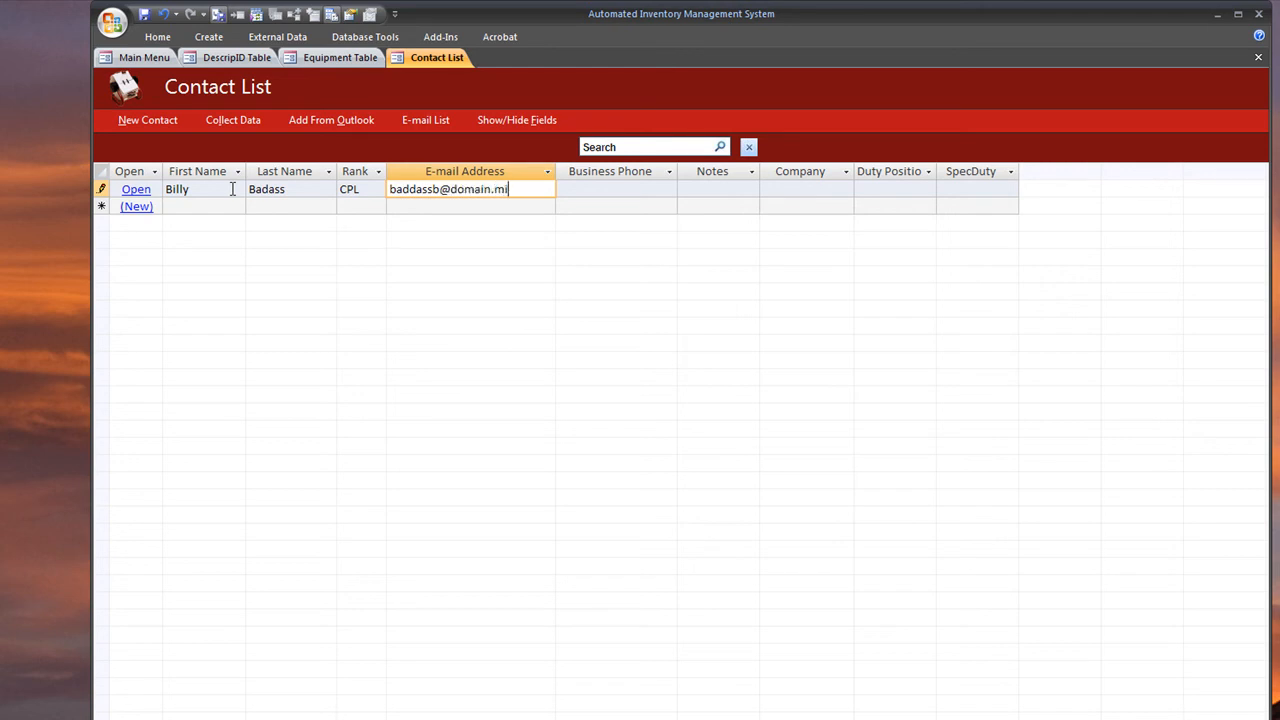
left_click(894, 189)
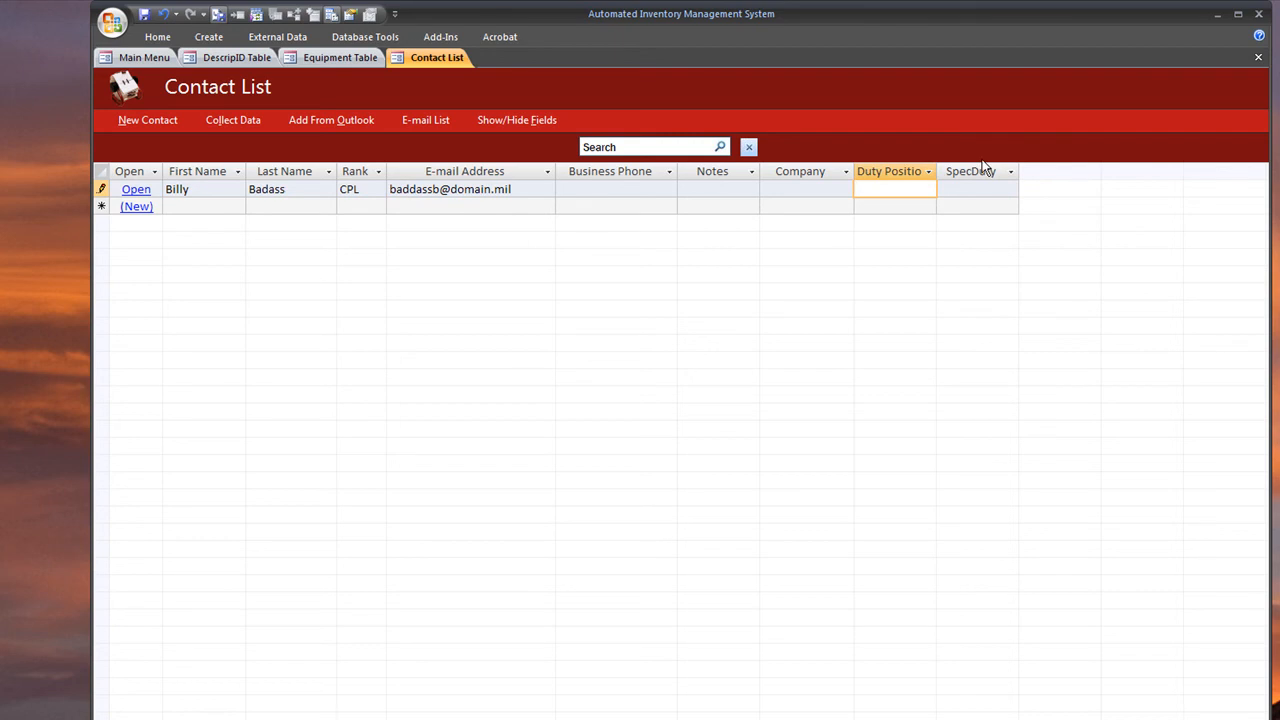
left_click(1009, 189)
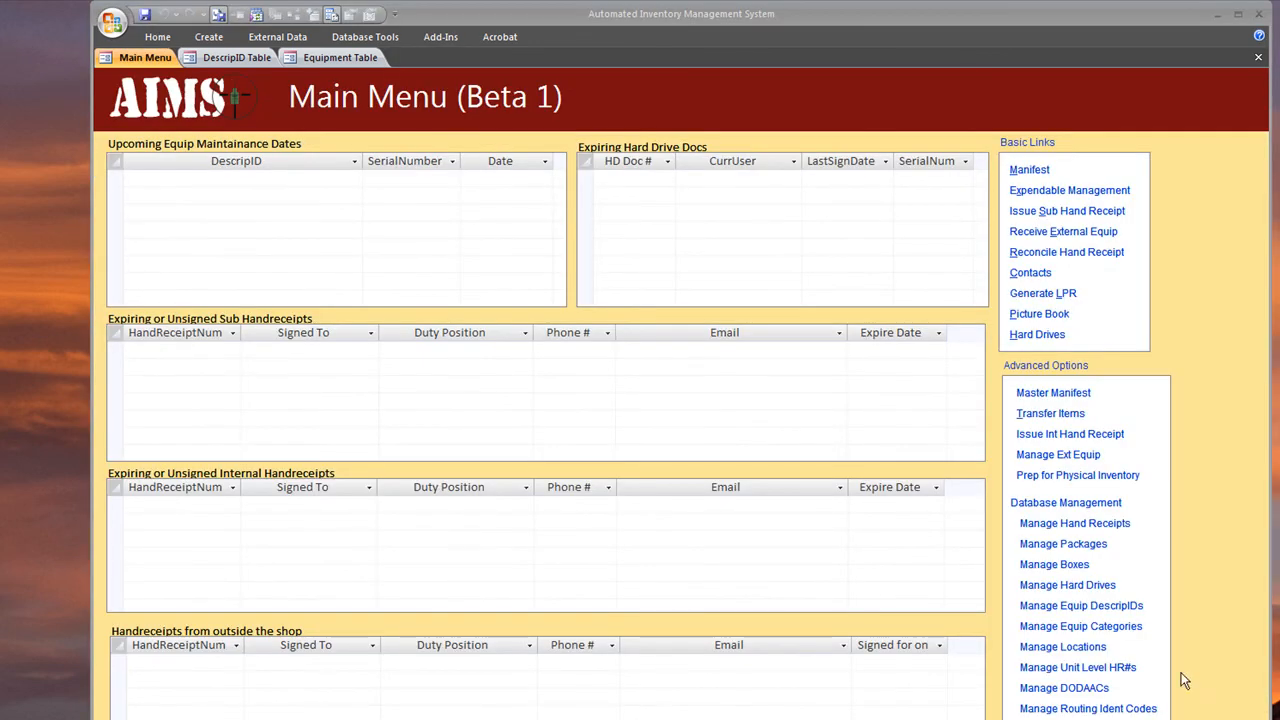
mouse_move(1089, 697)
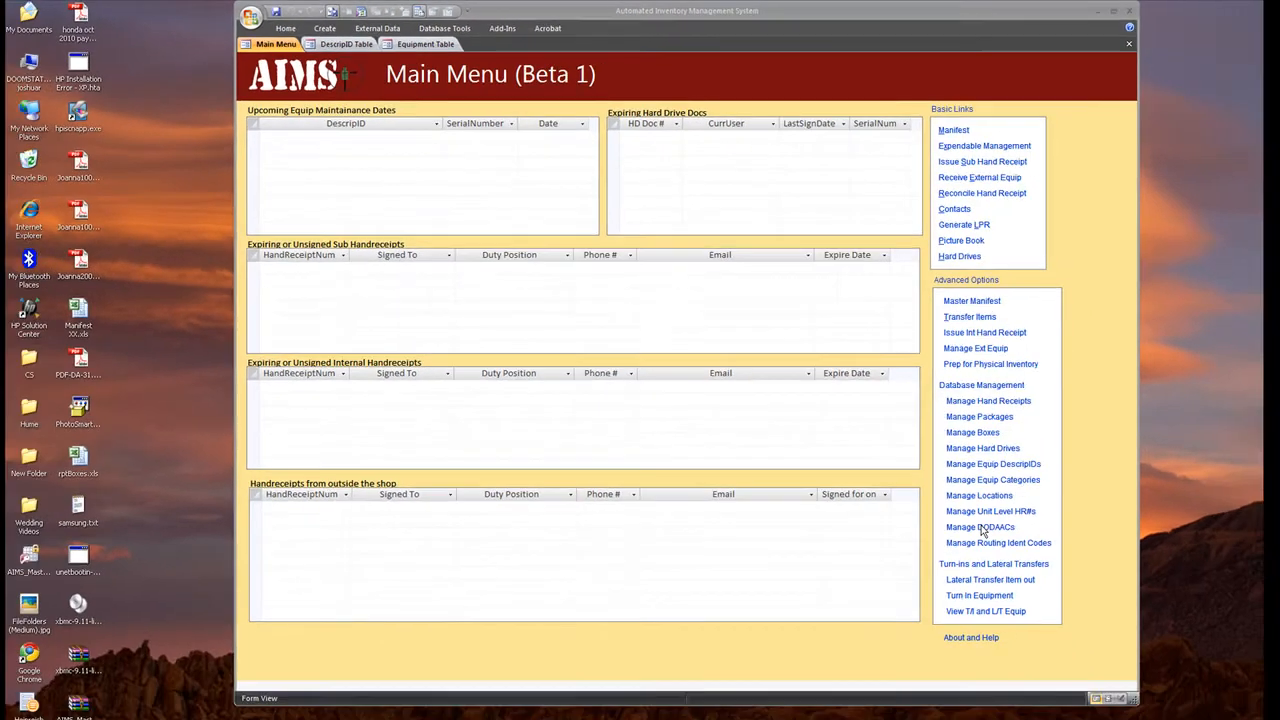
left_click(980, 527)
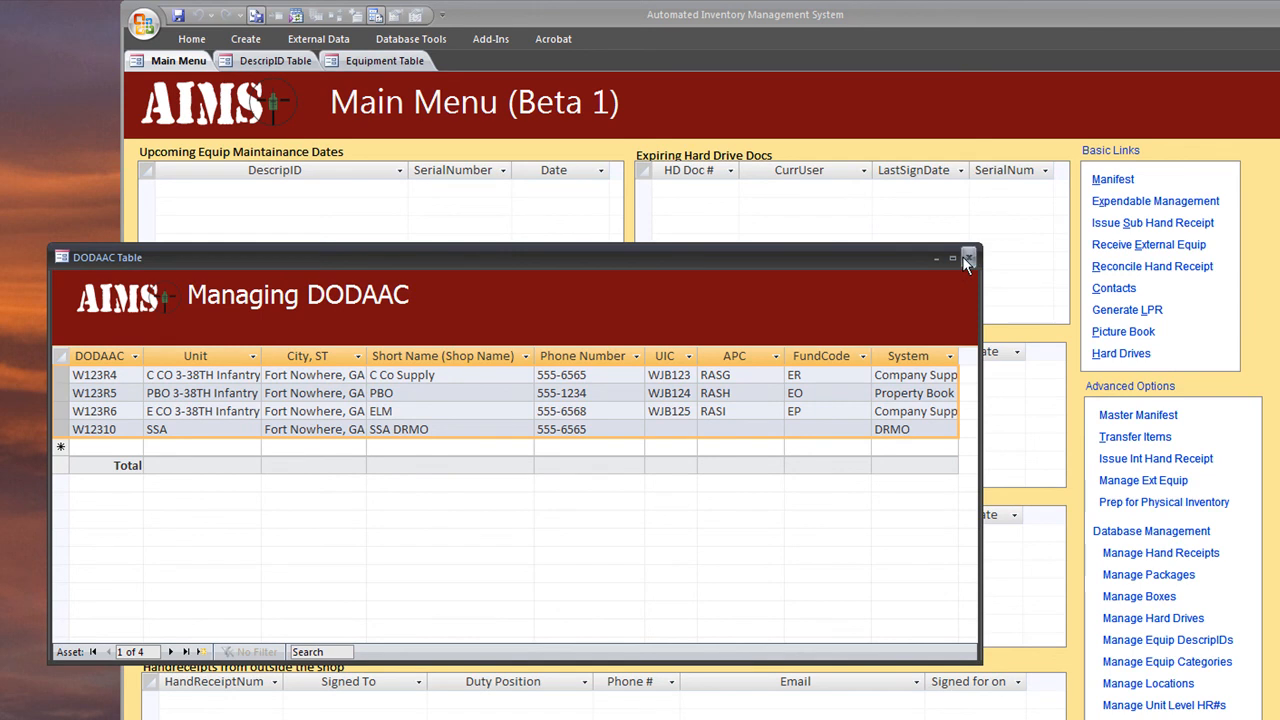
left_click(967, 257)
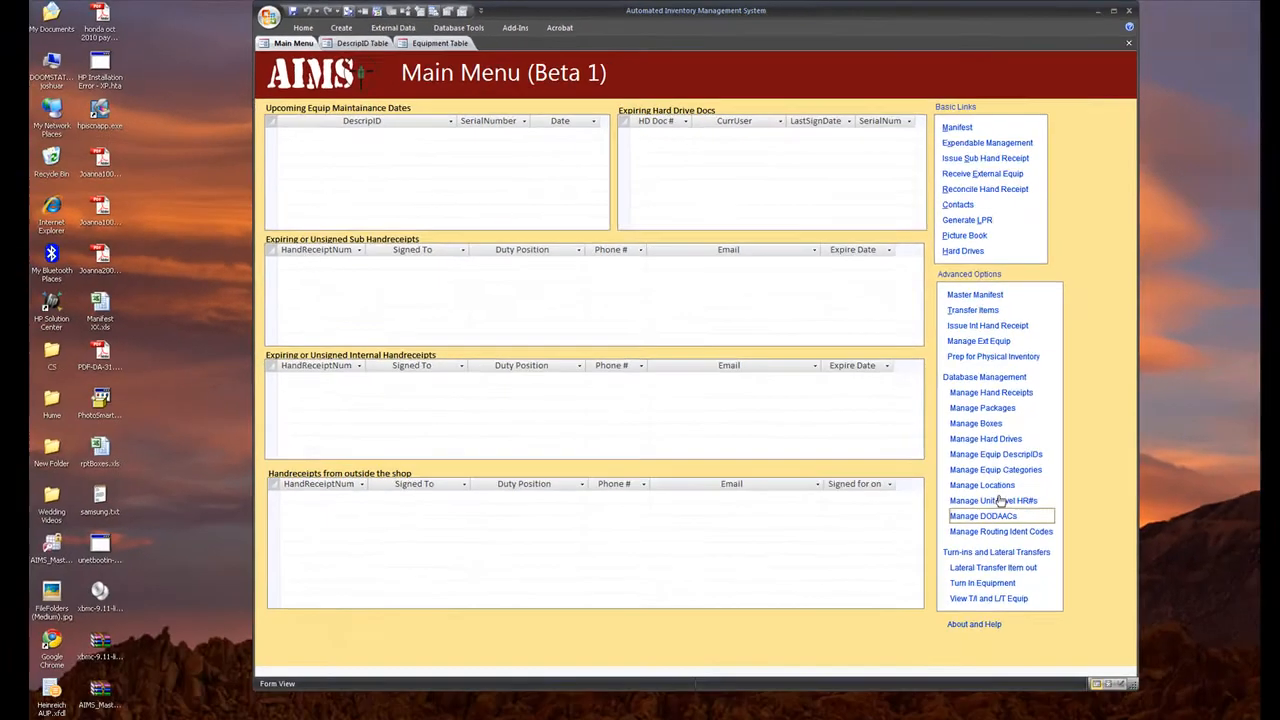
- Review the twelve Routing Ident Codes, close the table and bring the Getting Started presentation forward
left_click(1001, 531)
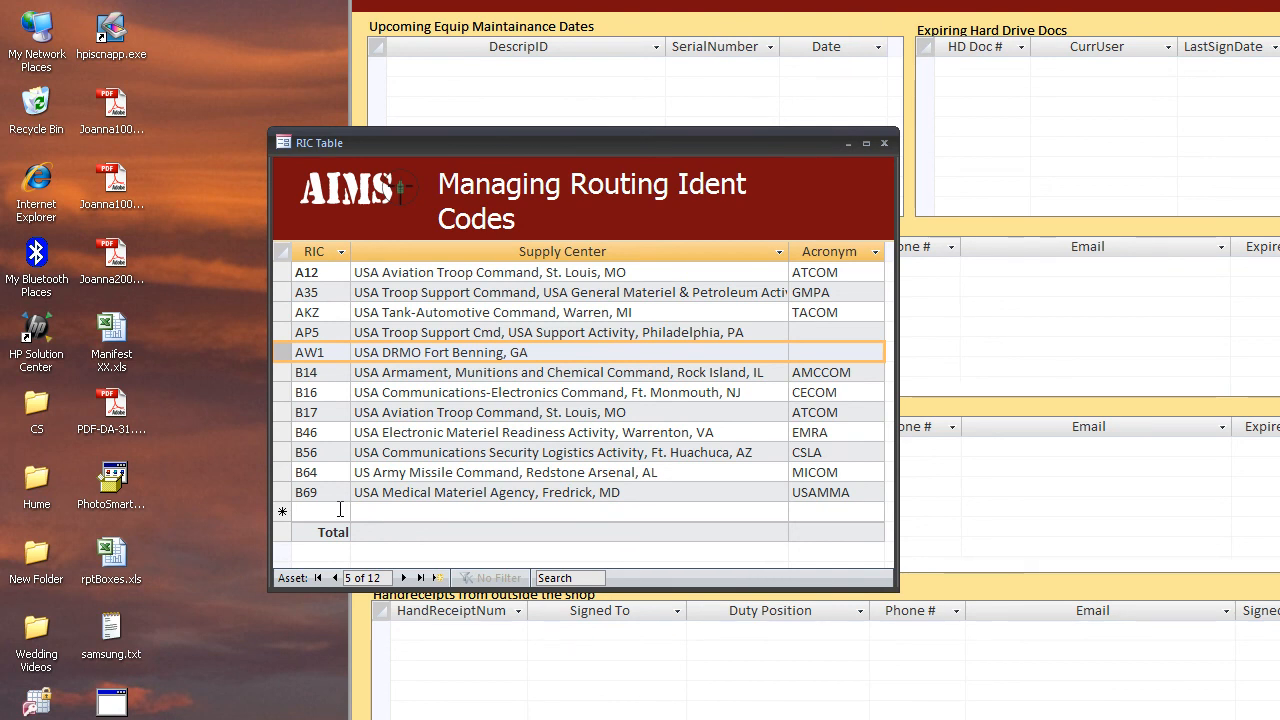
mouse_move(884, 143)
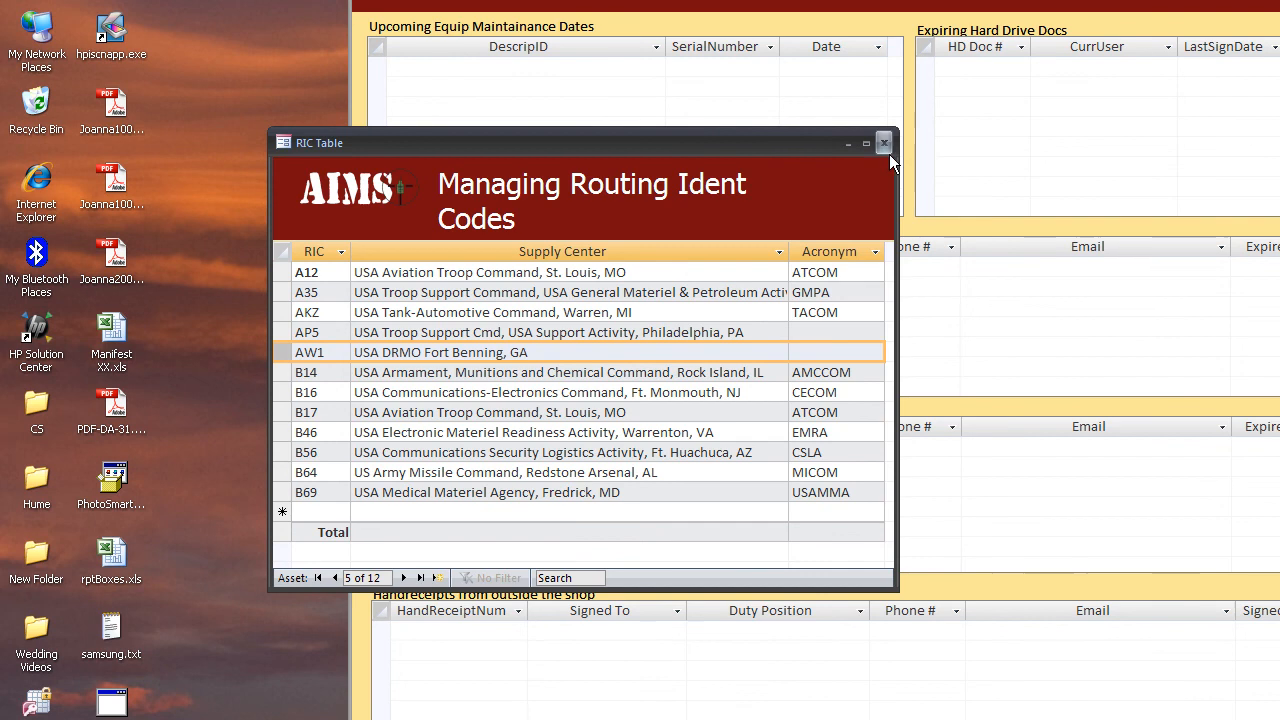
left_click(883, 142)
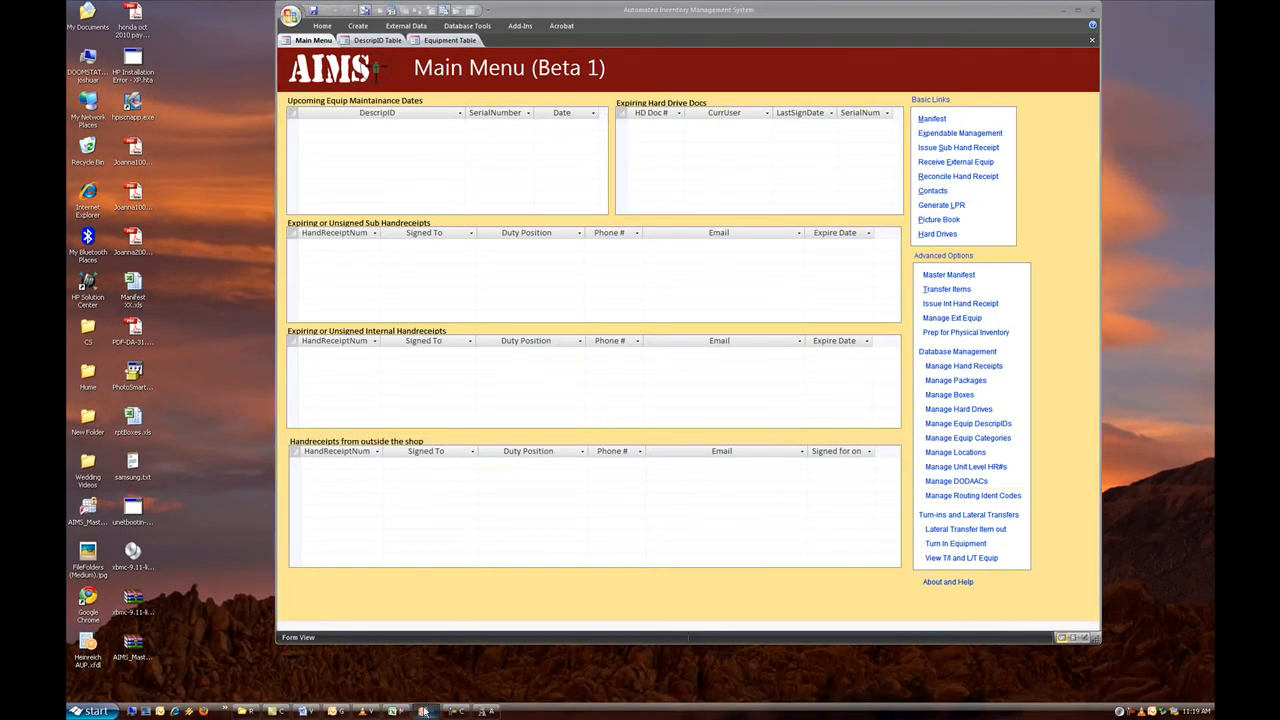
left_click(425, 711)
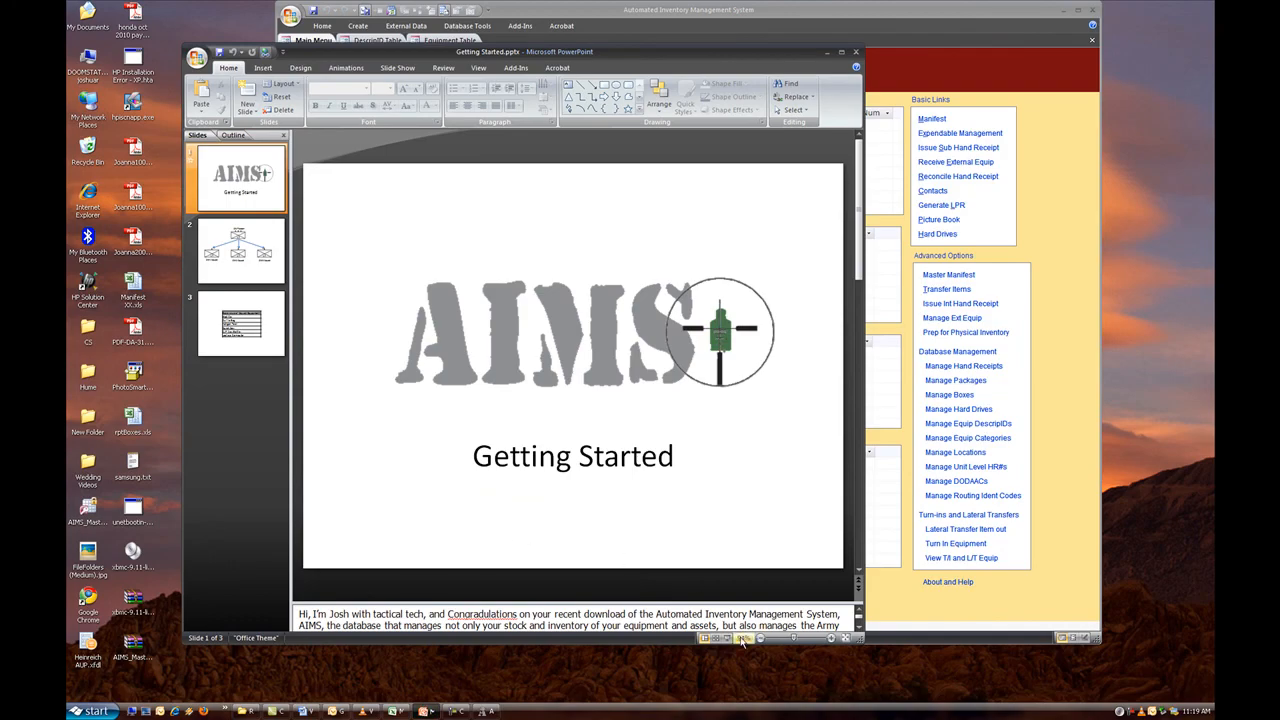